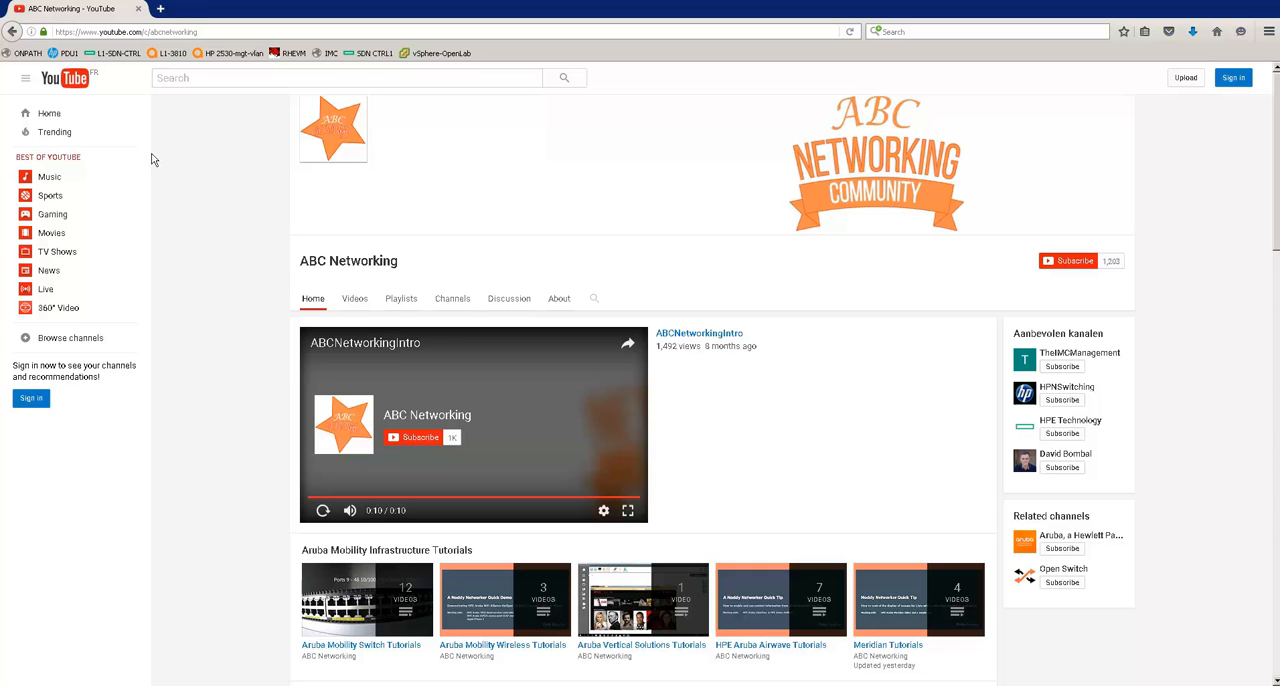
Step: Load the switch's web management page at 10.9.1.28 from the bookmarks bar
click(125, 31)
text(10.9.1.28/html/nhome.html)
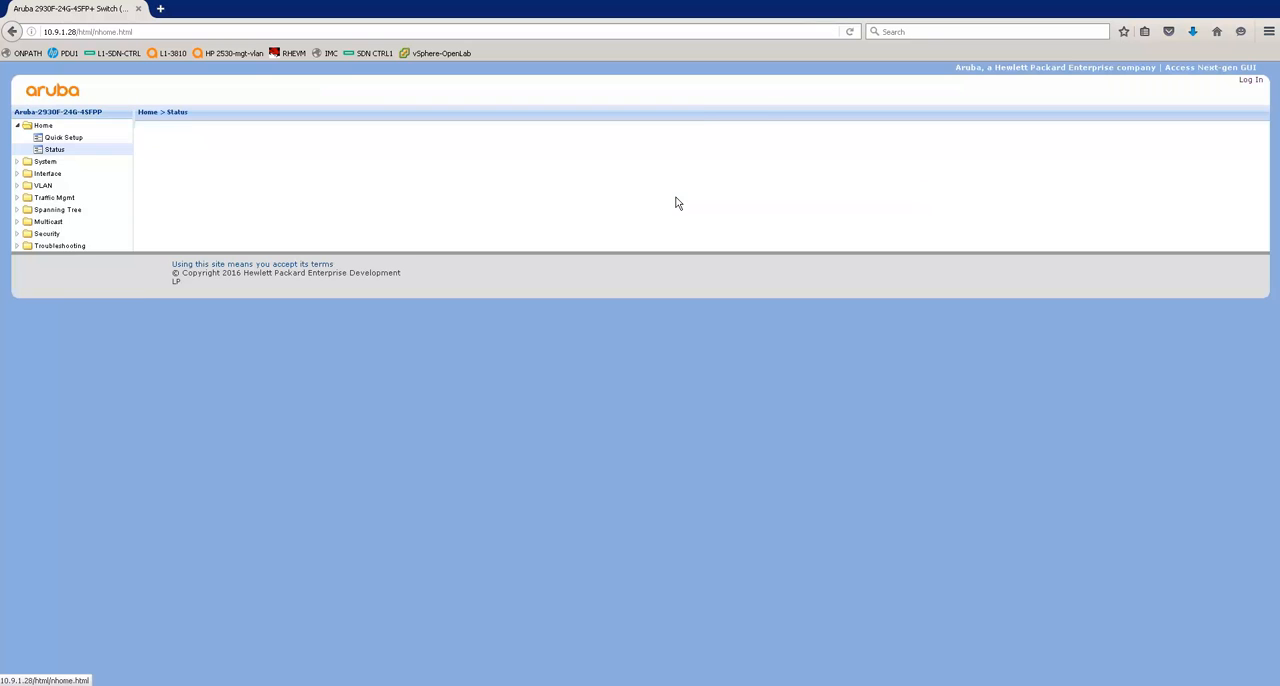
Step: Show Home > Status with system, unit, VLAN, alert and port panels
click(54, 149)
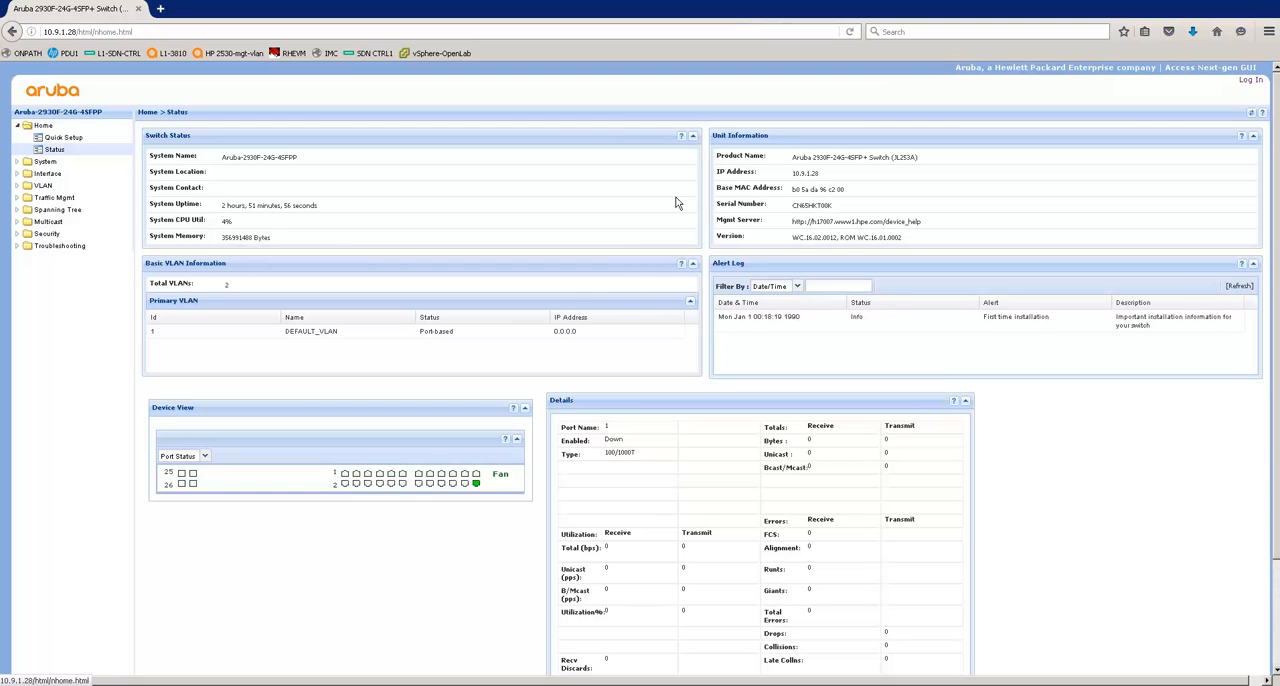
mouse_move(1245, 99)
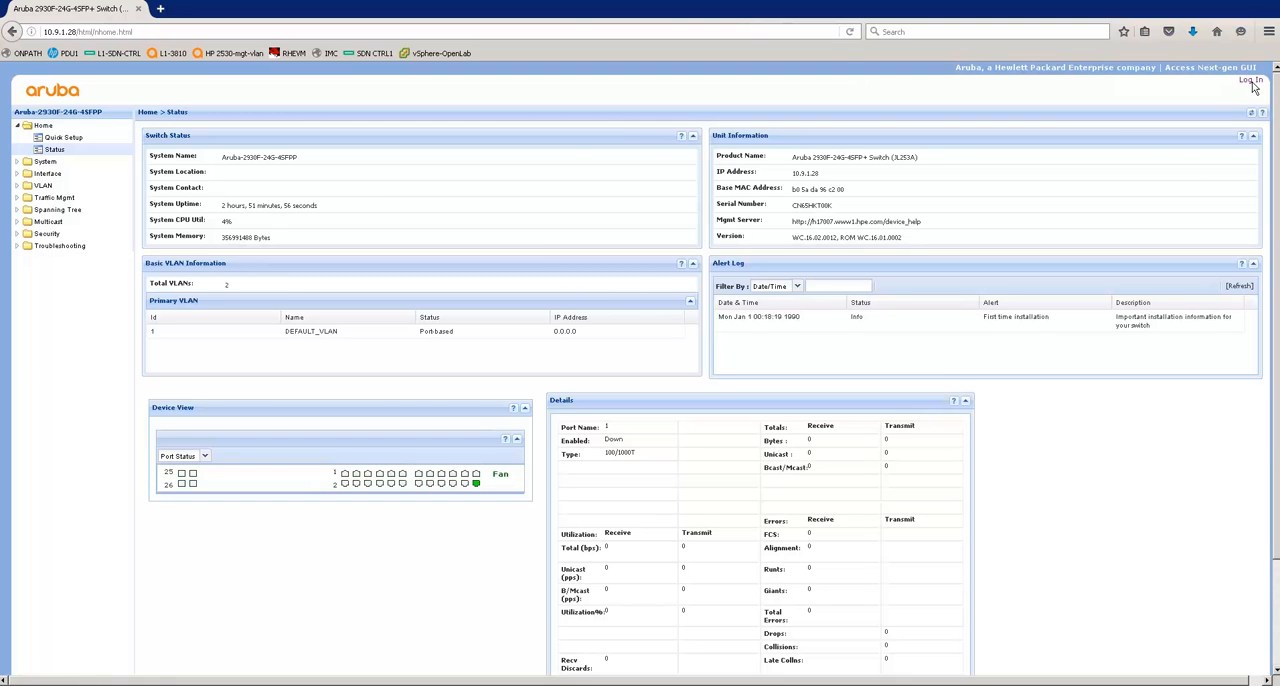
Step: Log in as admin using the saved username, then continue past the previous-login notice
click(1250, 80)
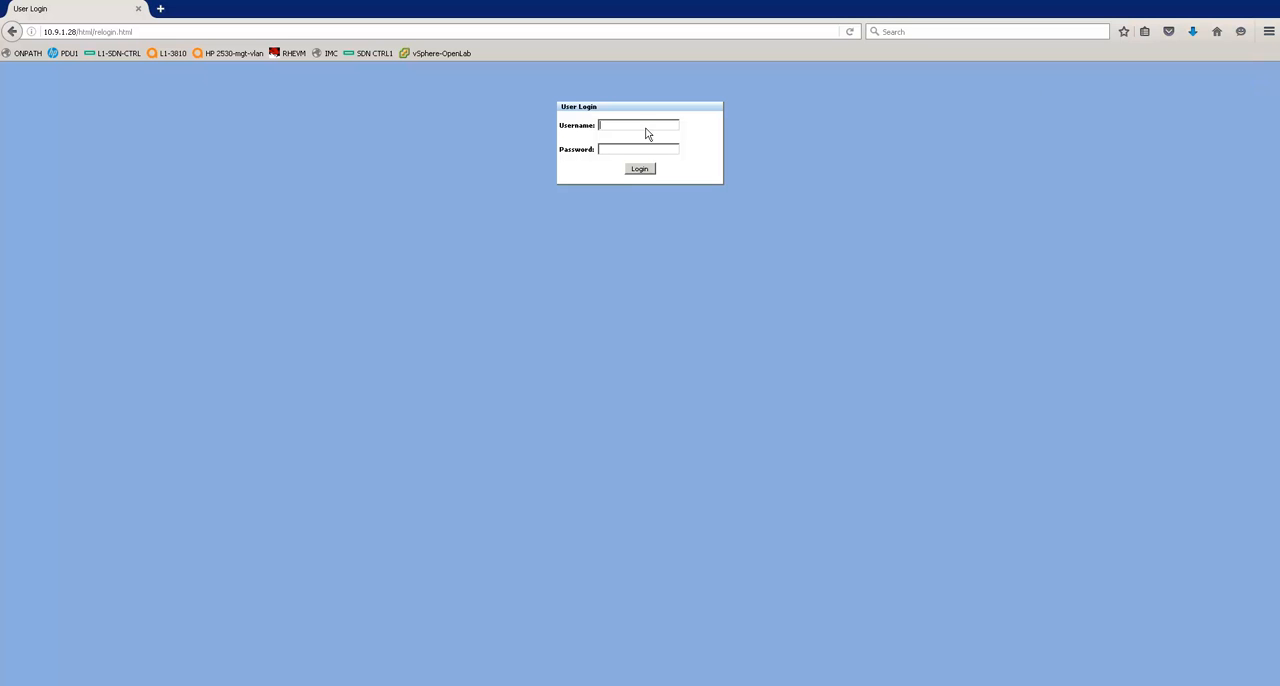
text(ab)
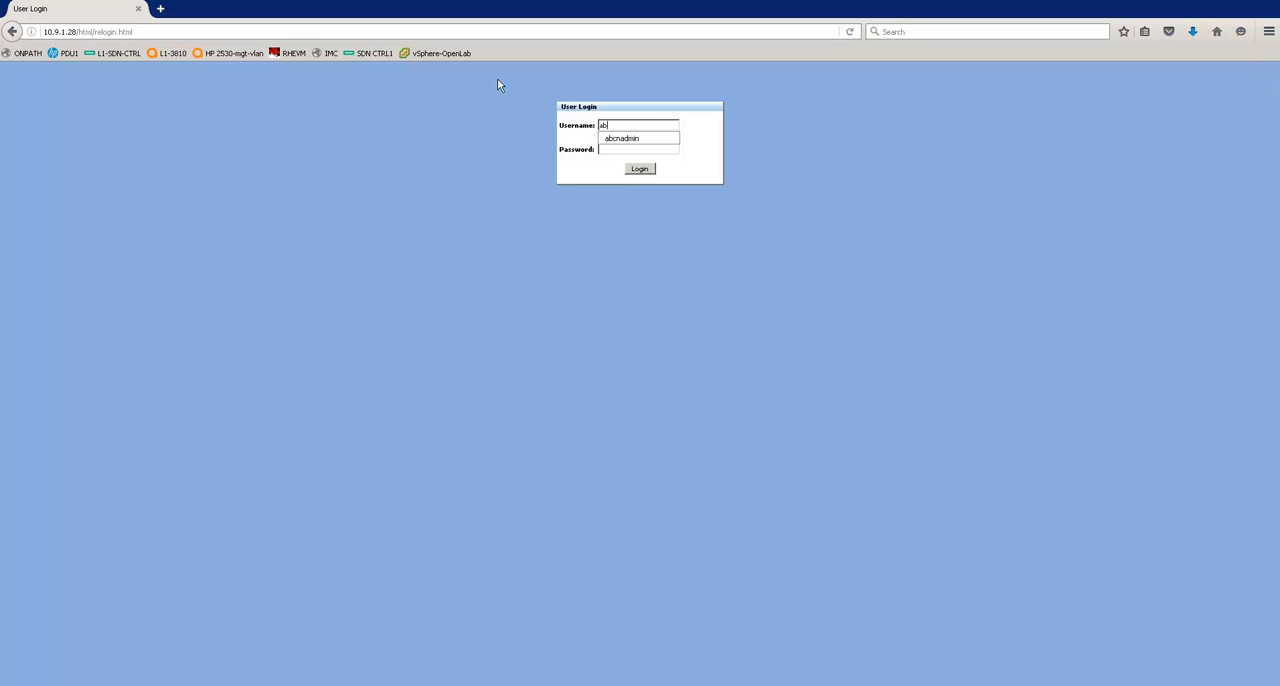
click(638, 138)
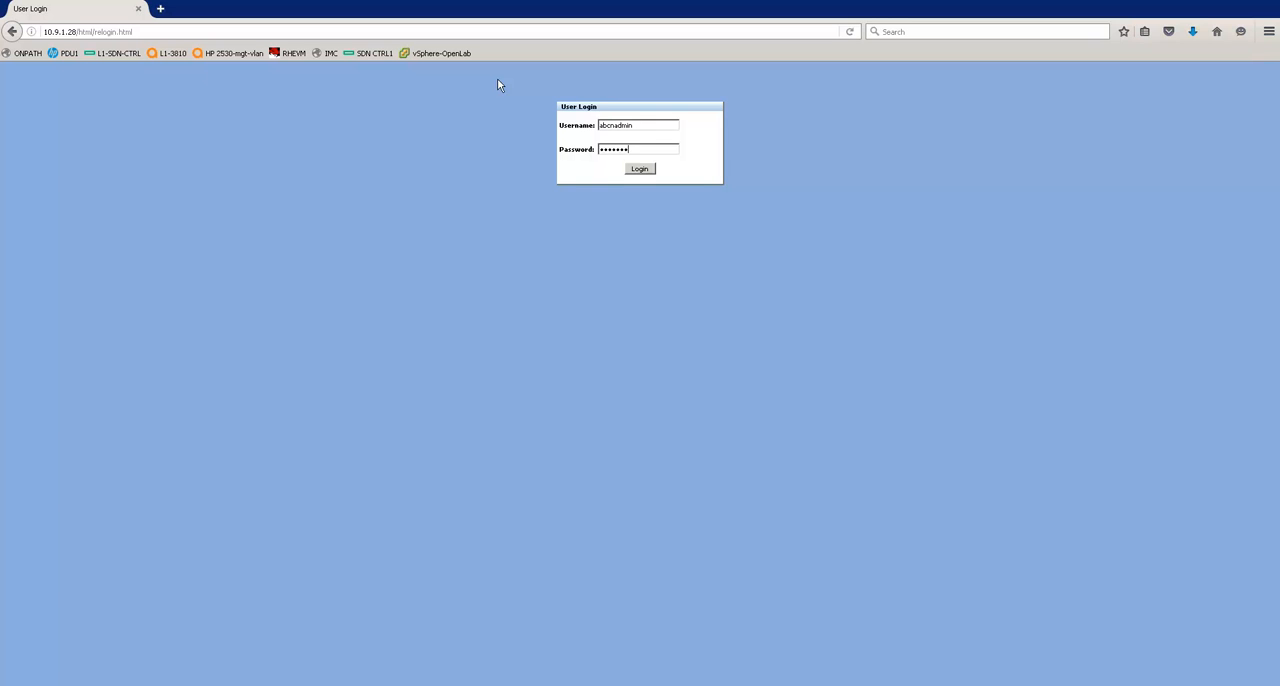
click(639, 168)
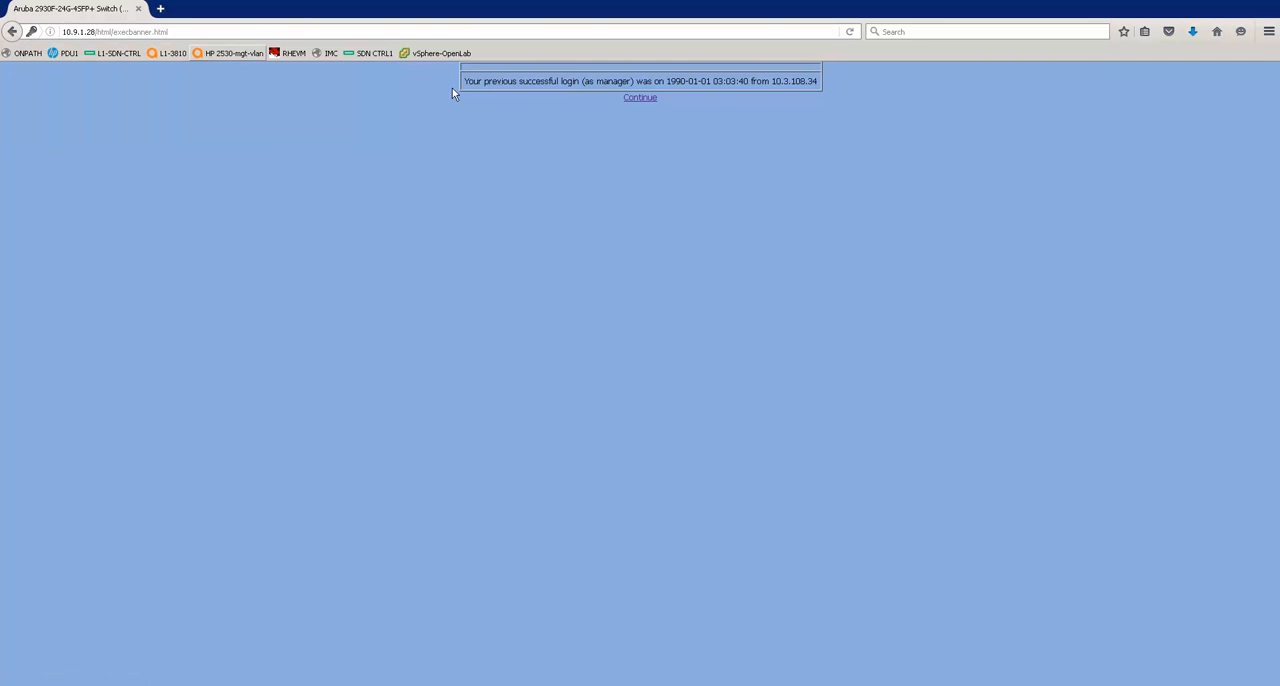
mouse_move(658, 126)
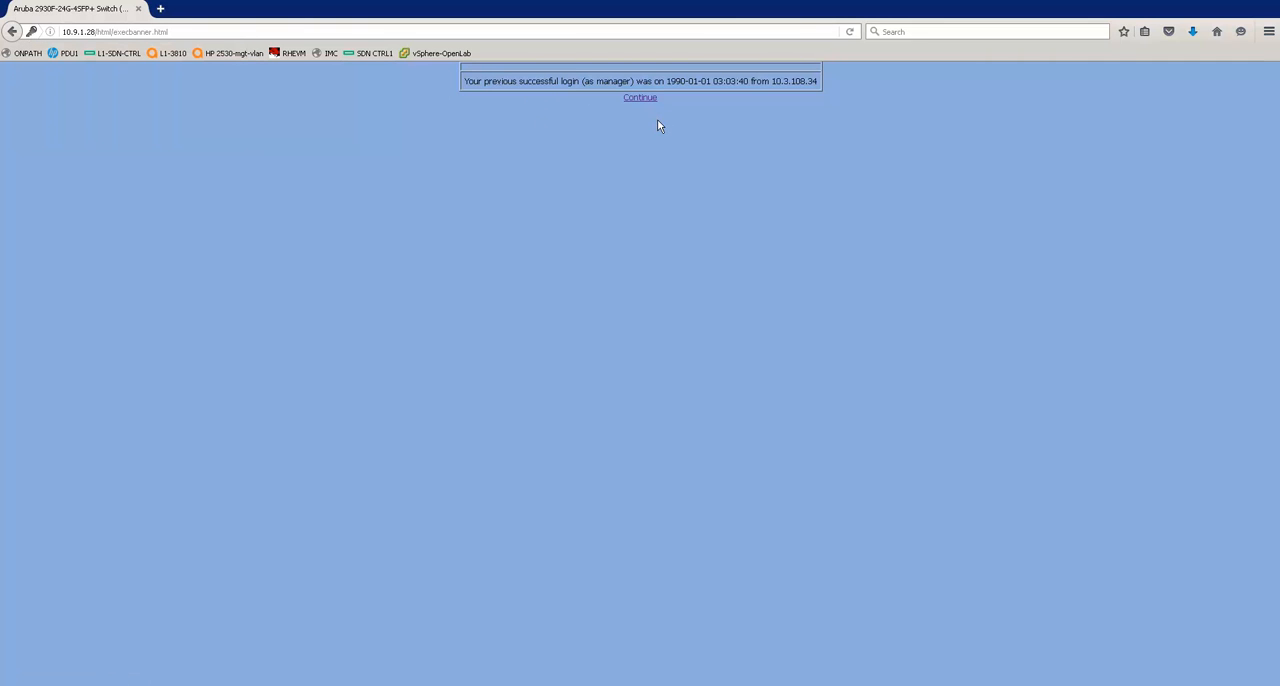
click(640, 97)
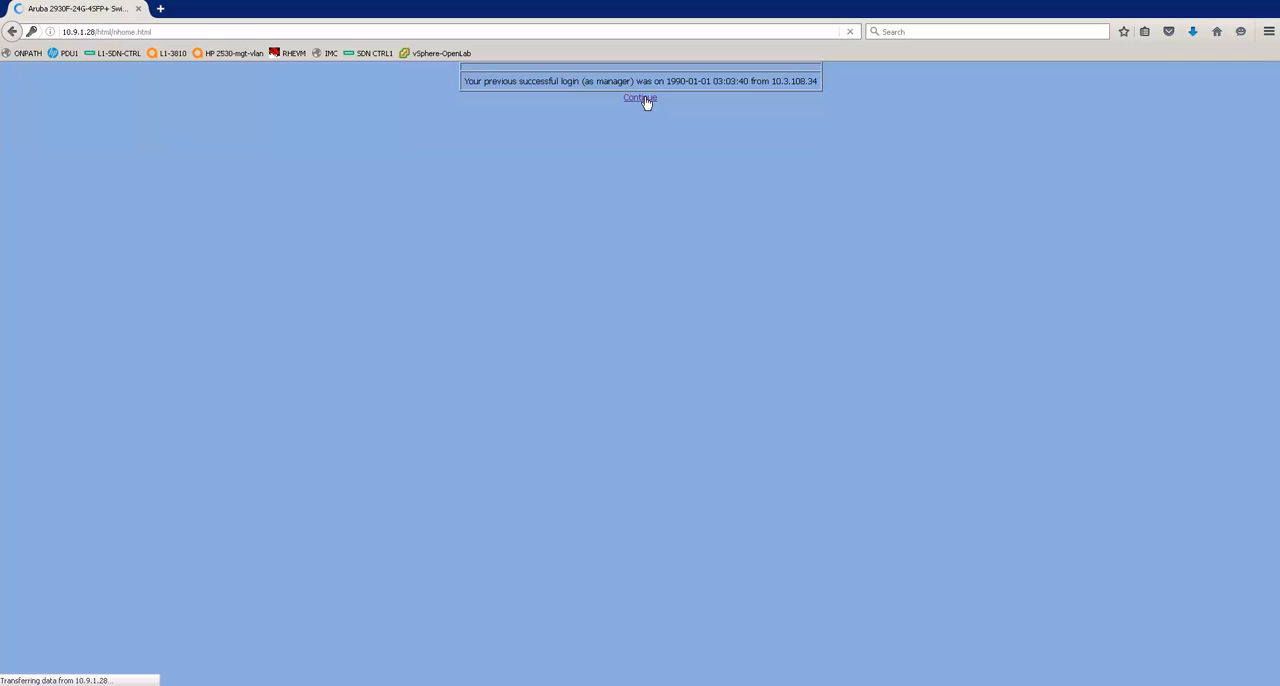
click(640, 97)
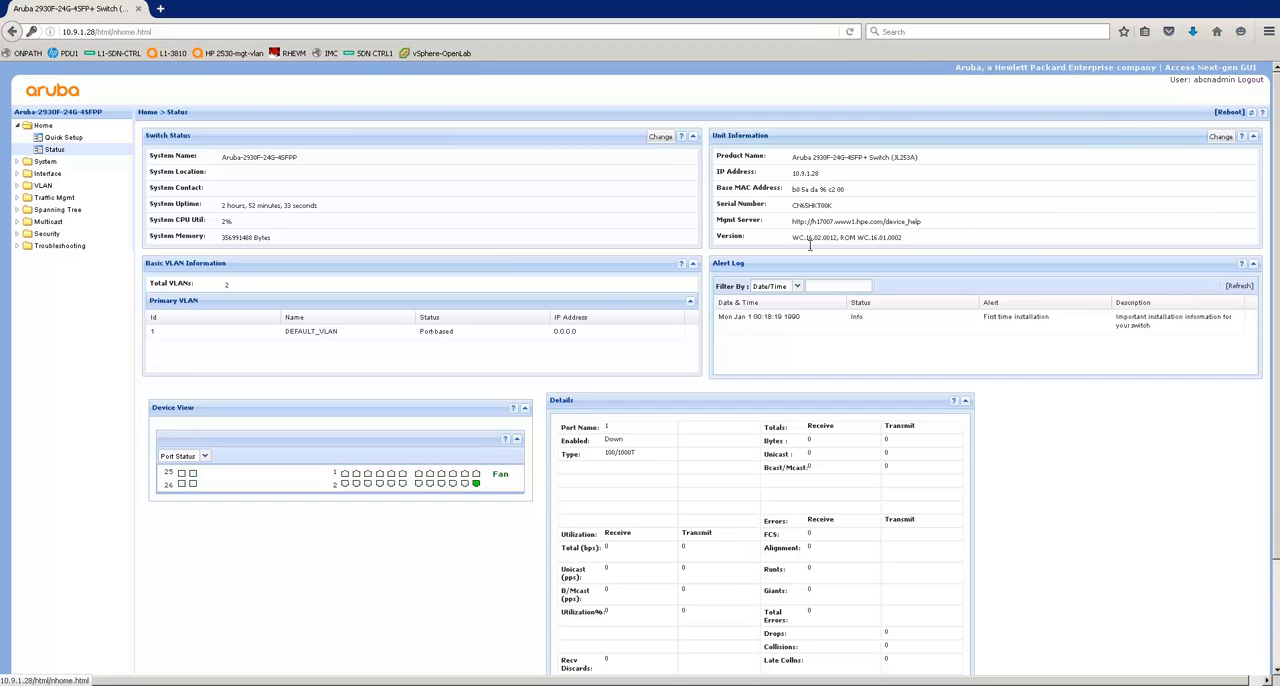
mouse_move(823, 252)
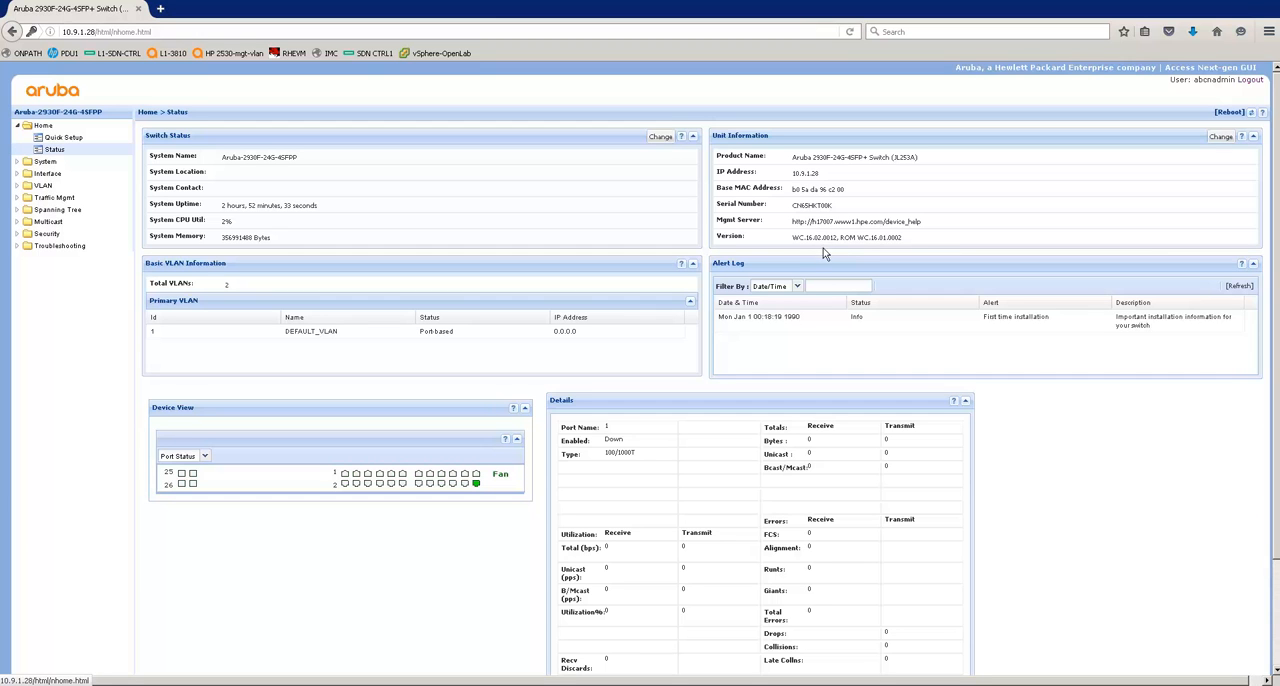
mouse_move(834, 242)
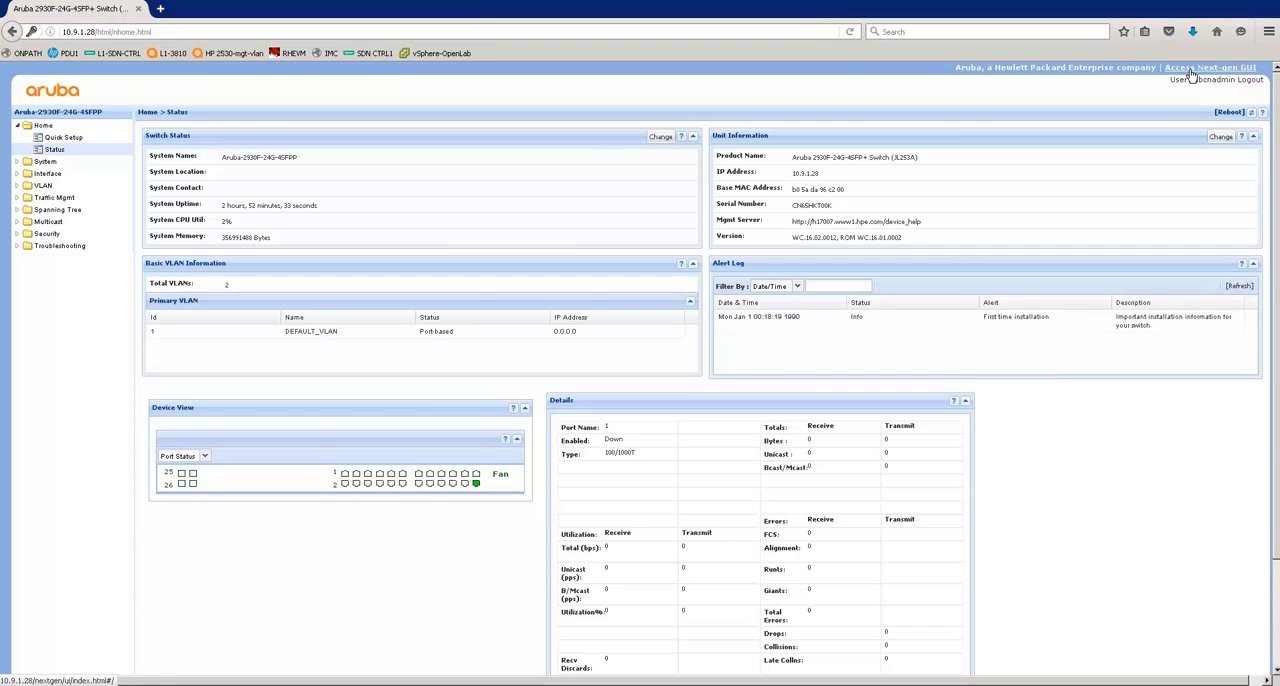
Step: Switch to the next-gen GUI dashboard with CPU, memory and buffer gauges
click(1209, 67)
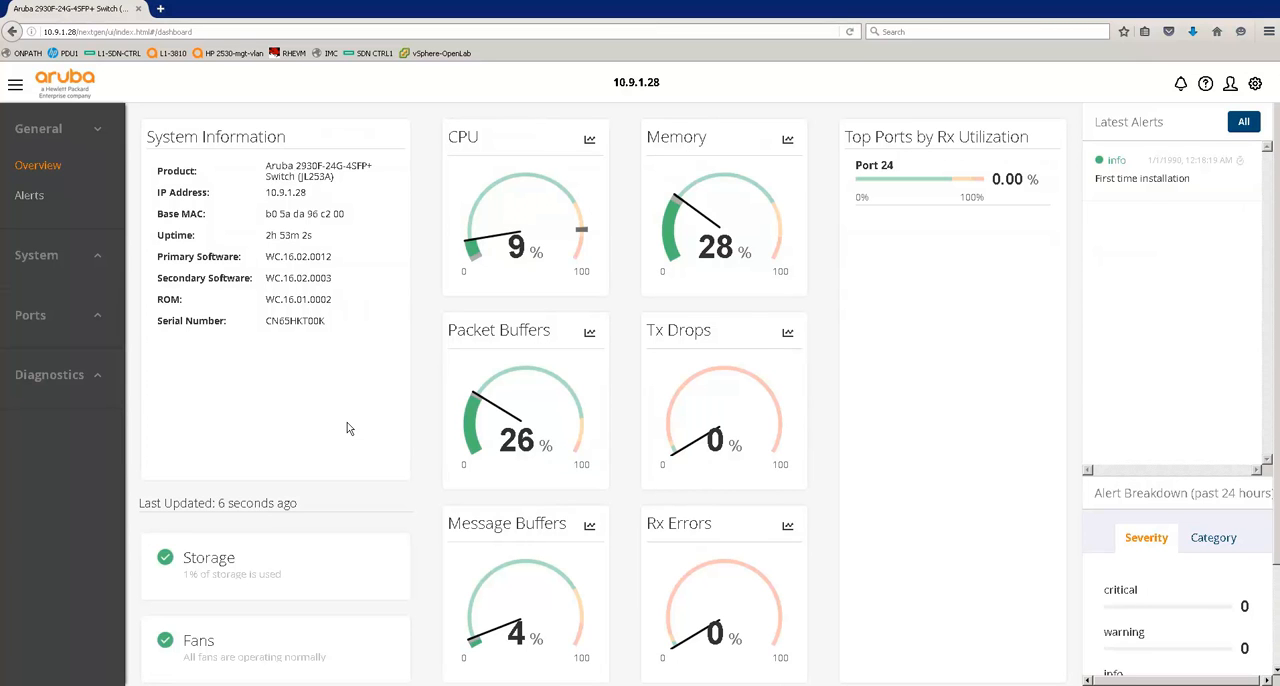
mouse_move(713, 365)
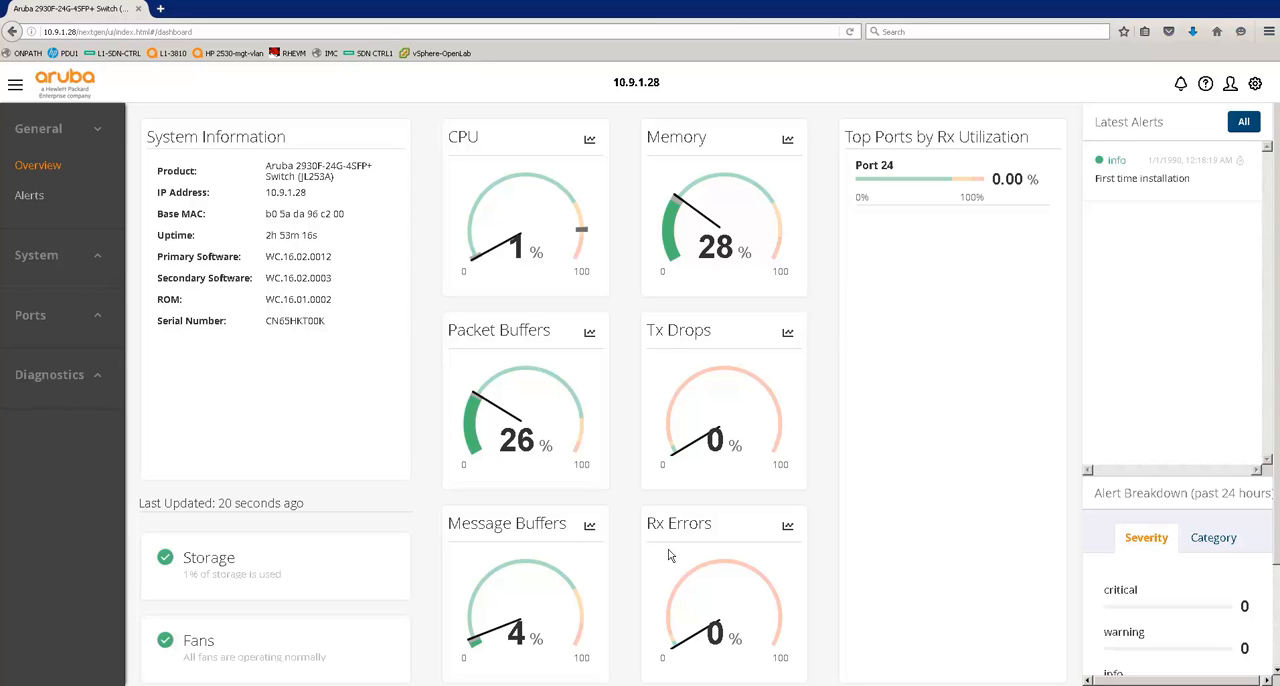
mouse_move(125, 147)
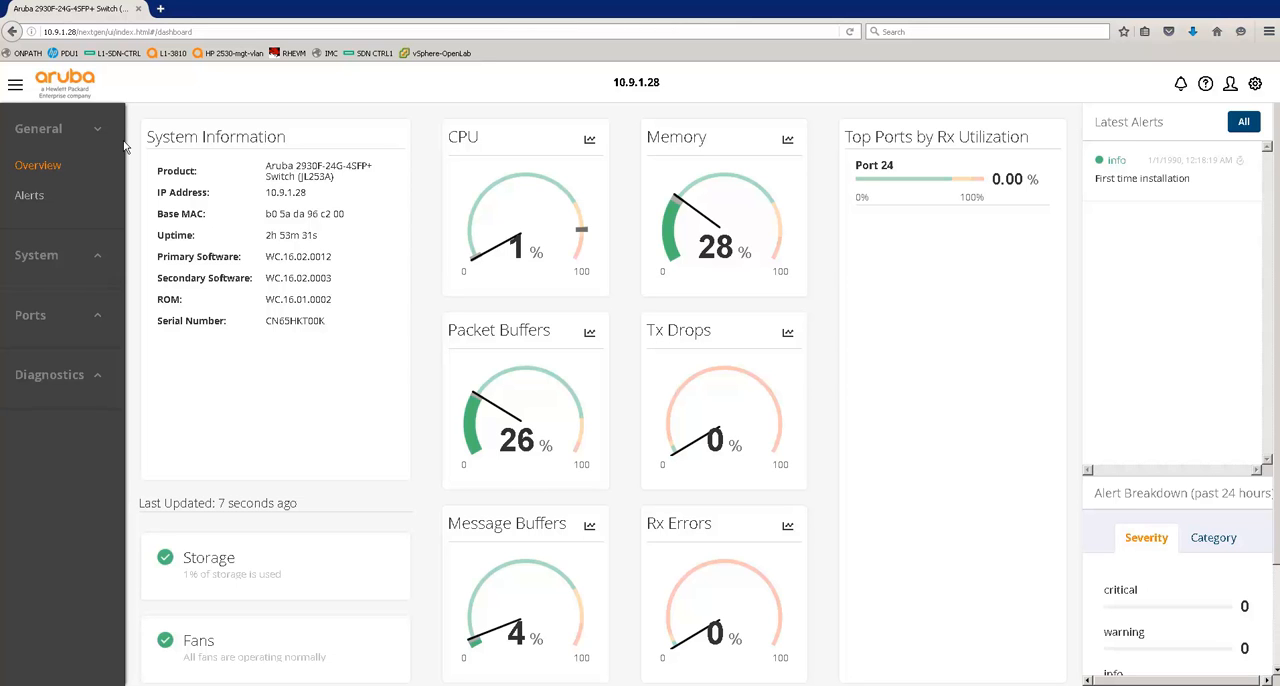
mouse_move(245, 540)
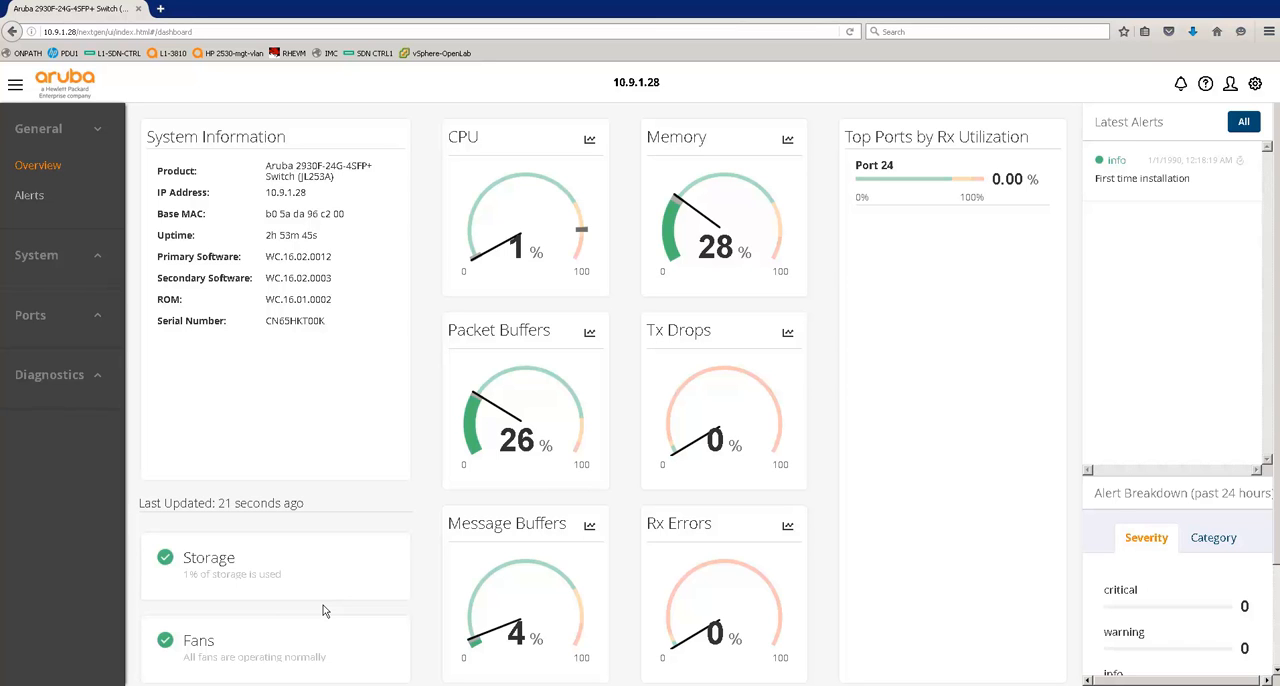
mouse_move(955, 224)
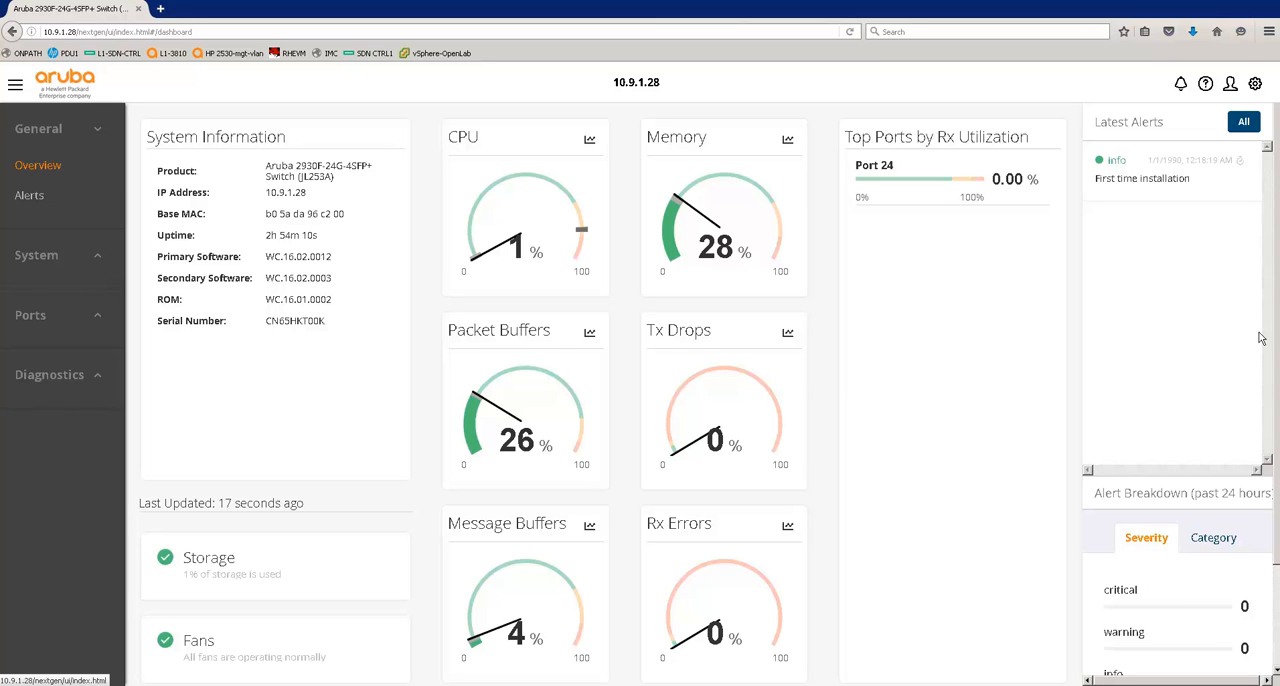
mouse_move(1231, 83)
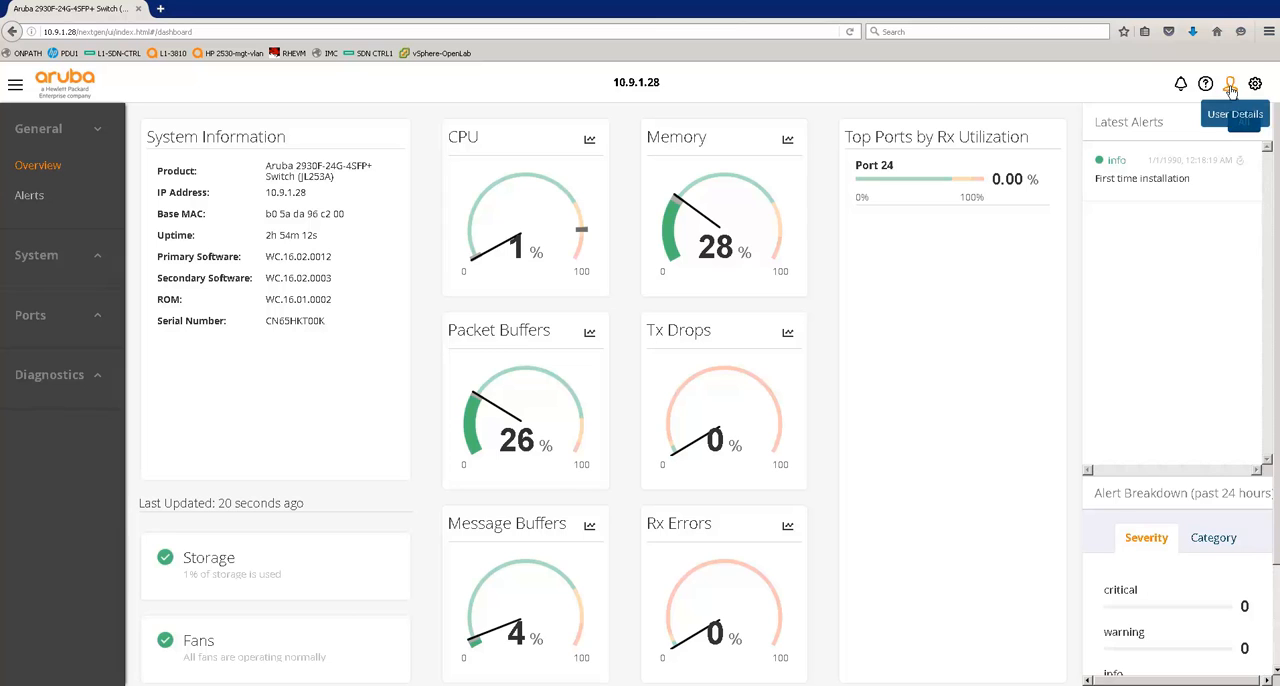
click(1231, 84)
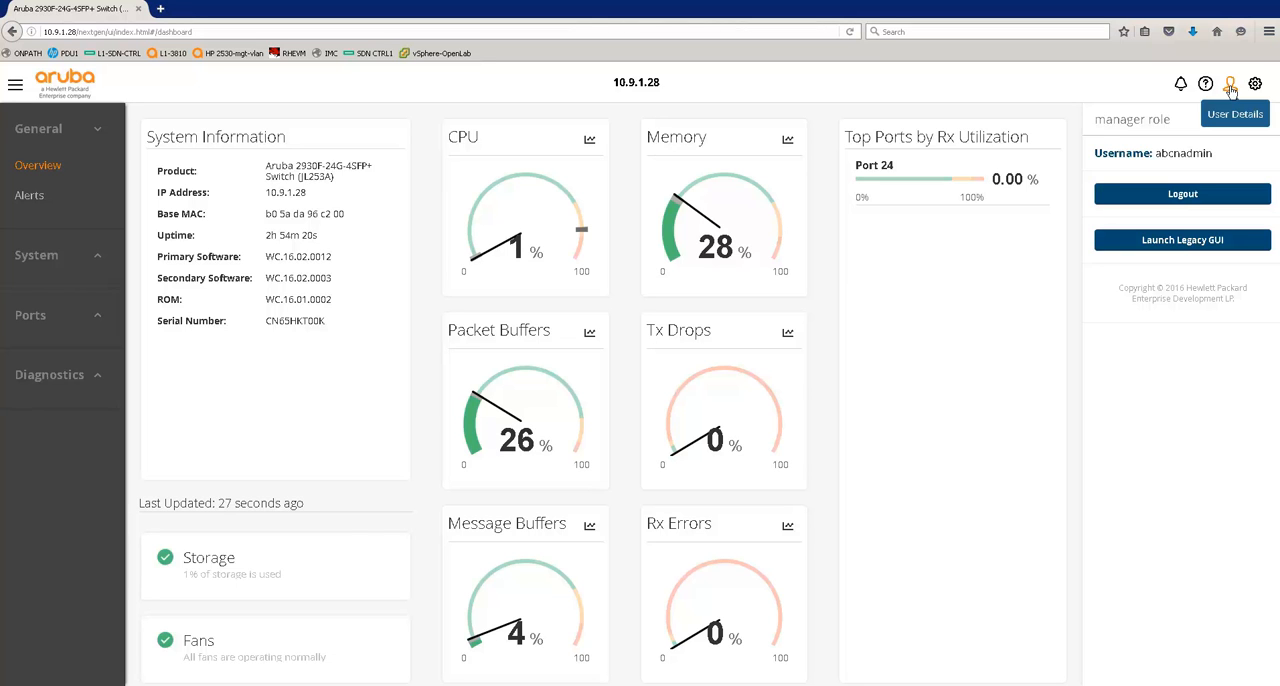
mouse_move(1101, 135)
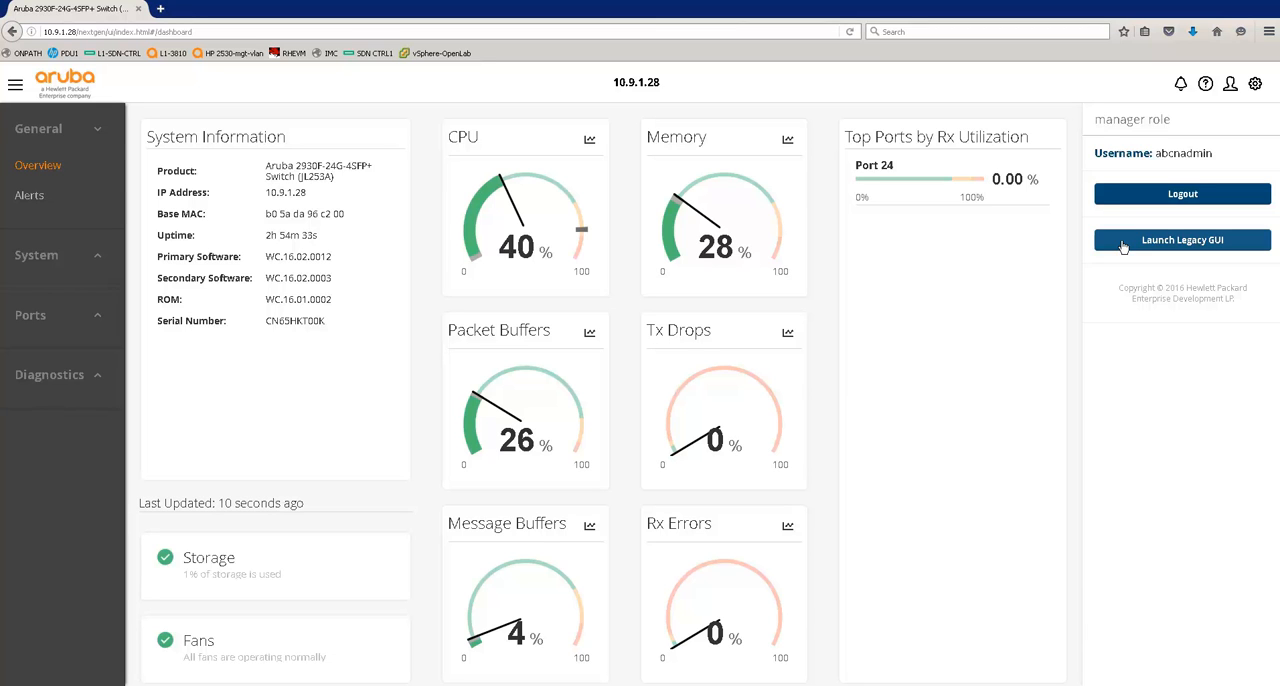
mouse_move(1181, 84)
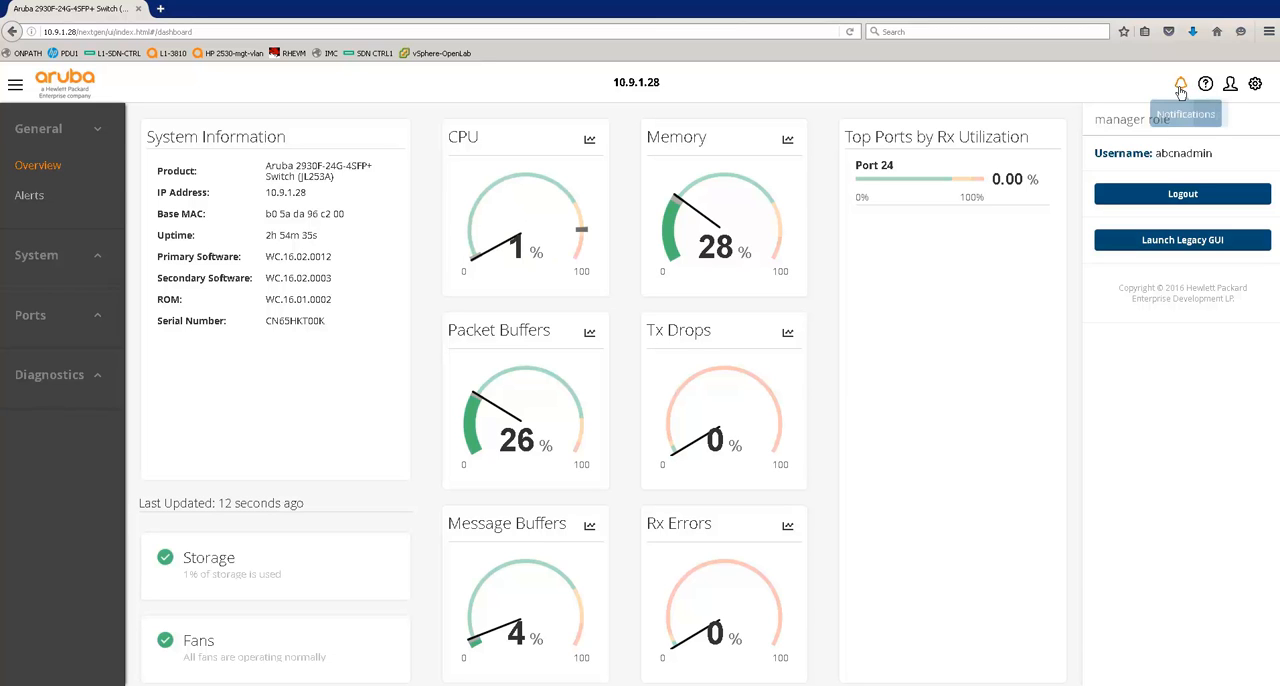
click(1180, 84)
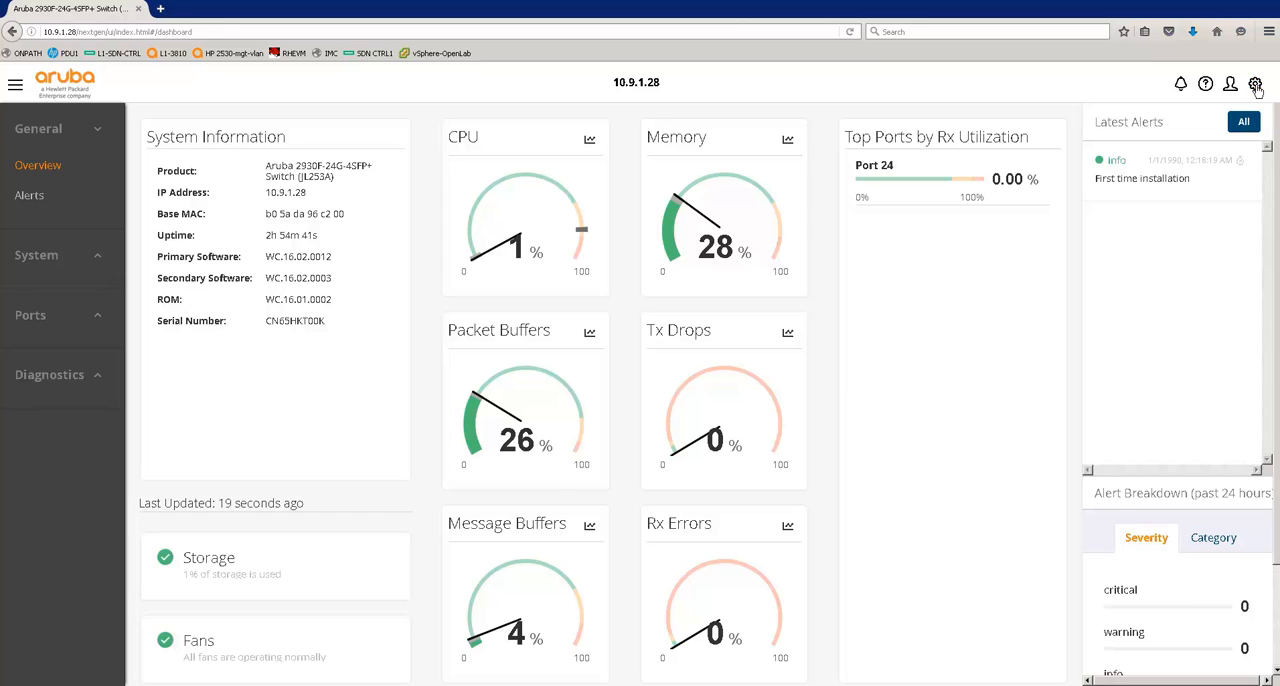
Step: Show the dashboard settings panel with its 5-second gauge refresh rate
click(1255, 84)
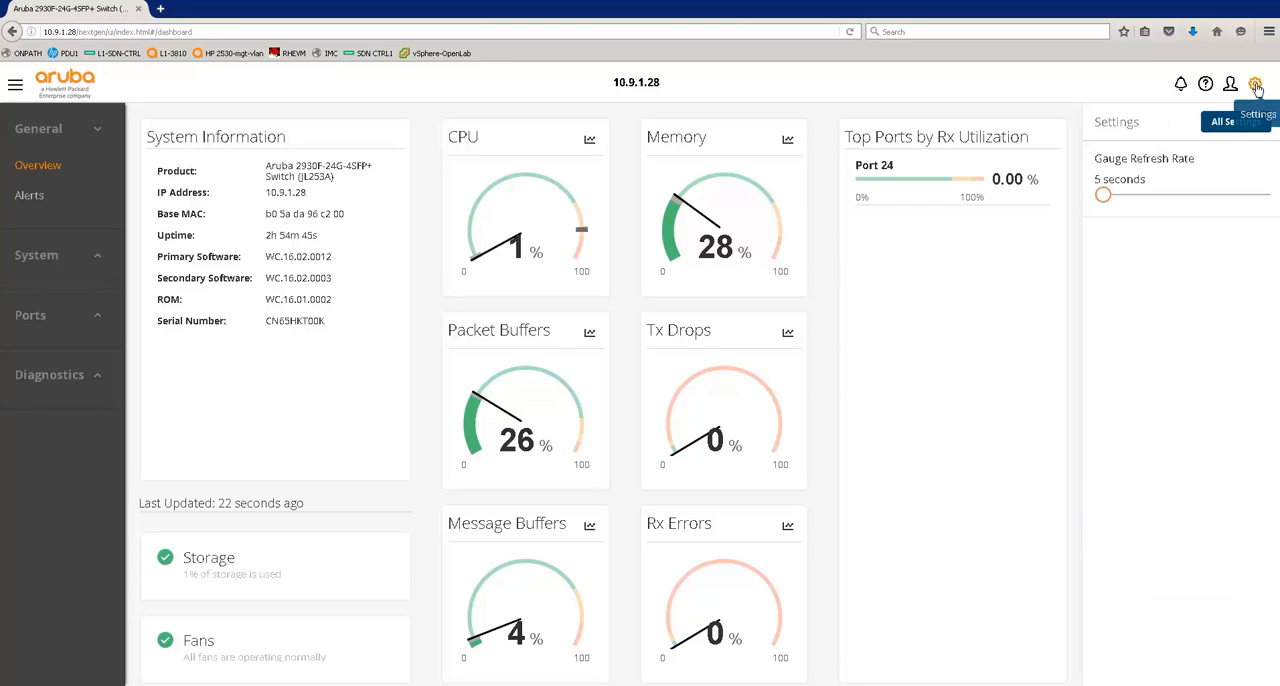
mouse_move(491, 115)
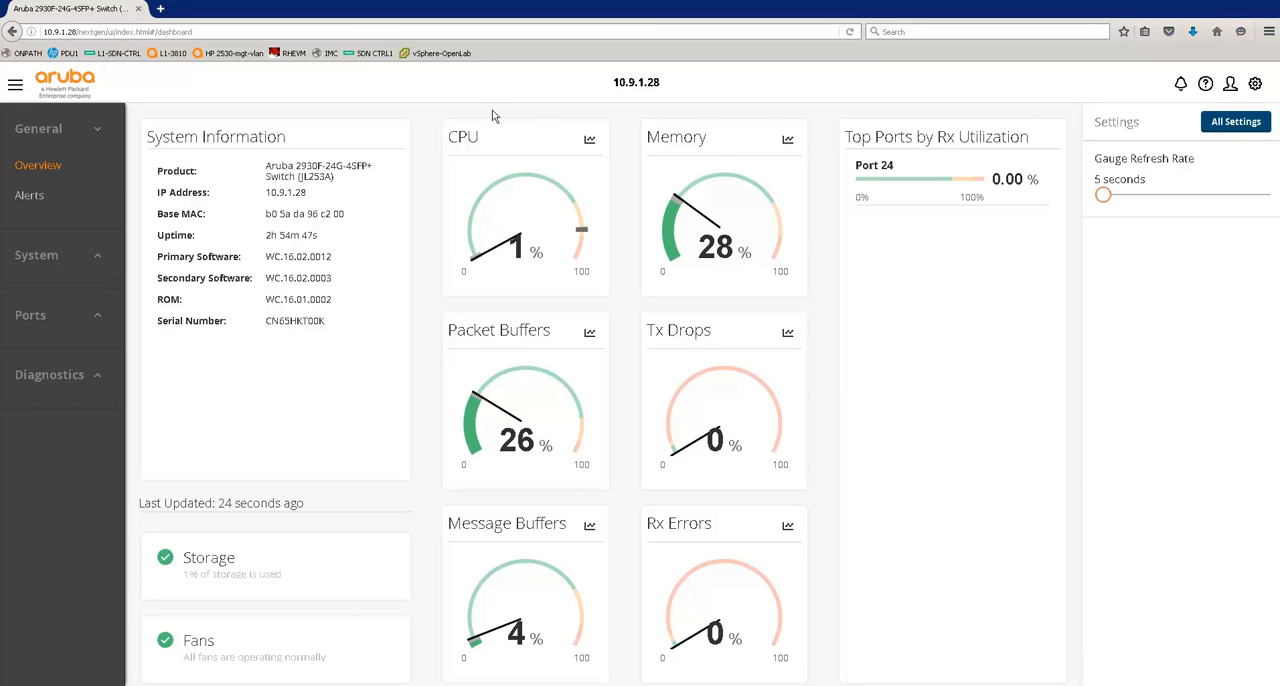
mouse_move(838, 60)
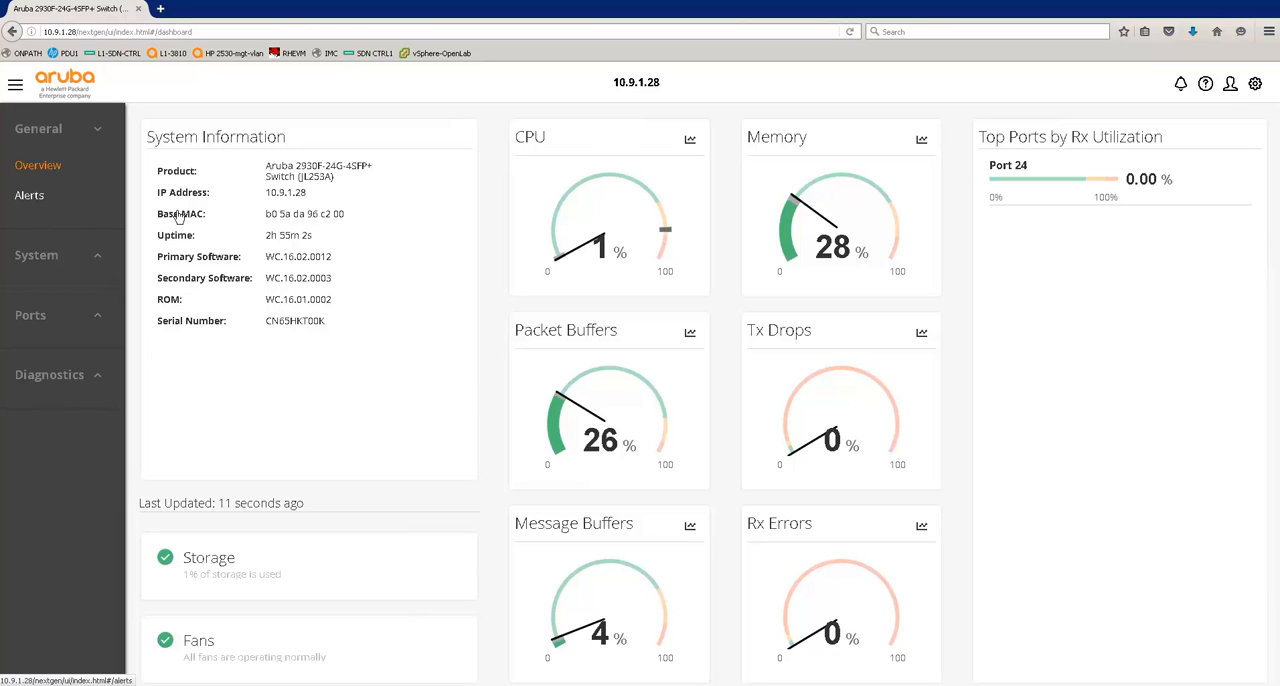
Step: Show the Alerts List with the first-time installation entry and its column options
click(29, 195)
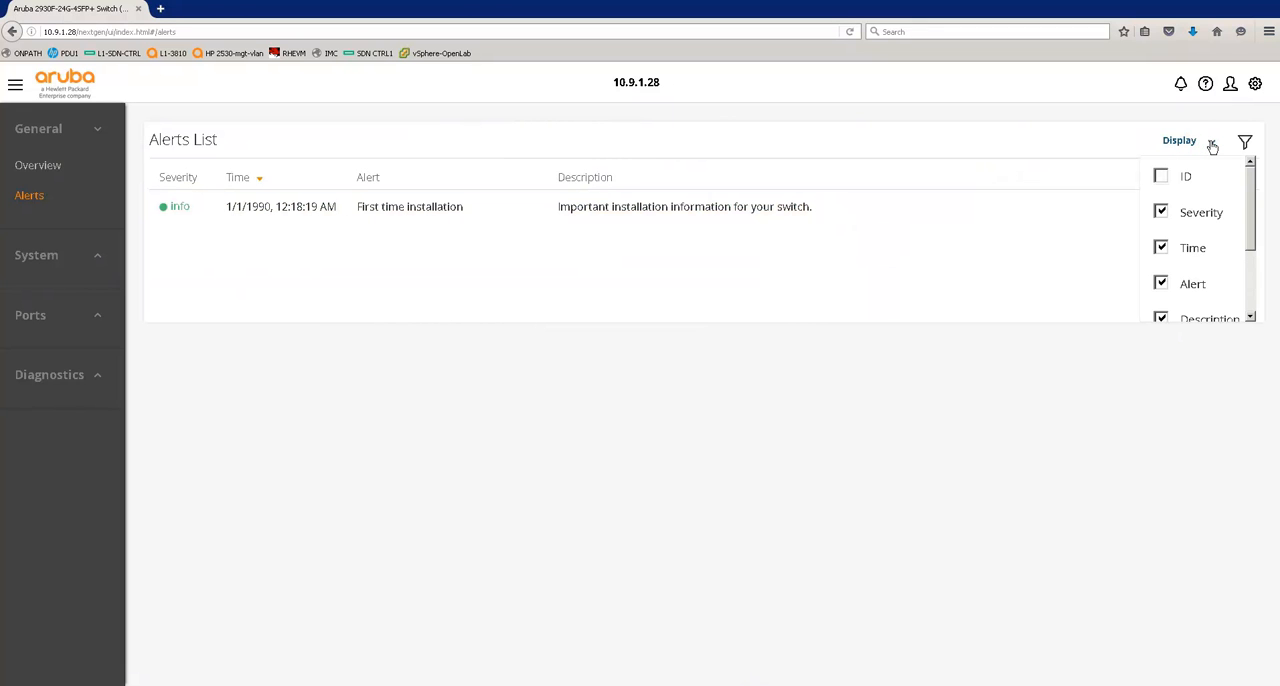
scroll(down, 3)
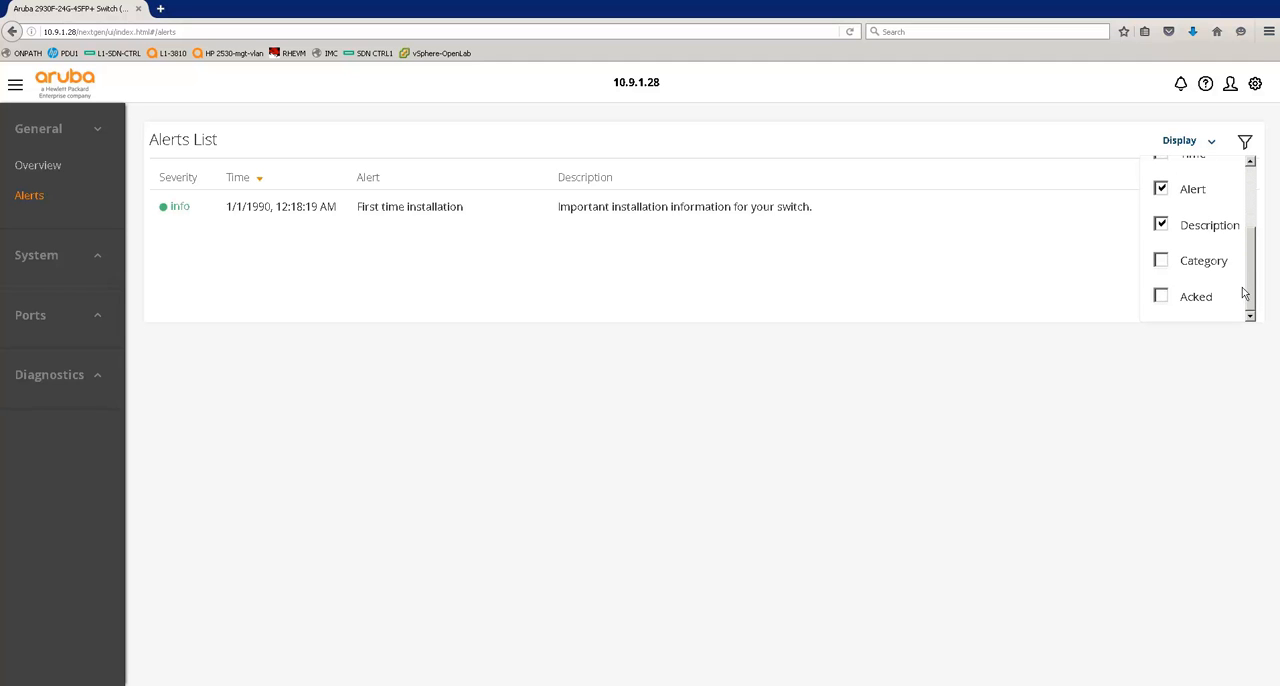
mouse_move(1245, 141)
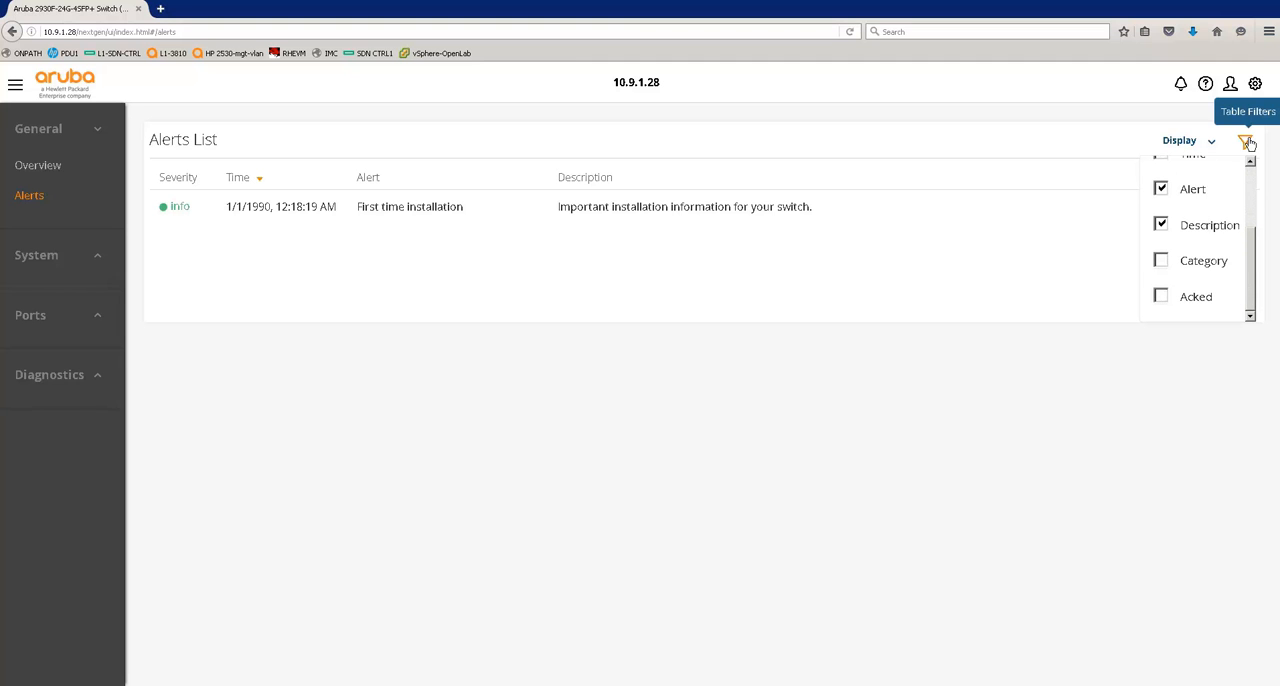
click(1248, 140)
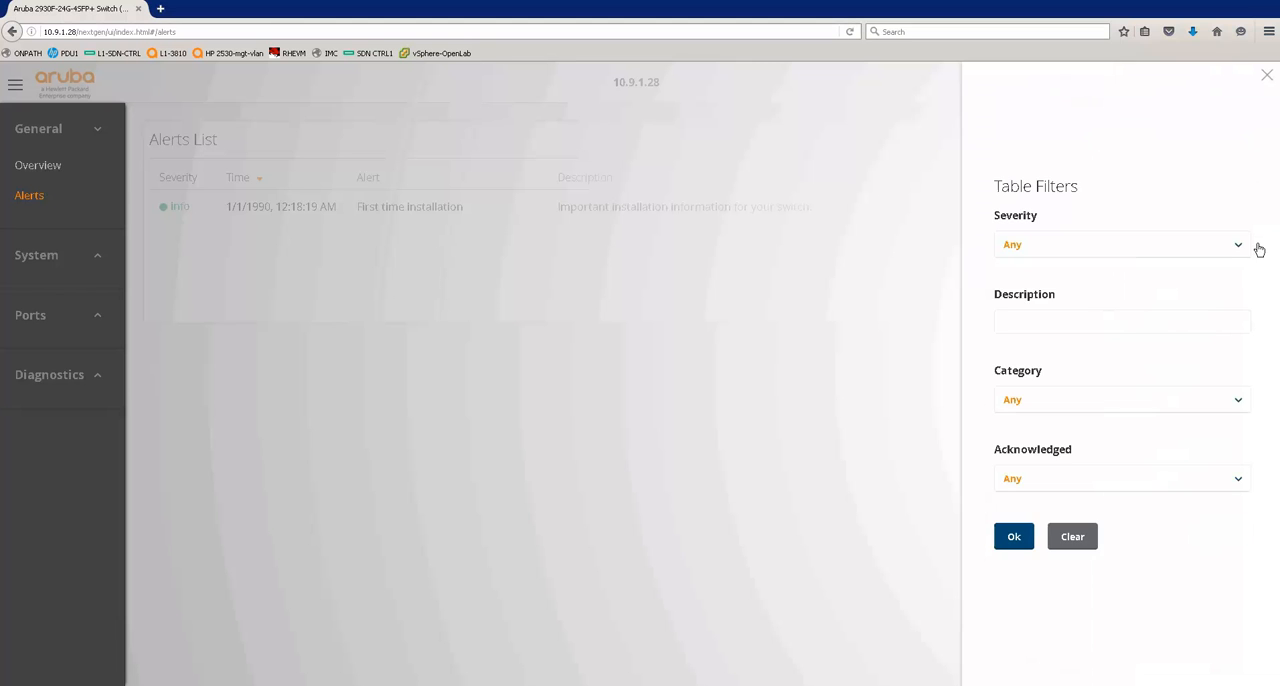
mouse_move(1245, 405)
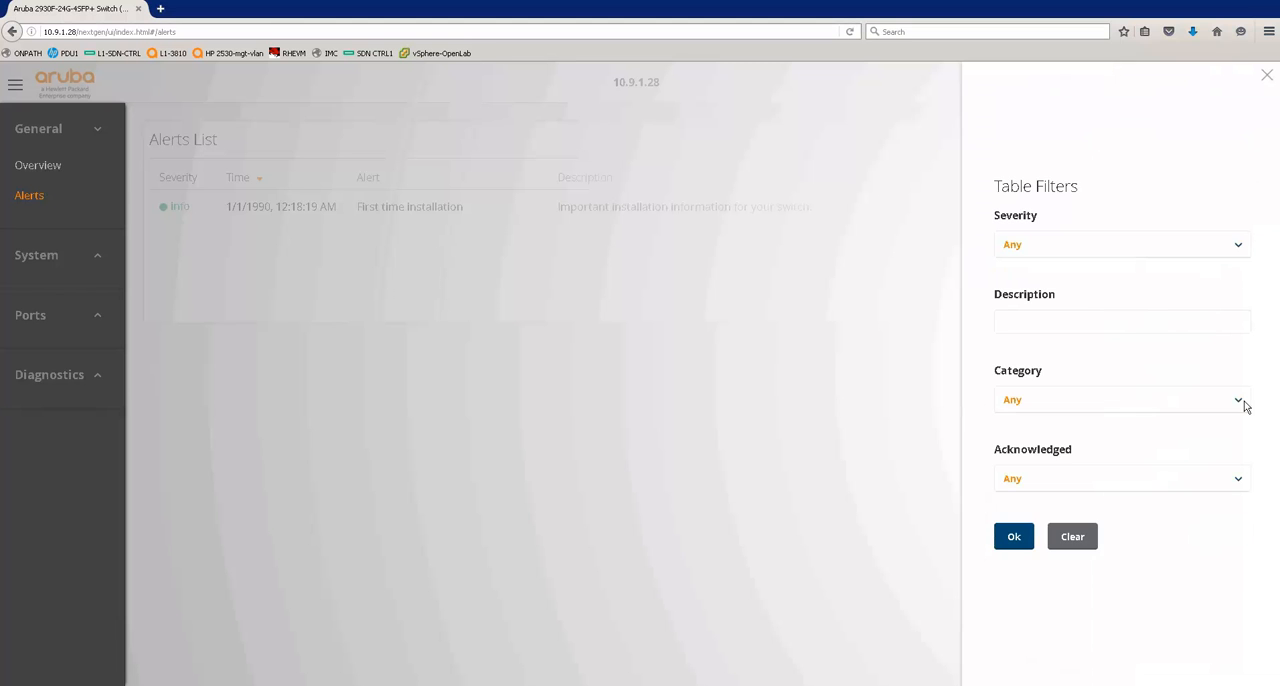
mouse_move(1240, 486)
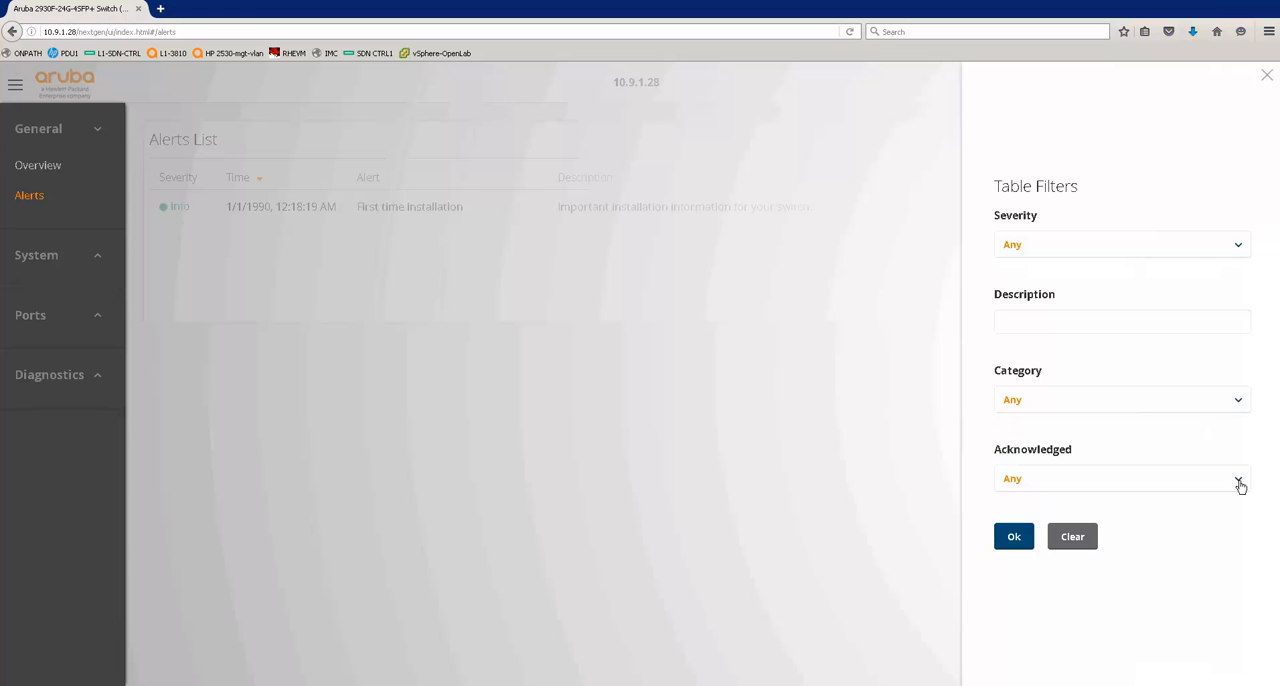
mouse_move(808, 414)
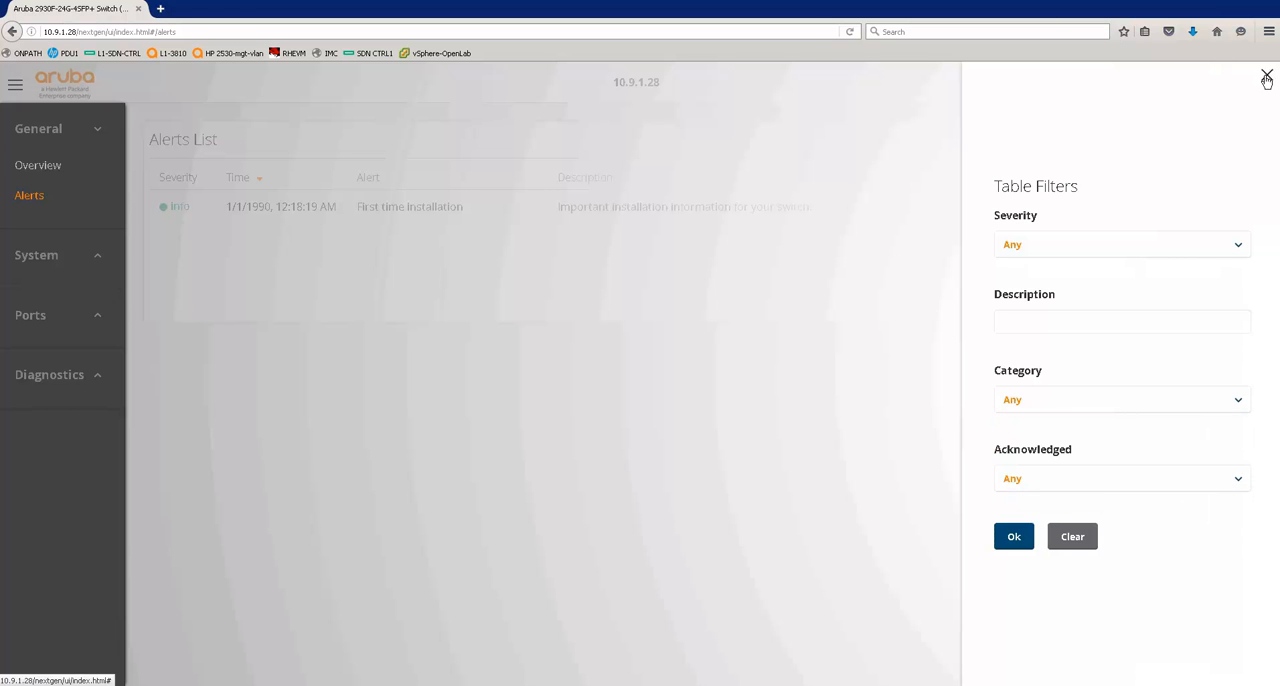
click(1266, 77)
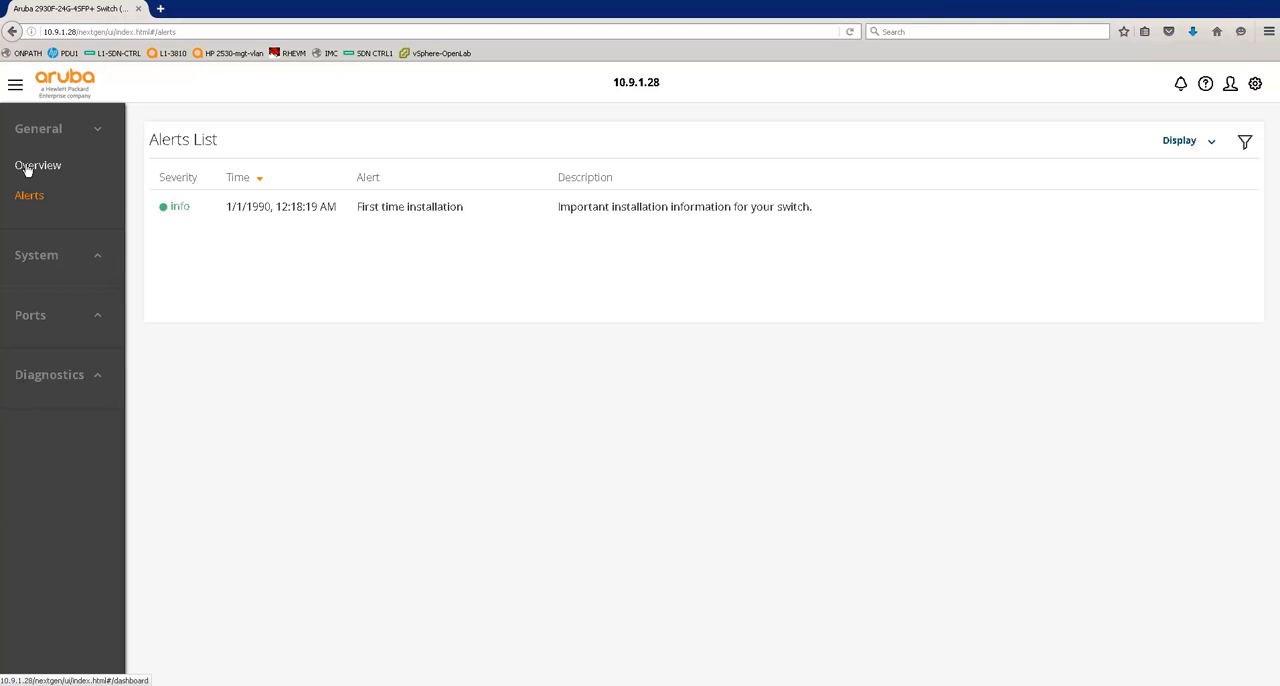
Step: Return to General > Overview with system information and resource gauges
click(38, 165)
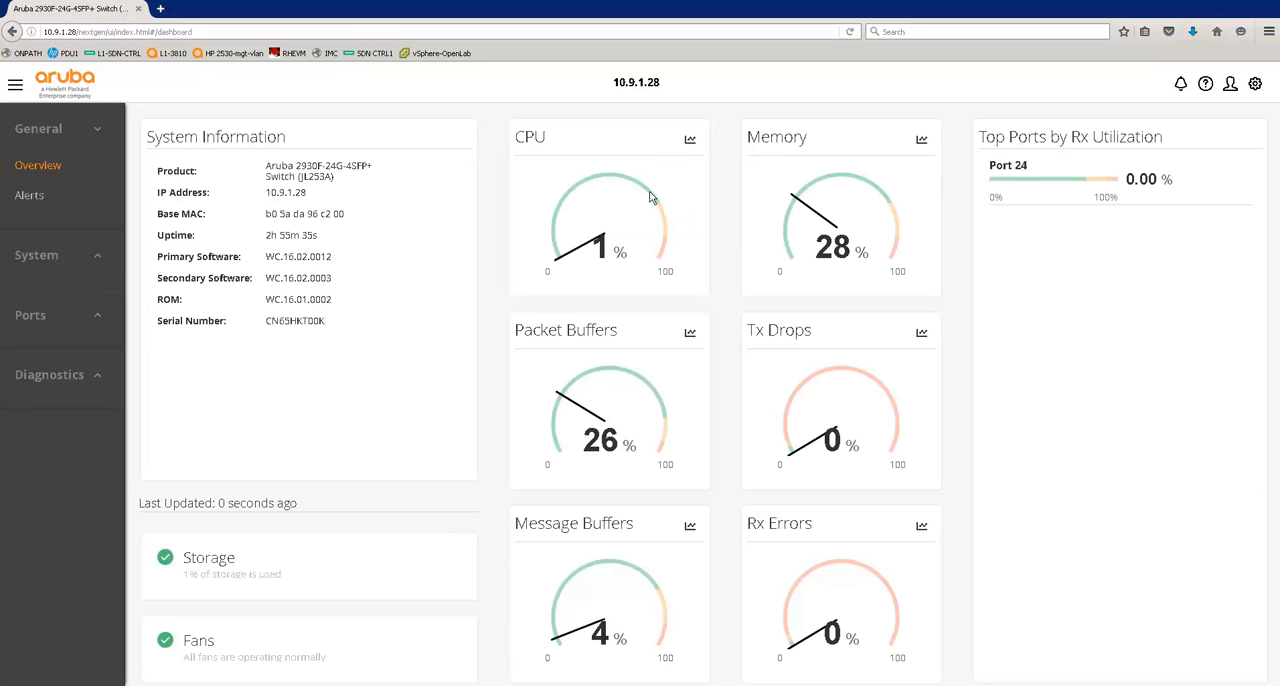
mouse_move(597, 148)
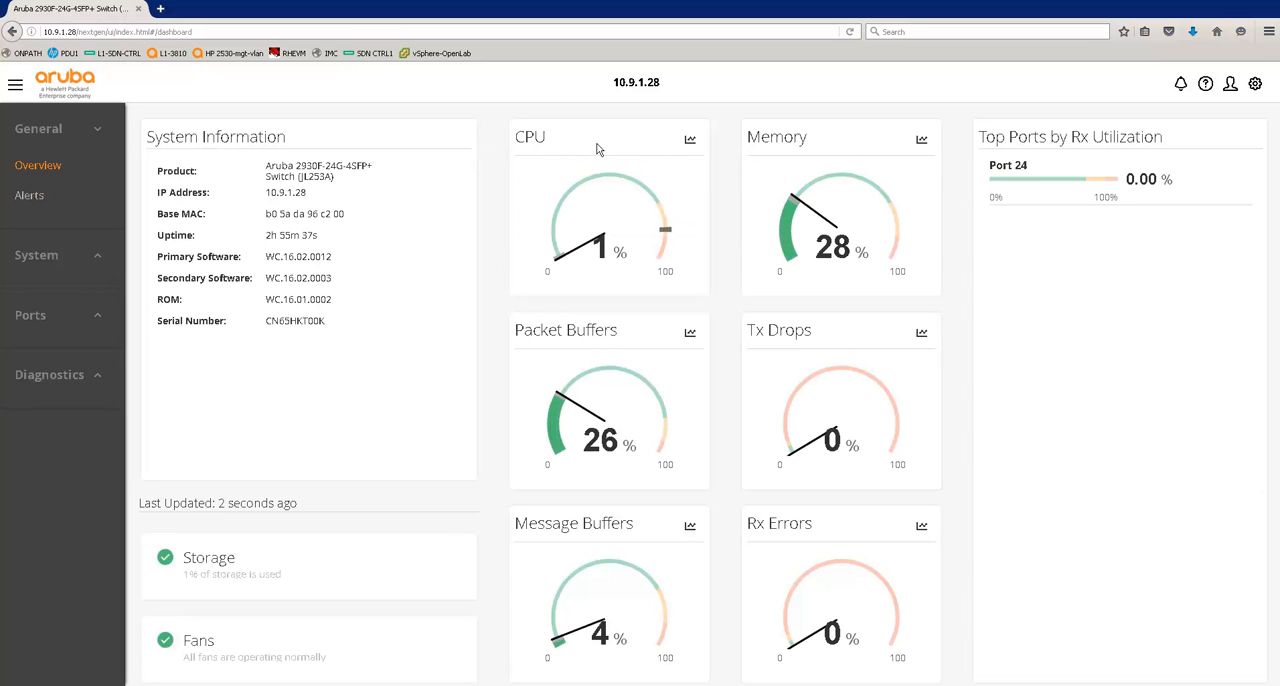
mouse_move(689, 139)
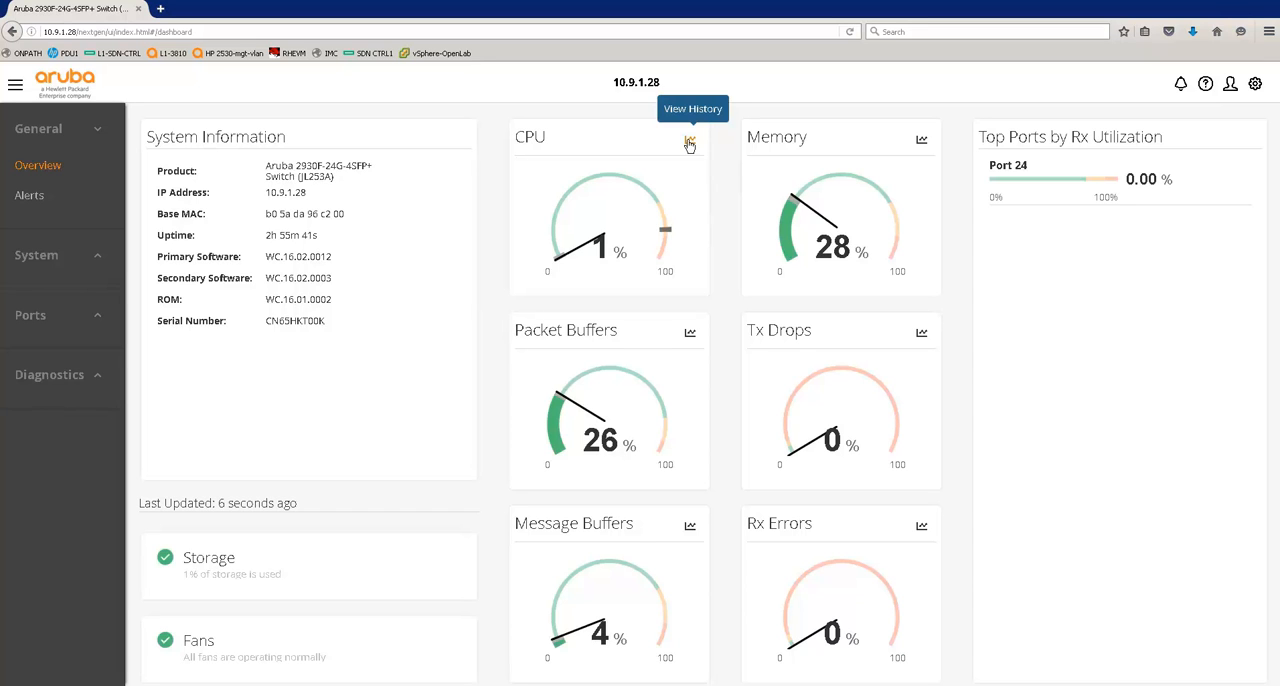
Step: Show CPU history from the gauge: average 2%, minimum 1%, maximum 88%
click(689, 142)
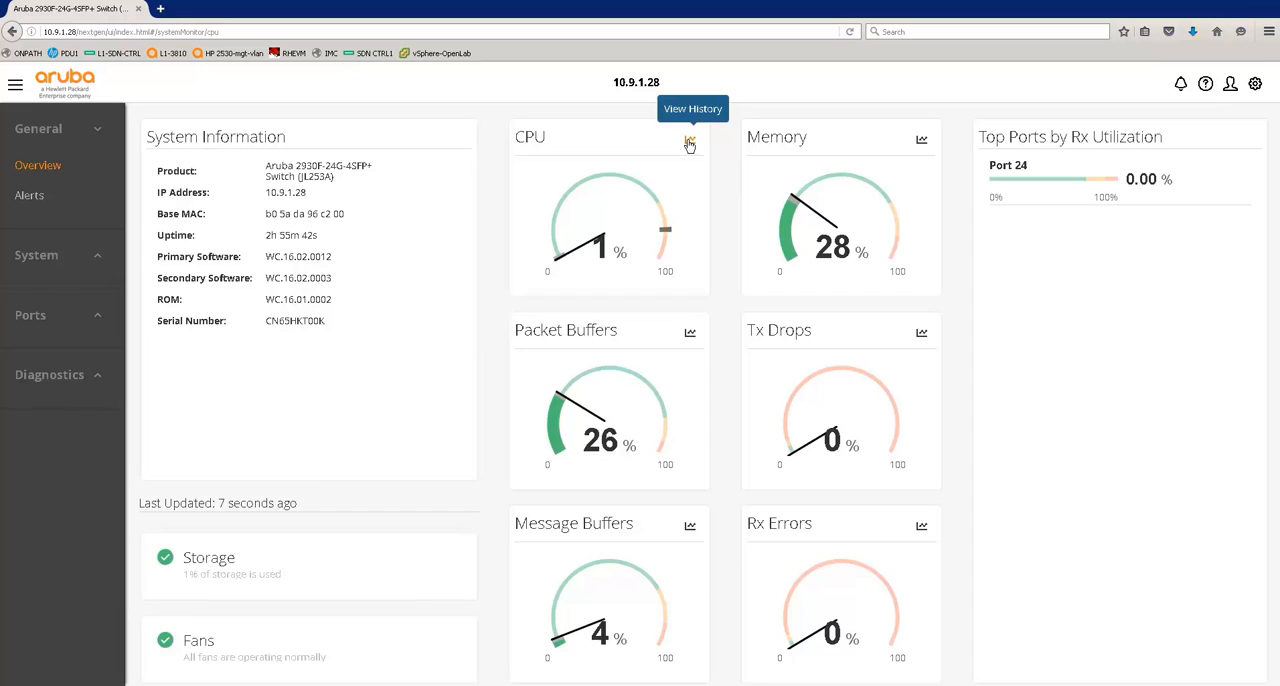
click(688, 141)
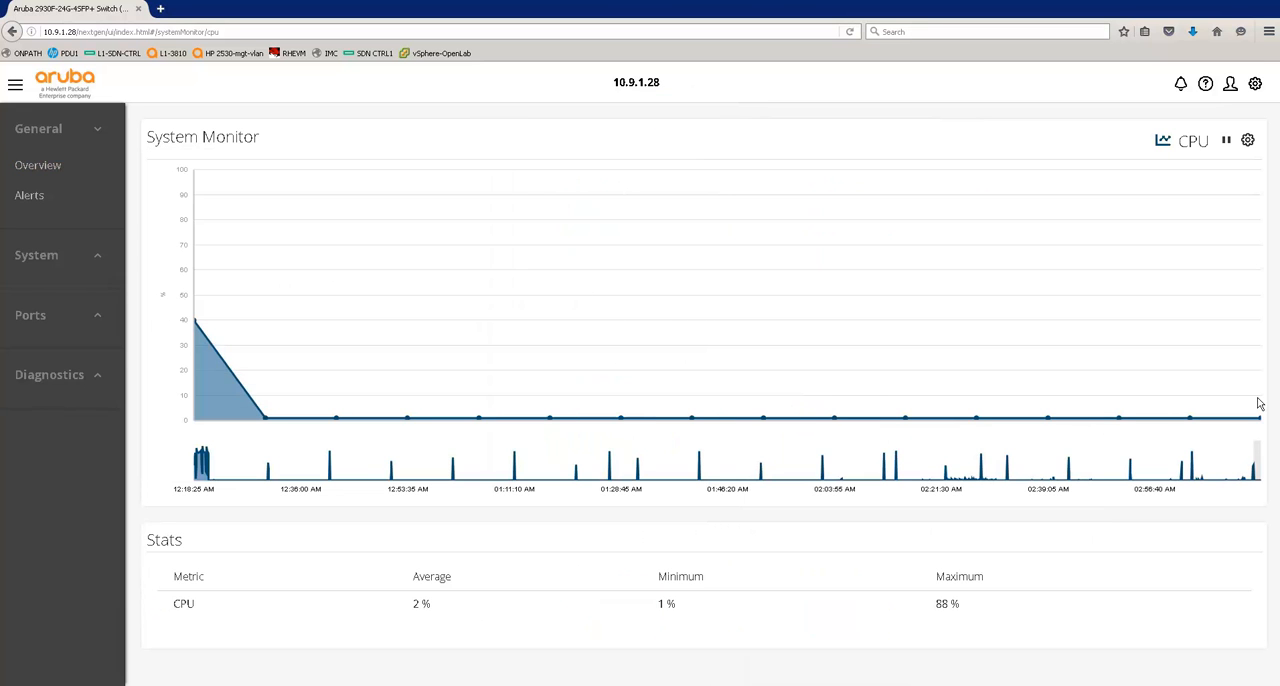
mouse_move(1190, 417)
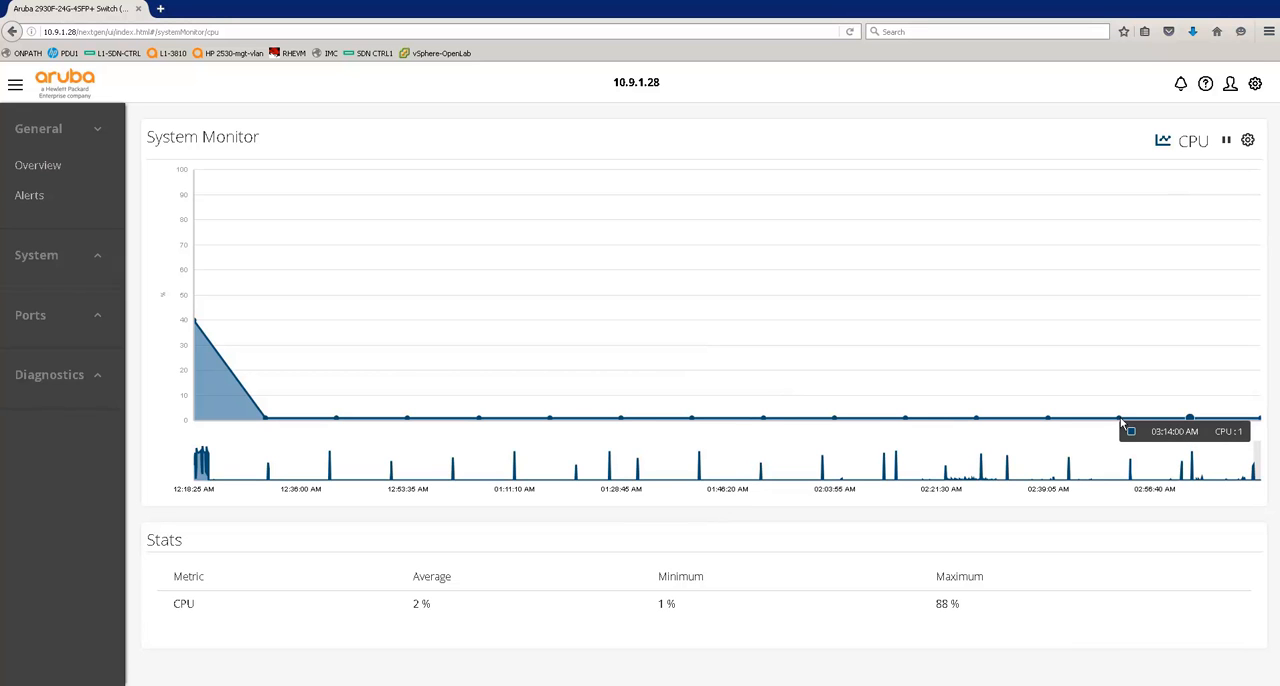
mouse_move(1062, 417)
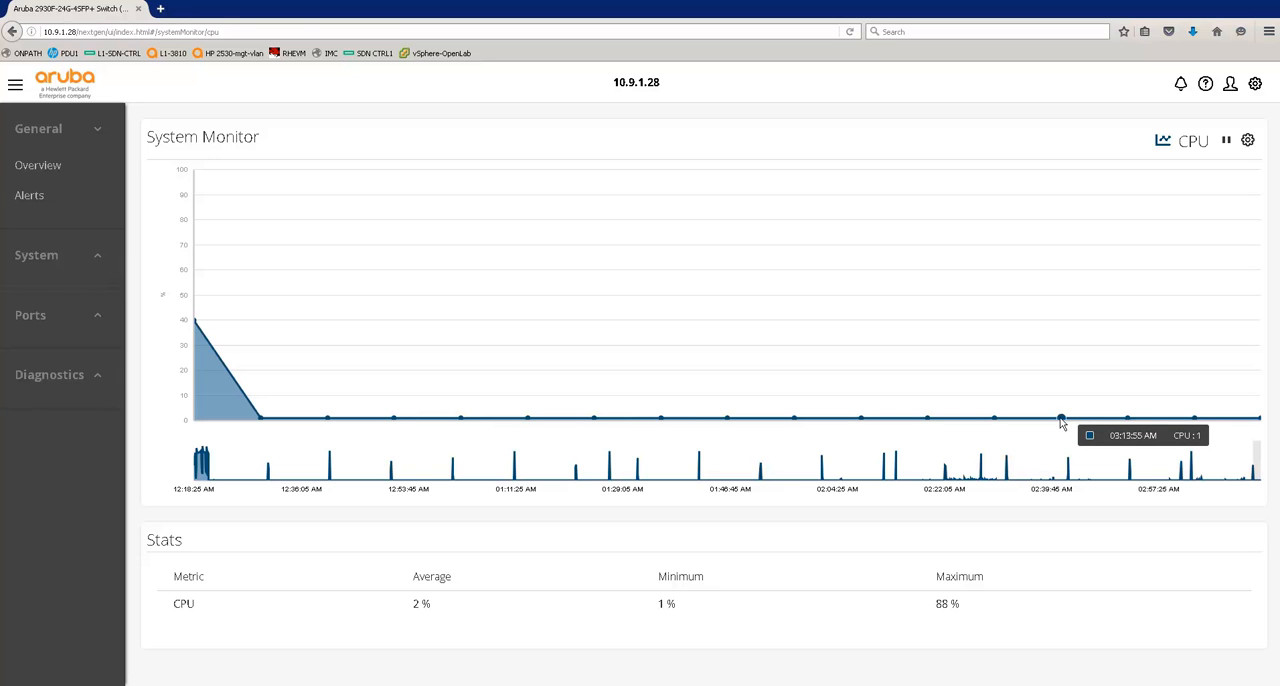
mouse_move(665, 375)
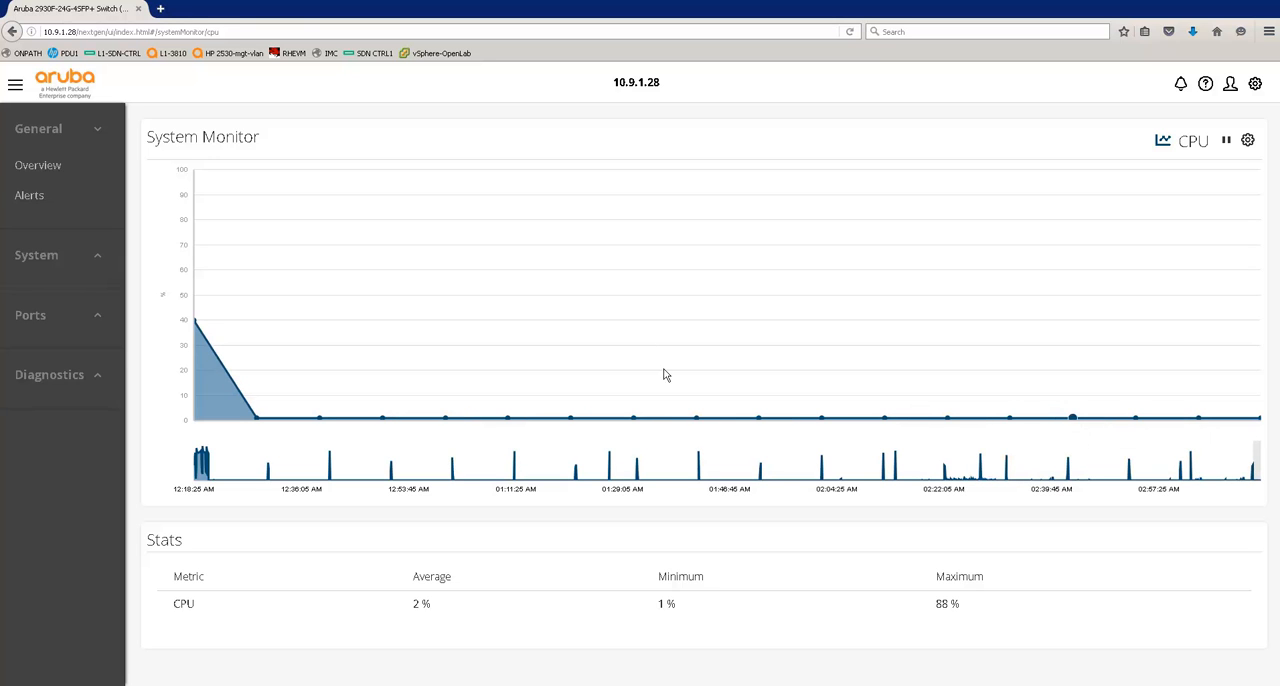
mouse_move(881, 471)
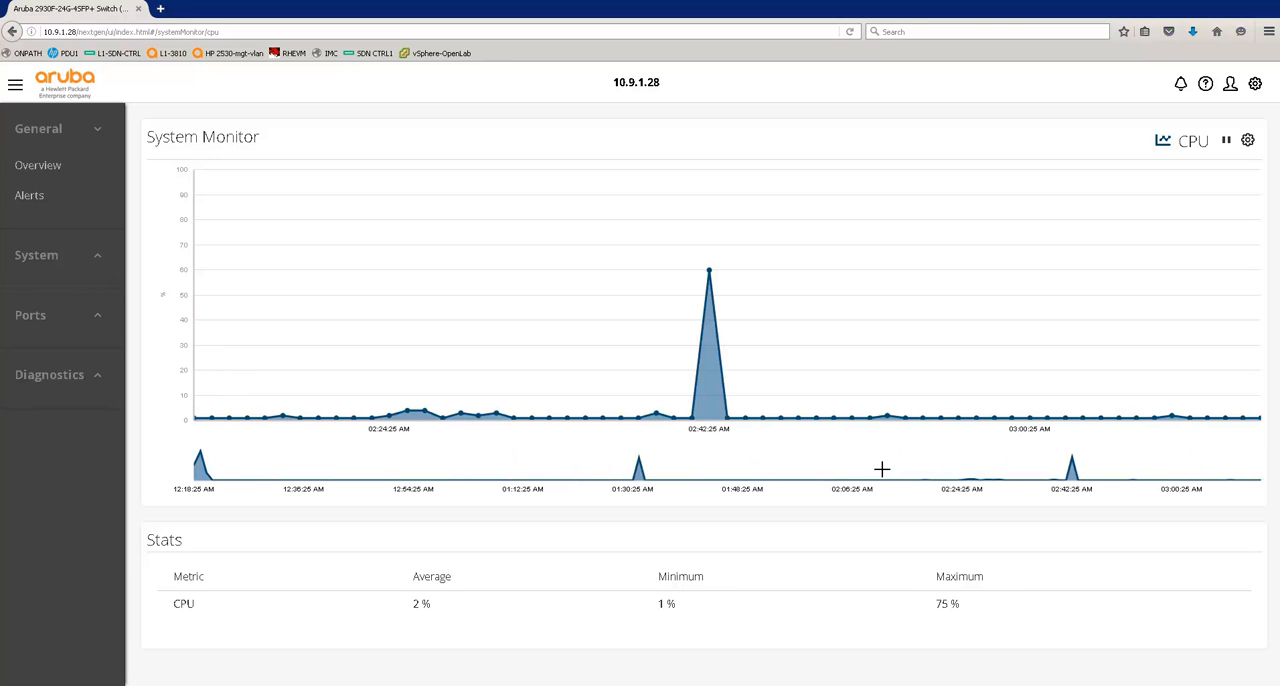
mouse_move(698, 297)
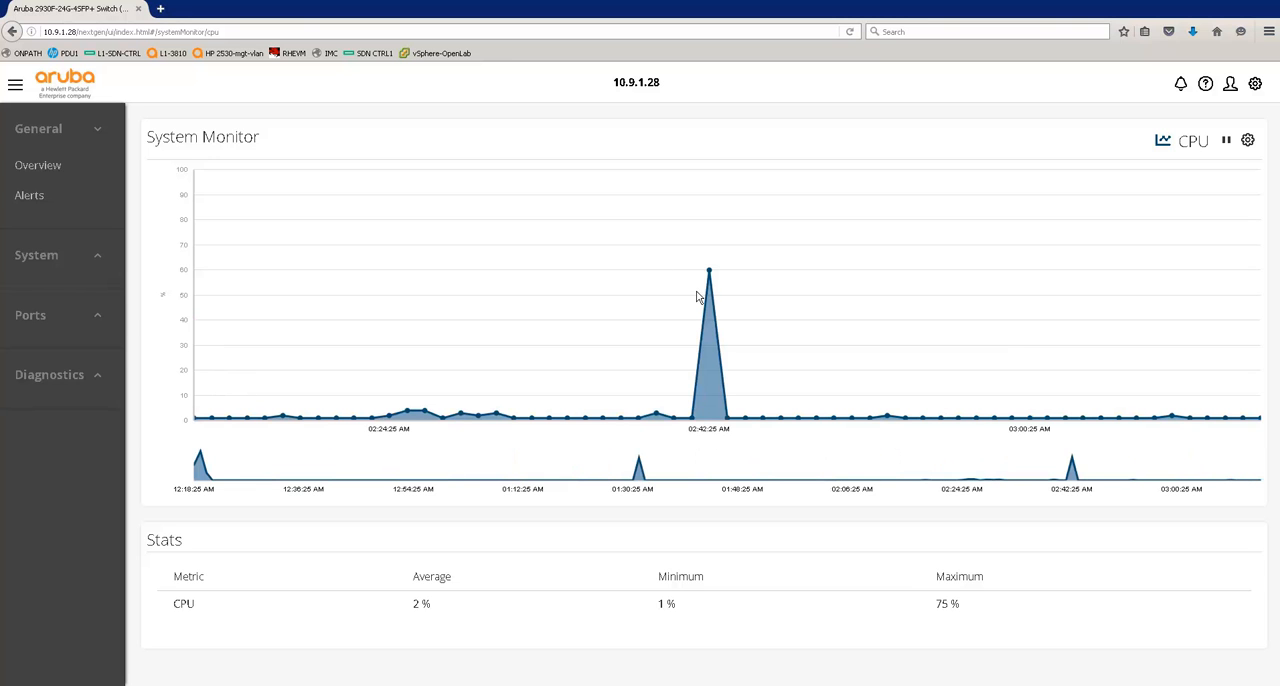
mouse_move(709, 271)
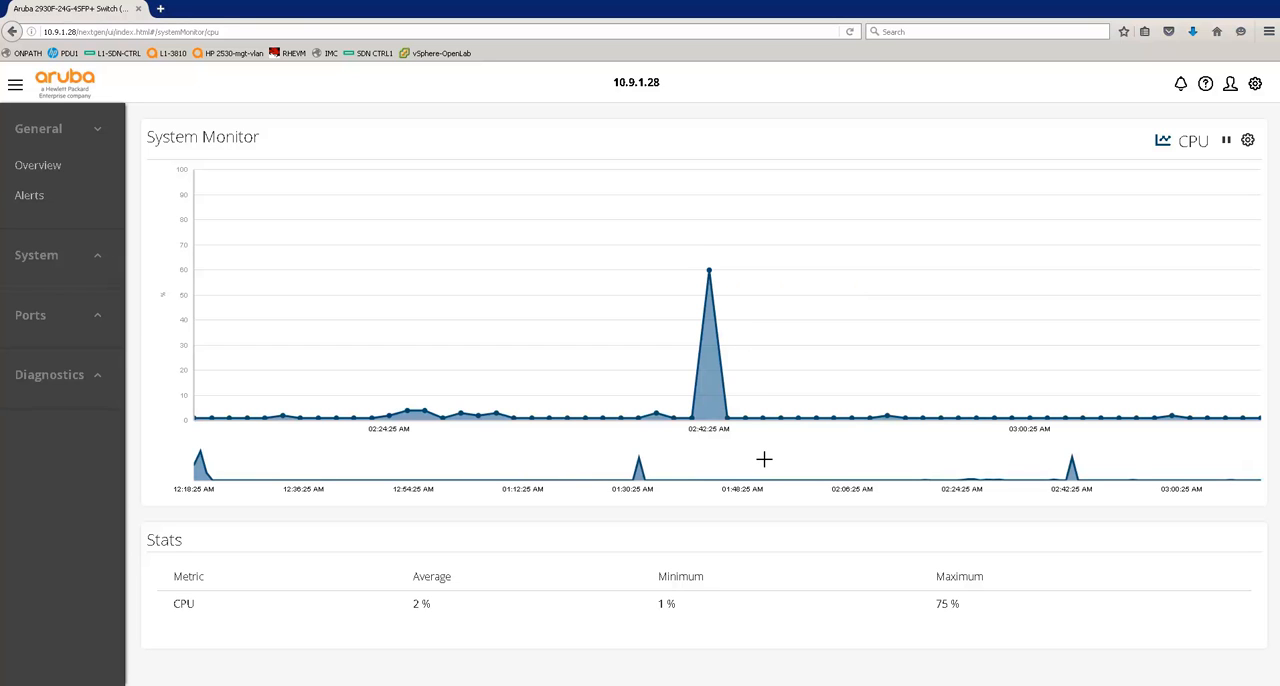
mouse_move(295, 606)
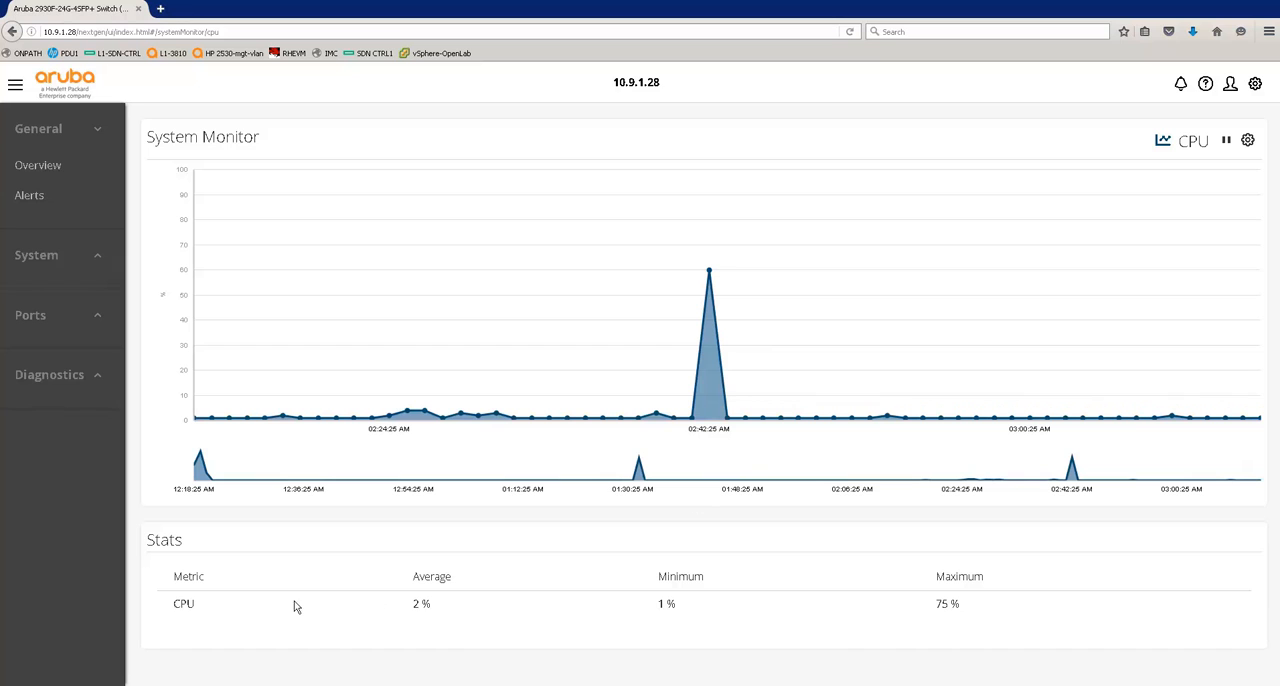
mouse_move(507, 646)
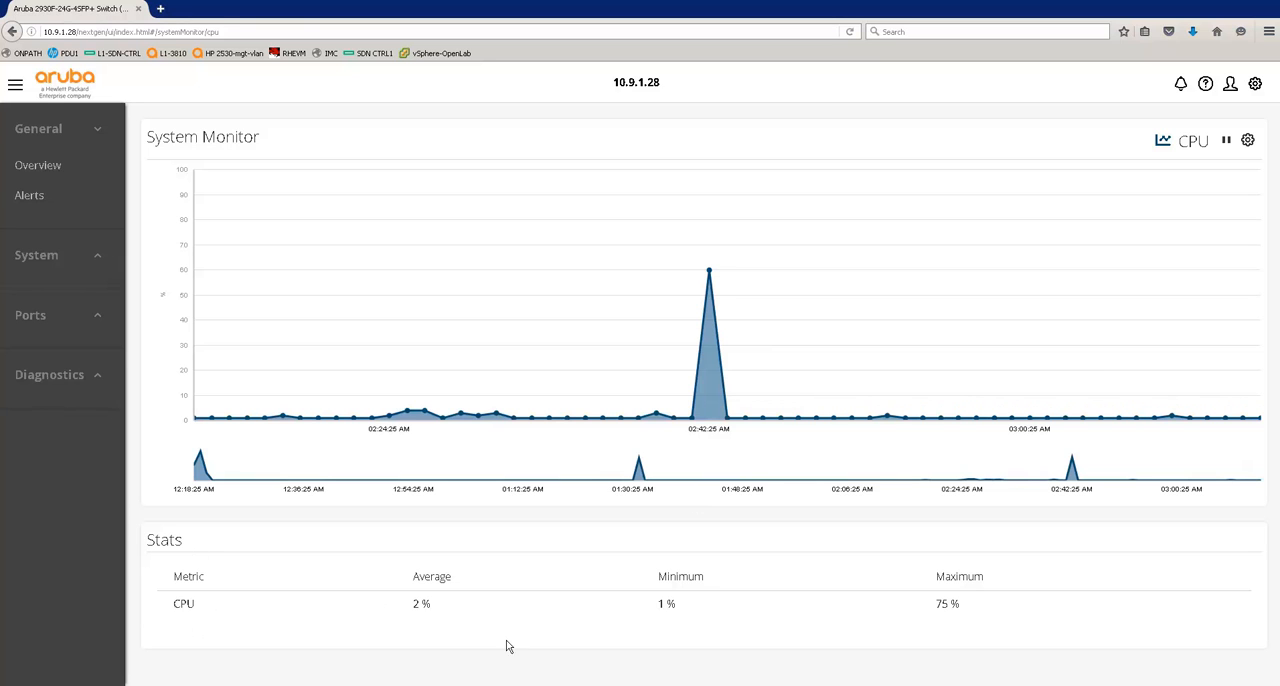
mouse_move(280, 616)
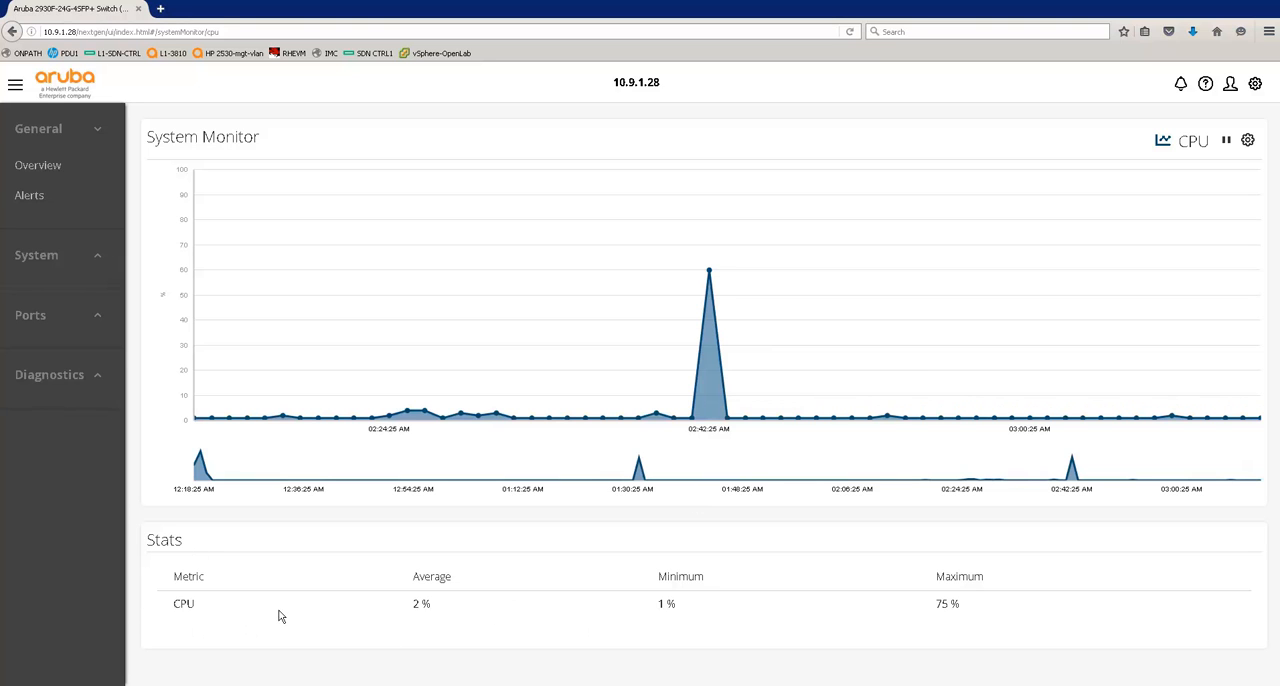
mouse_move(430, 623)
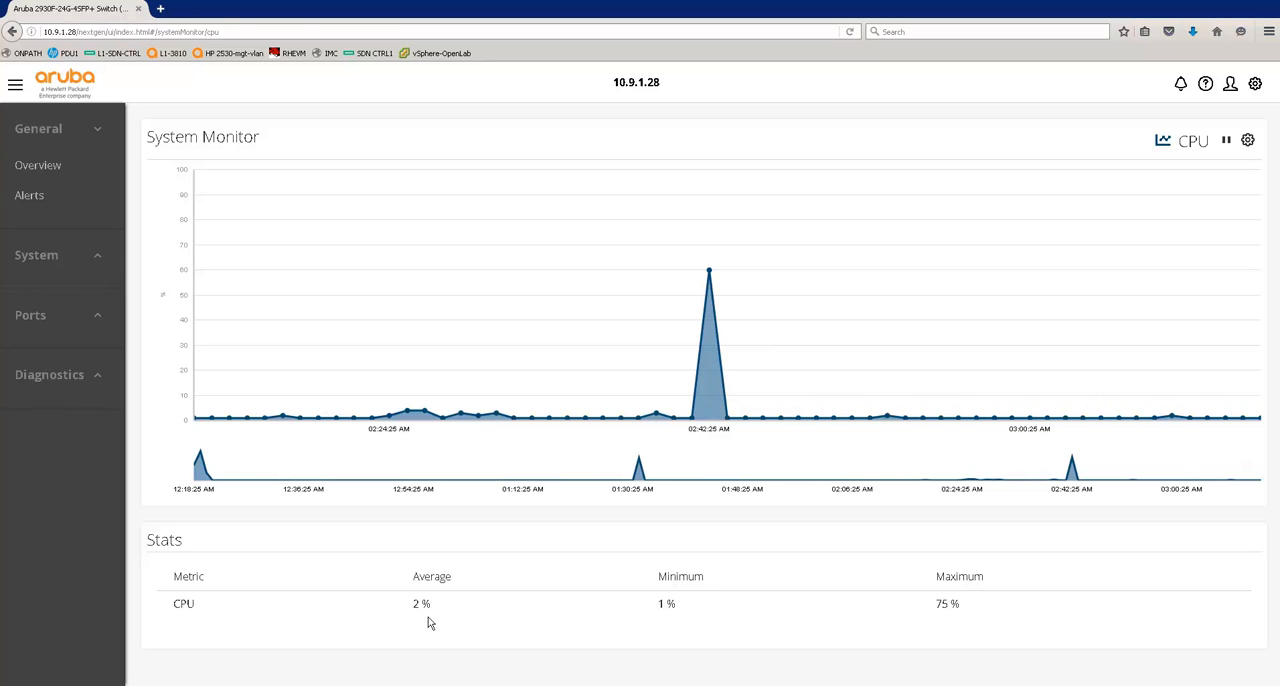
mouse_move(1192, 328)
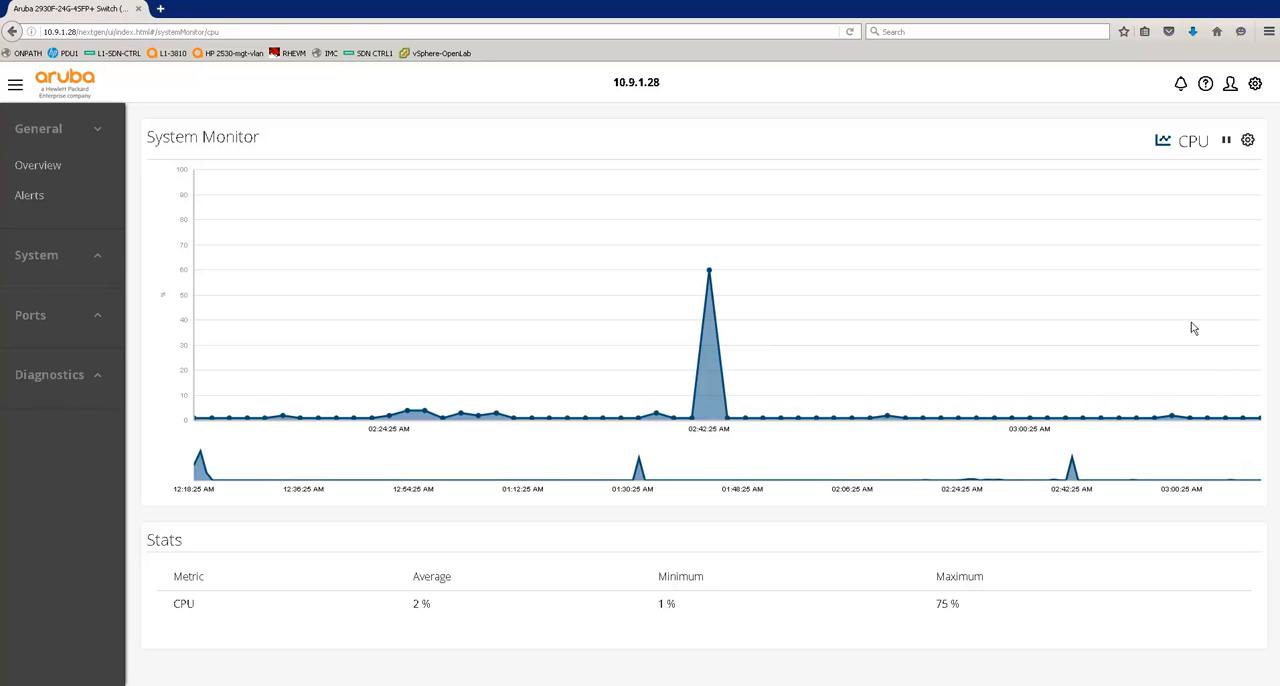
mouse_move(1226, 140)
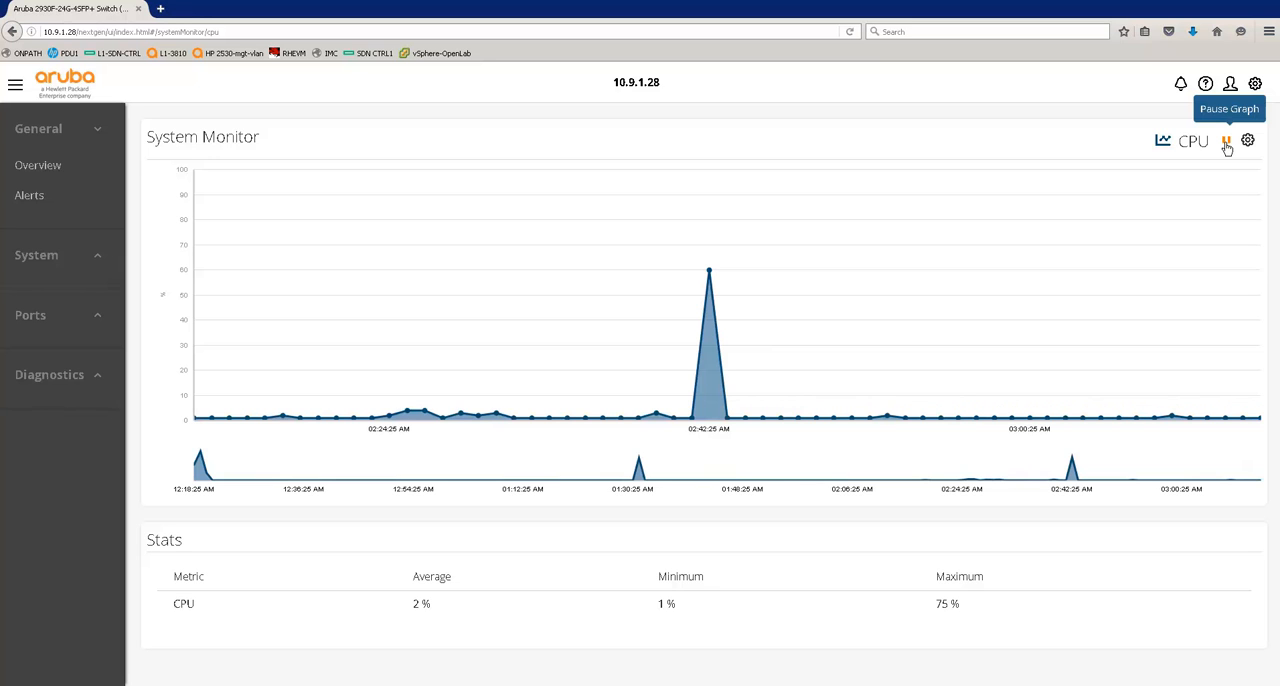
click(1226, 140)
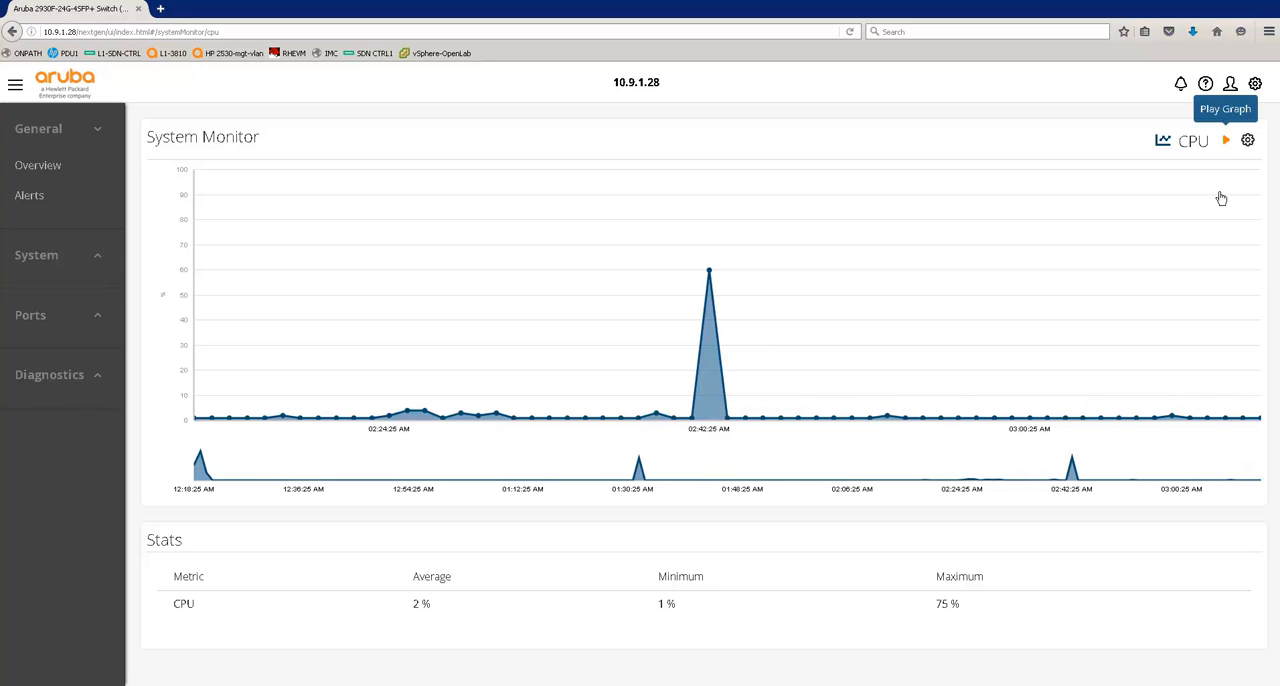
mouse_move(1221, 198)
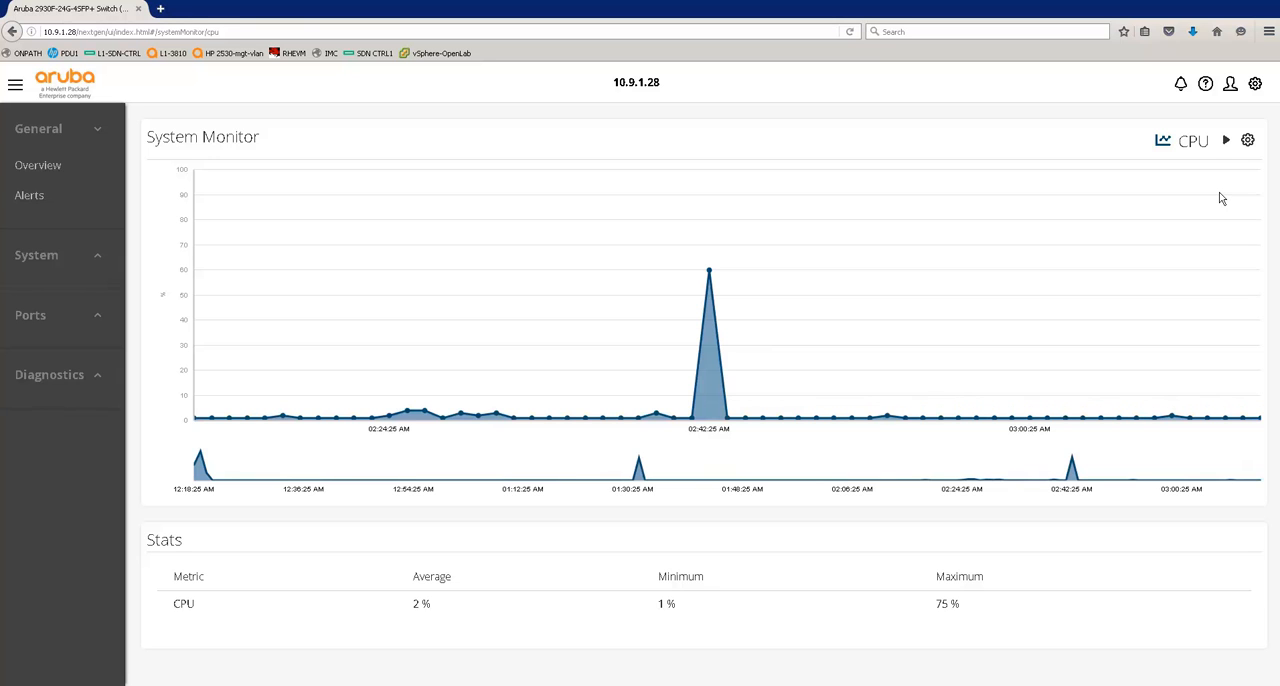
mouse_move(1225, 140)
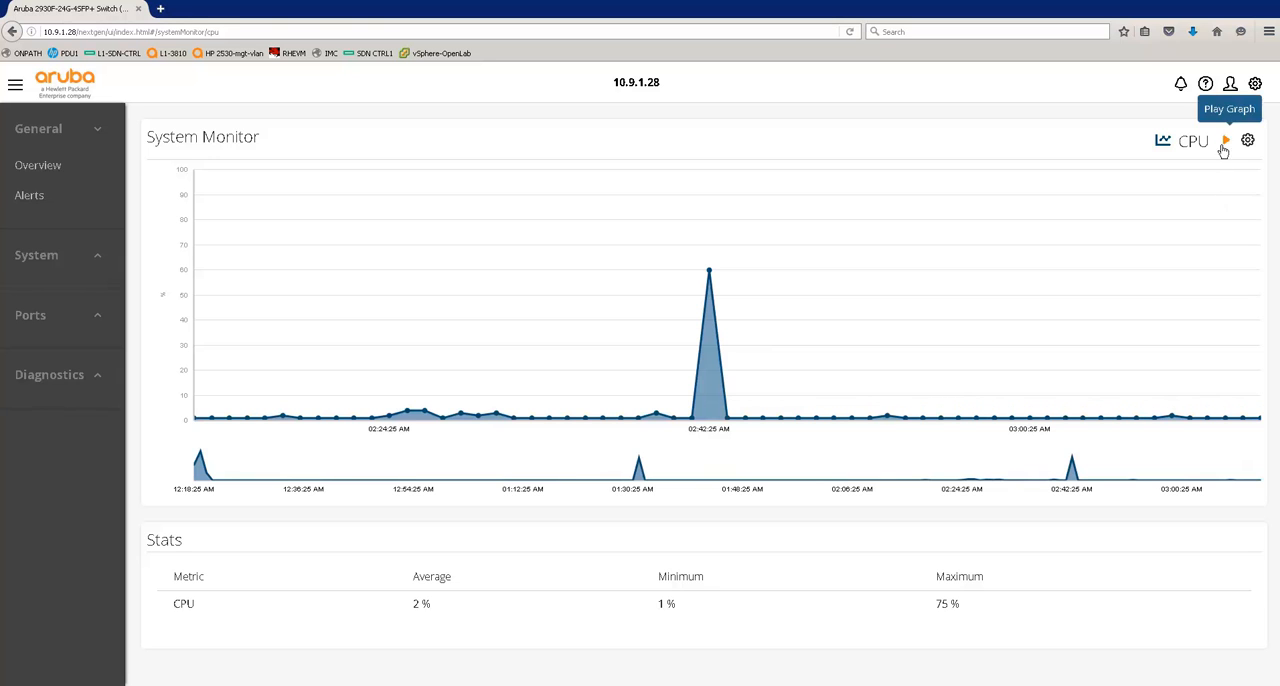
click(1225, 141)
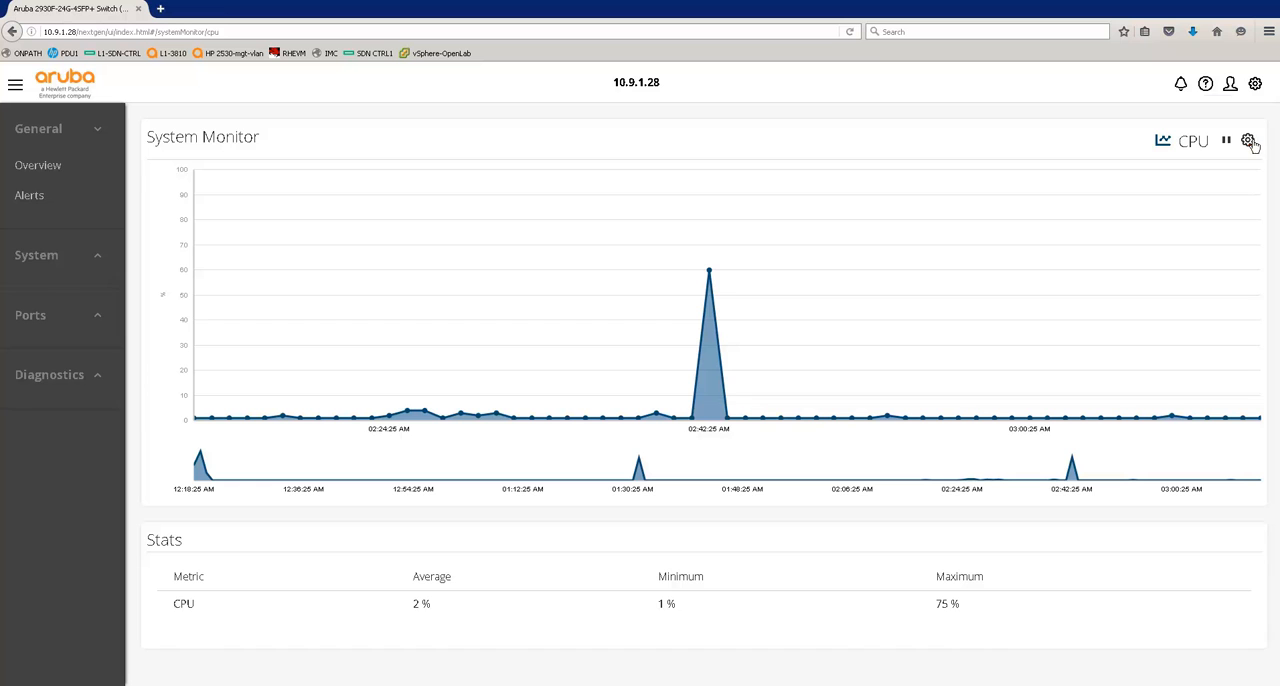
click(1249, 140)
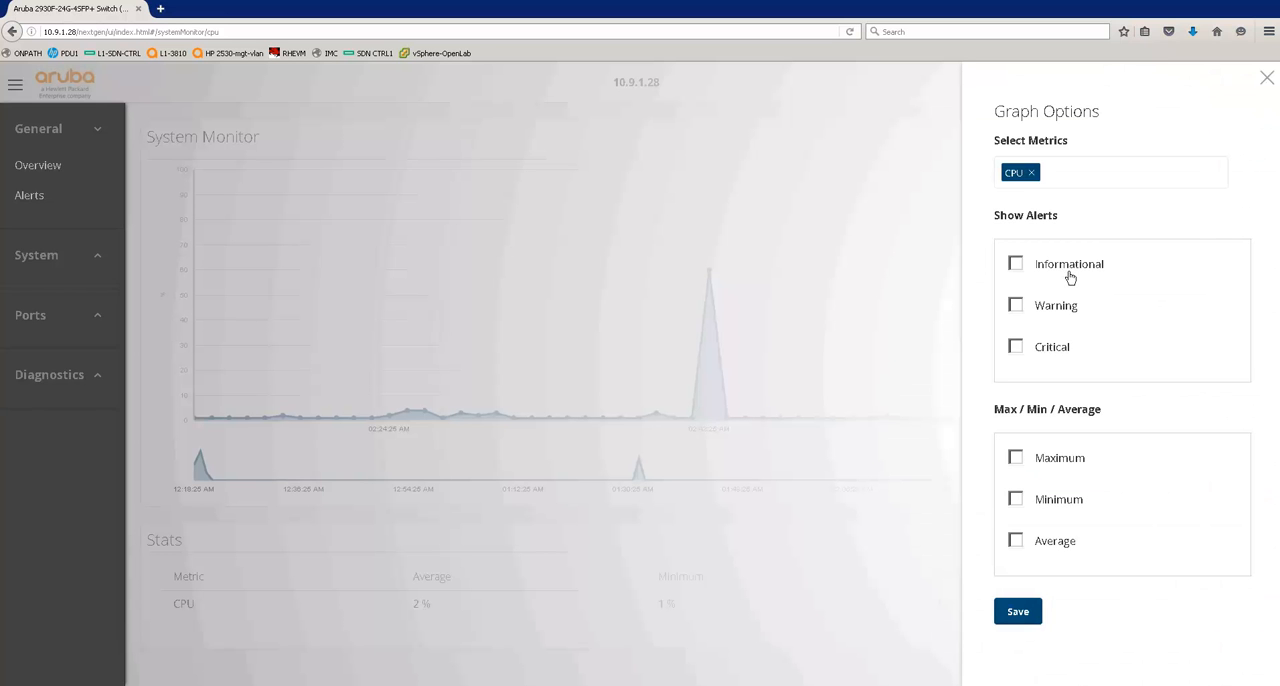
mouse_move(1090, 357)
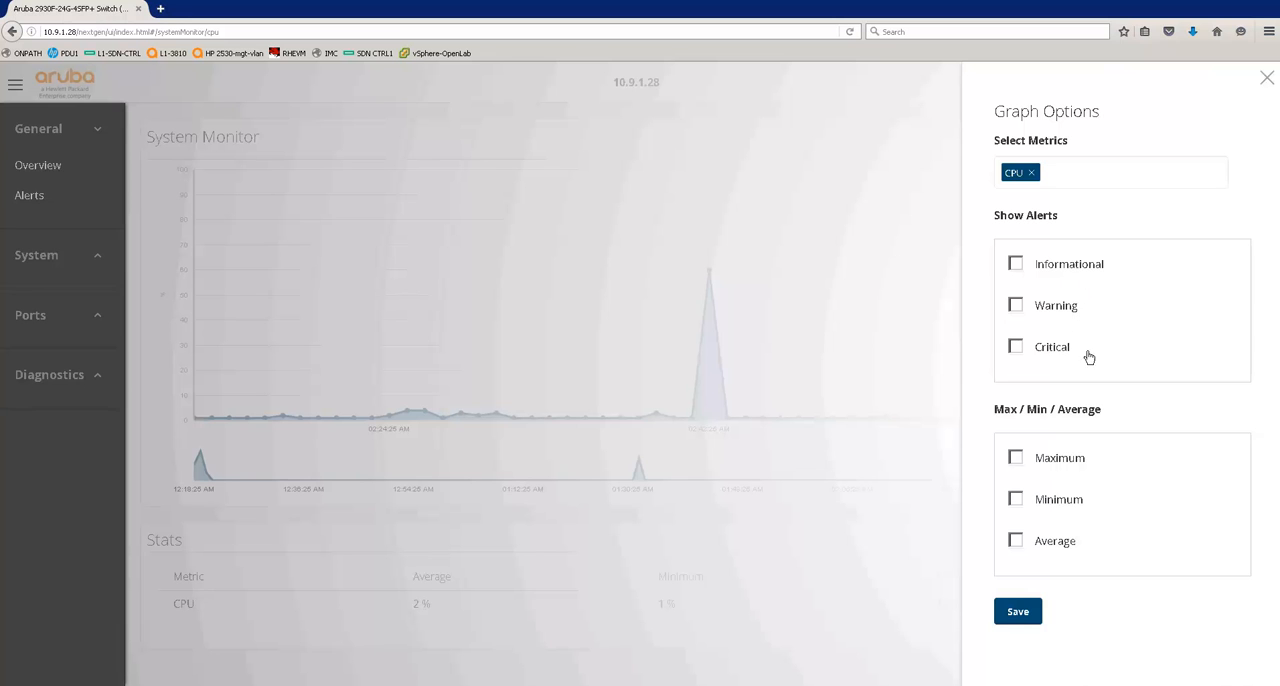
mouse_move(1083, 432)
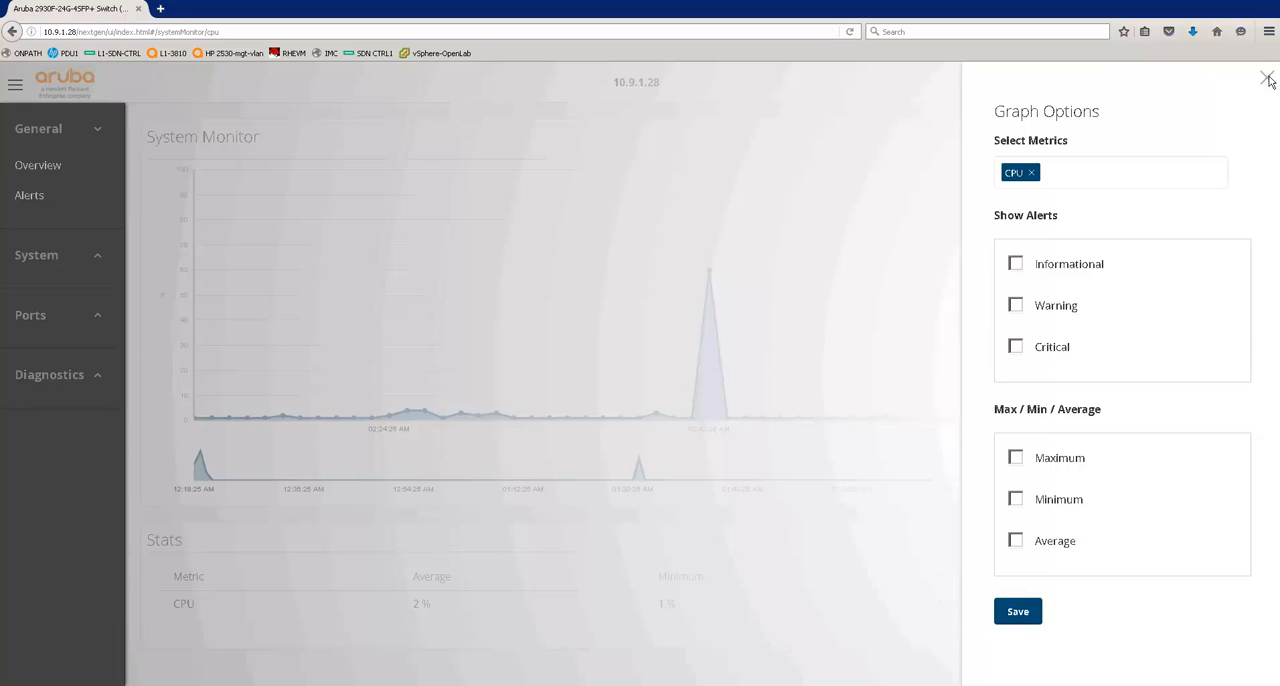
click(1266, 79)
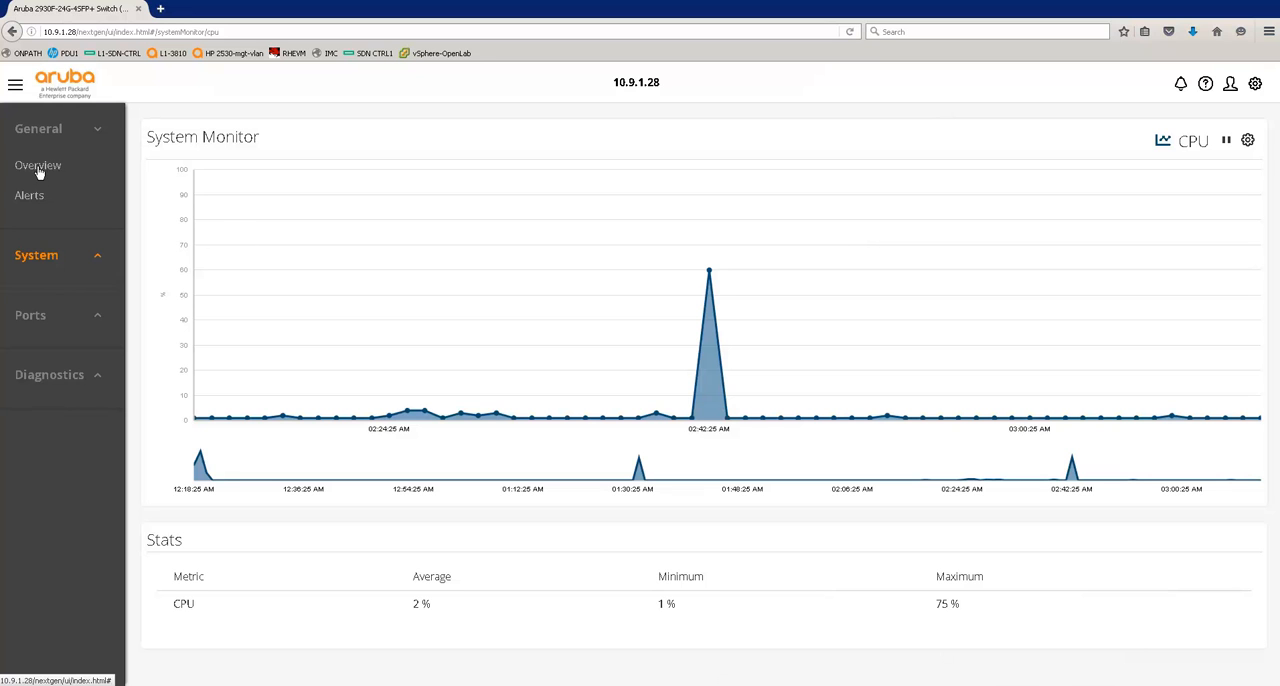
Step: Open All Settings from the Overview gear and keep System Monitor's default metric as CPU
click(38, 165)
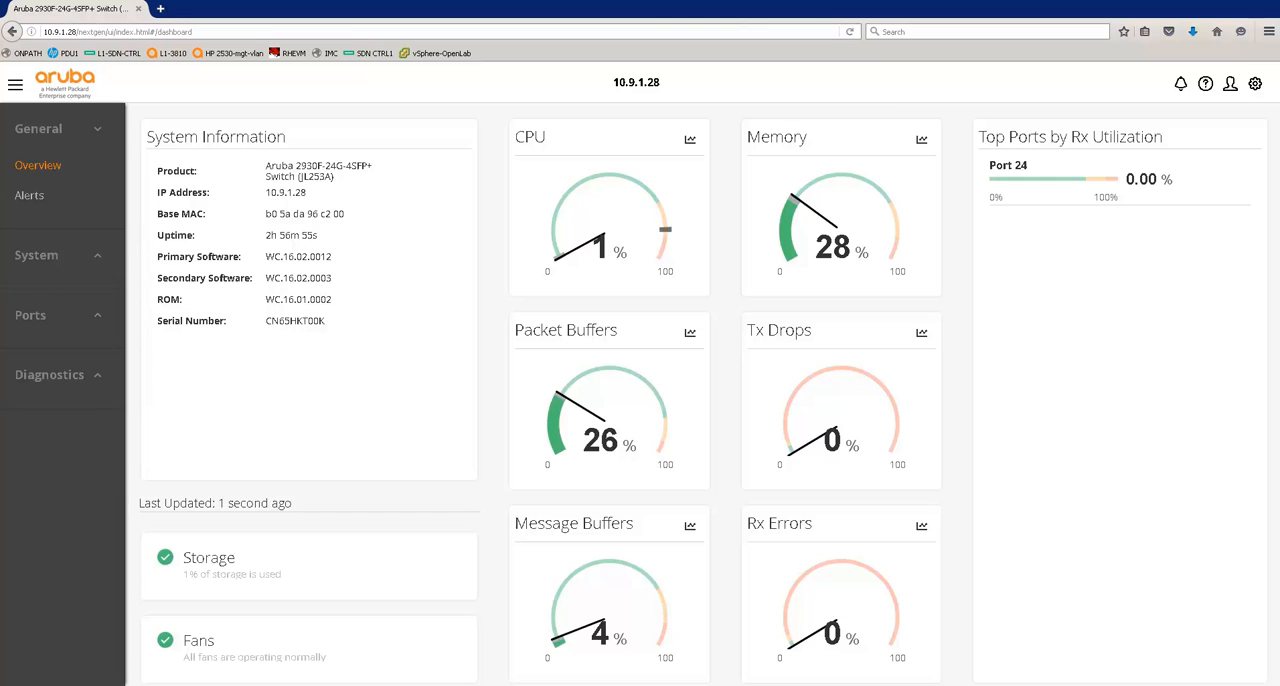
click(1255, 83)
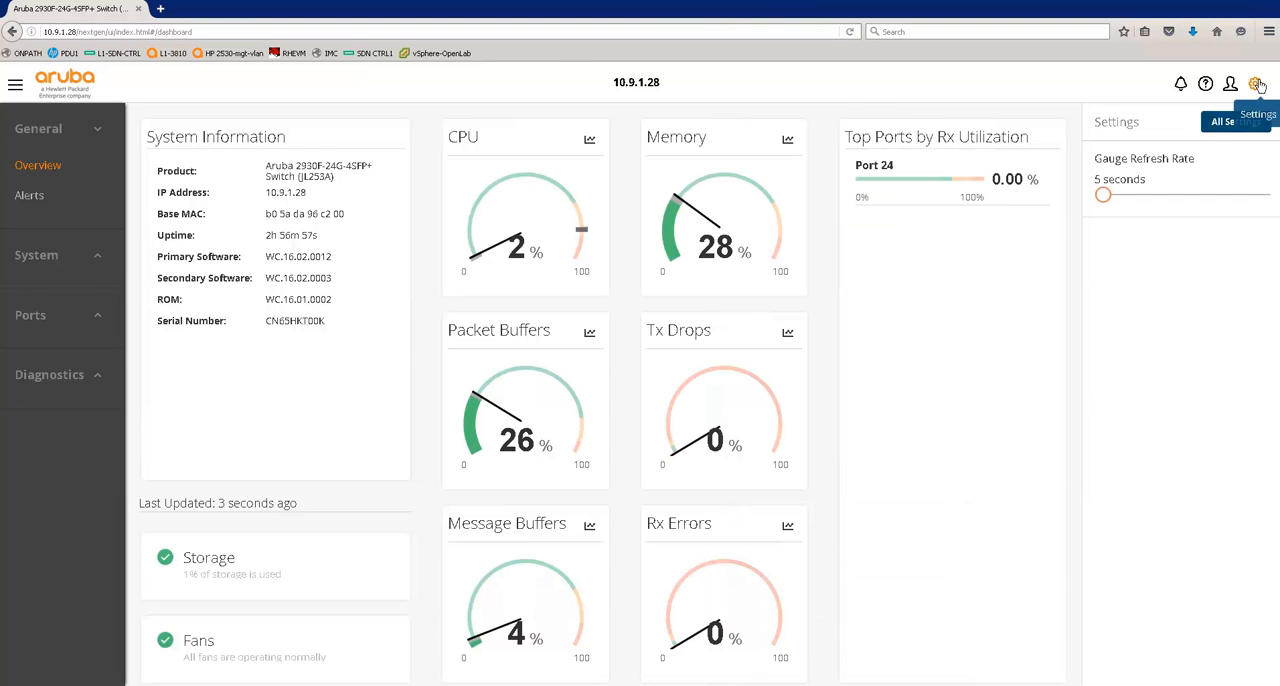
click(1255, 83)
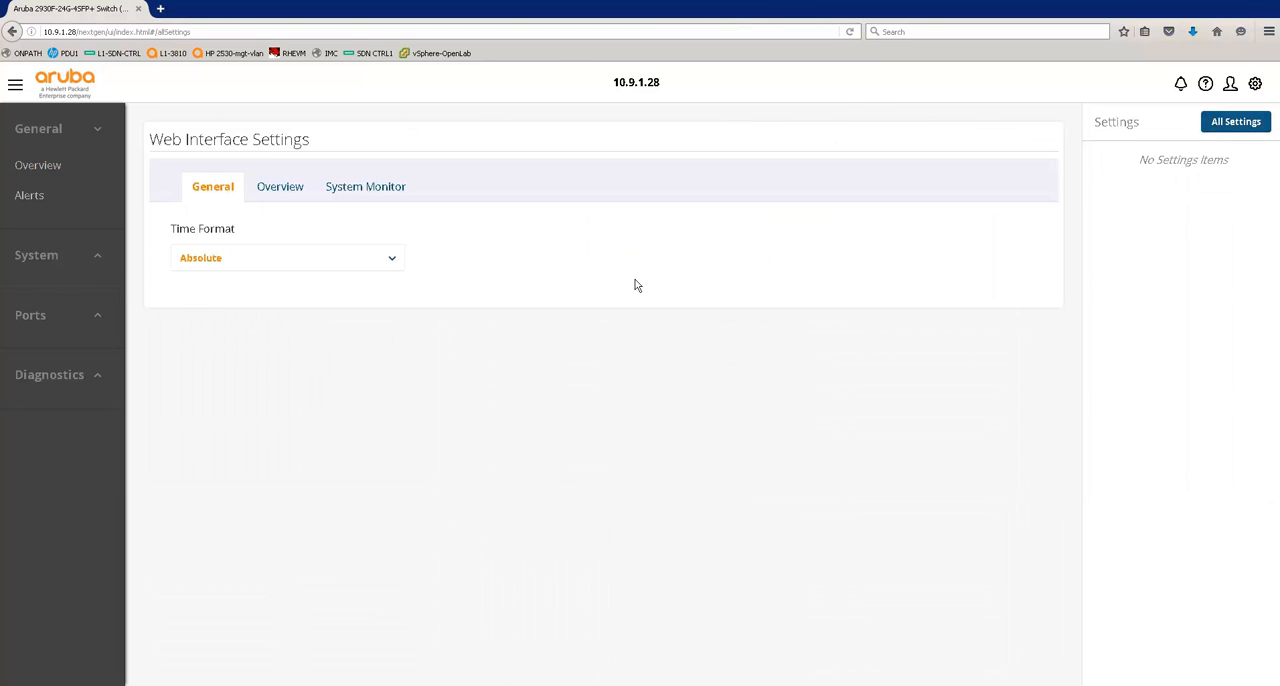
click(365, 186)
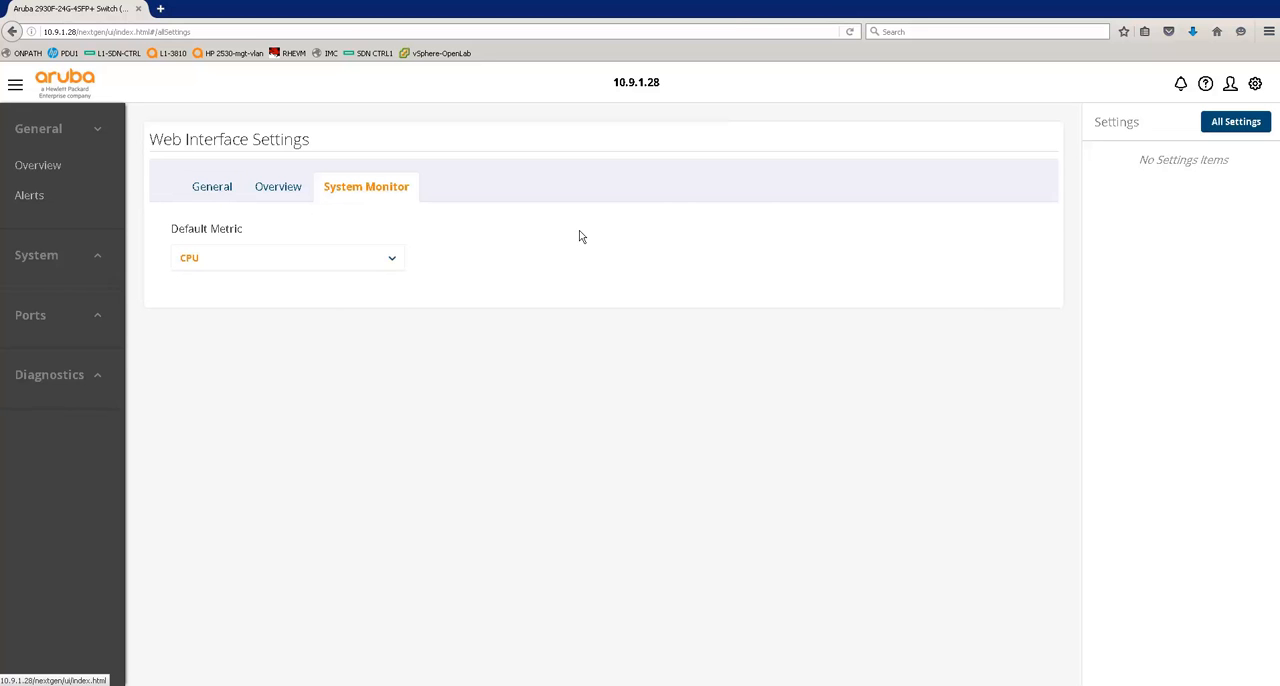
mouse_move(408, 263)
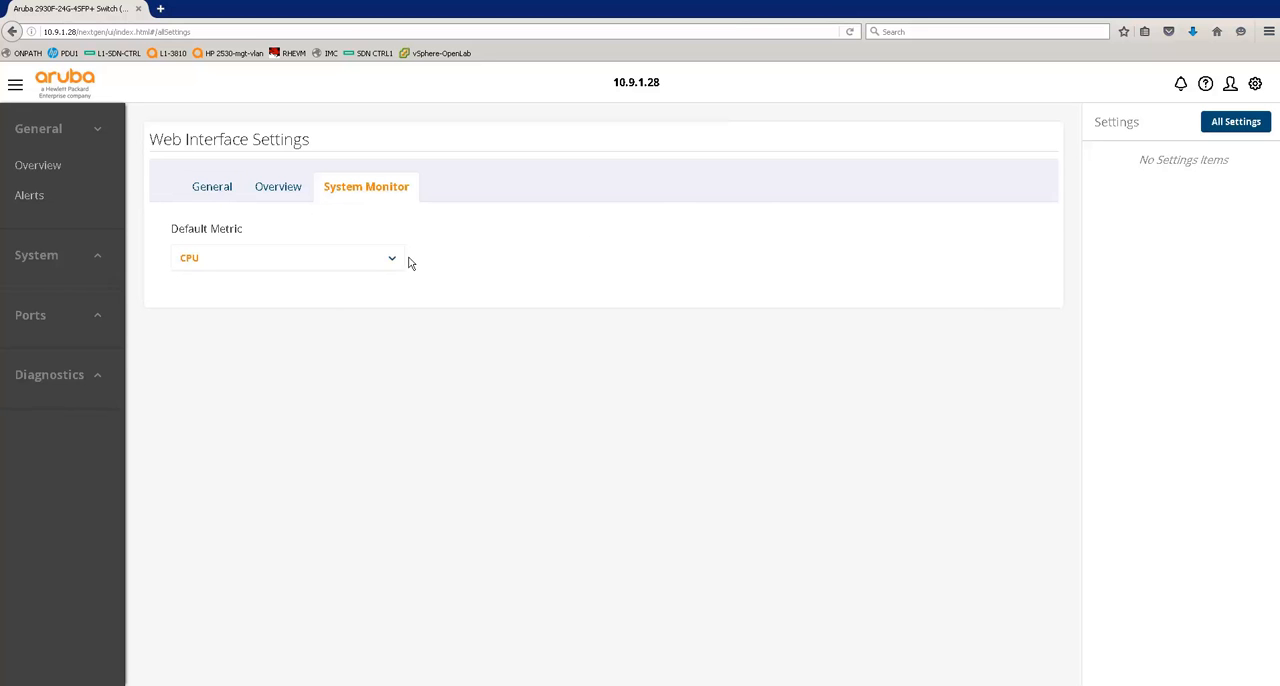
click(285, 258)
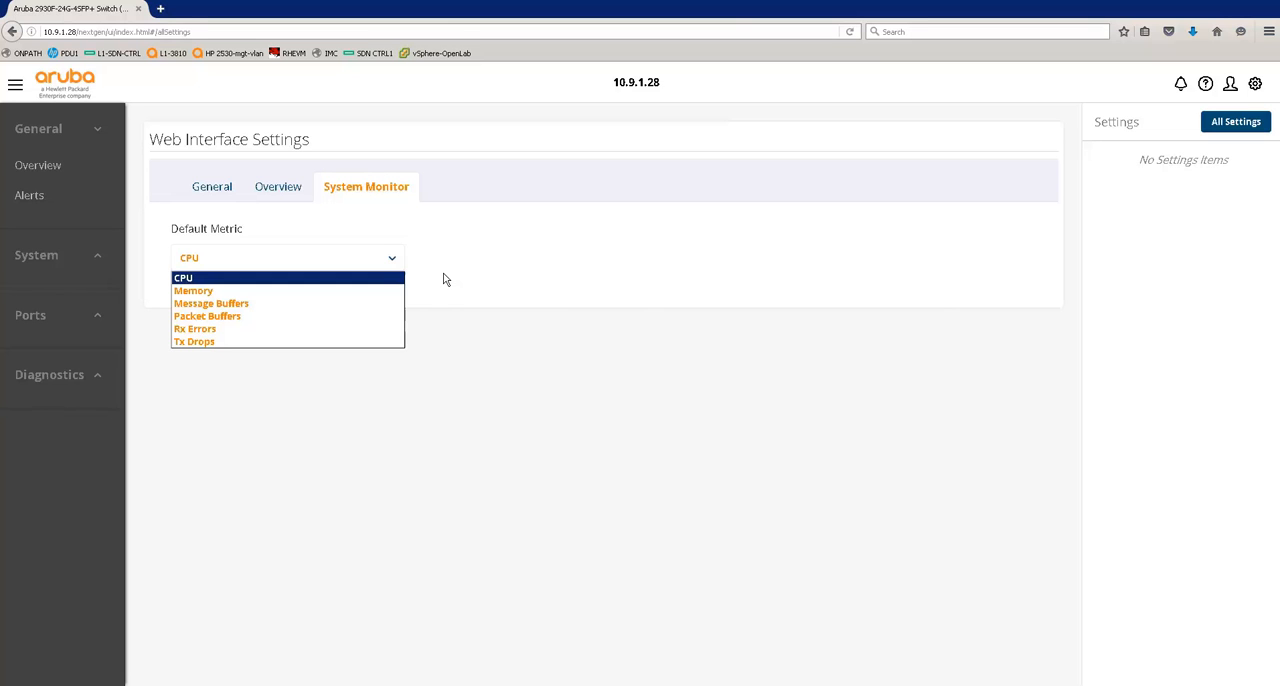
click(188, 277)
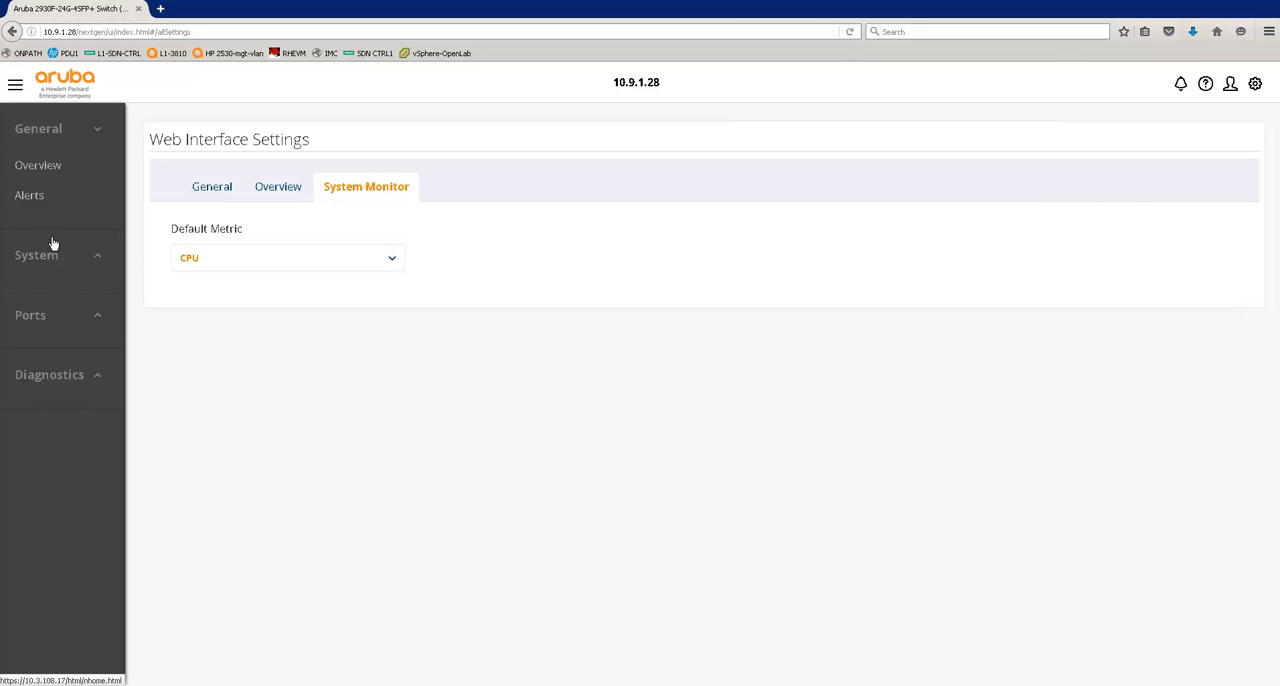
Step: Open System > Monitor, charting CPU history with 2% average and 75% maximum
click(36, 254)
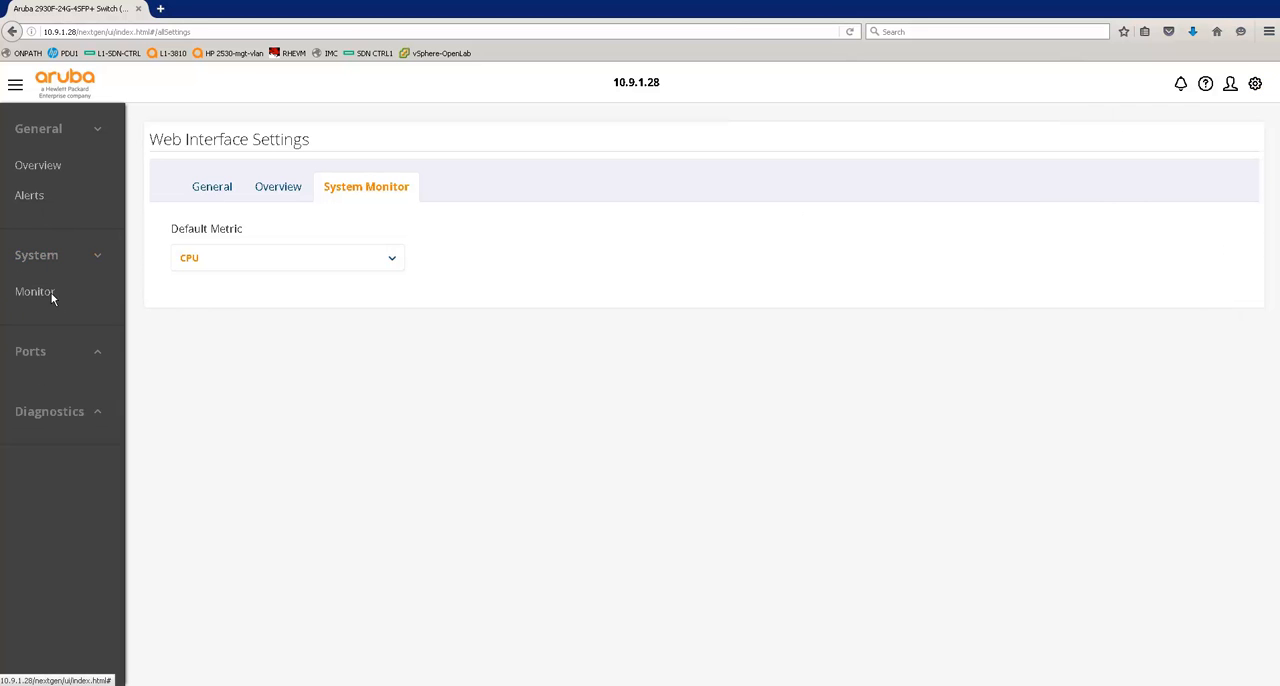
click(35, 291)
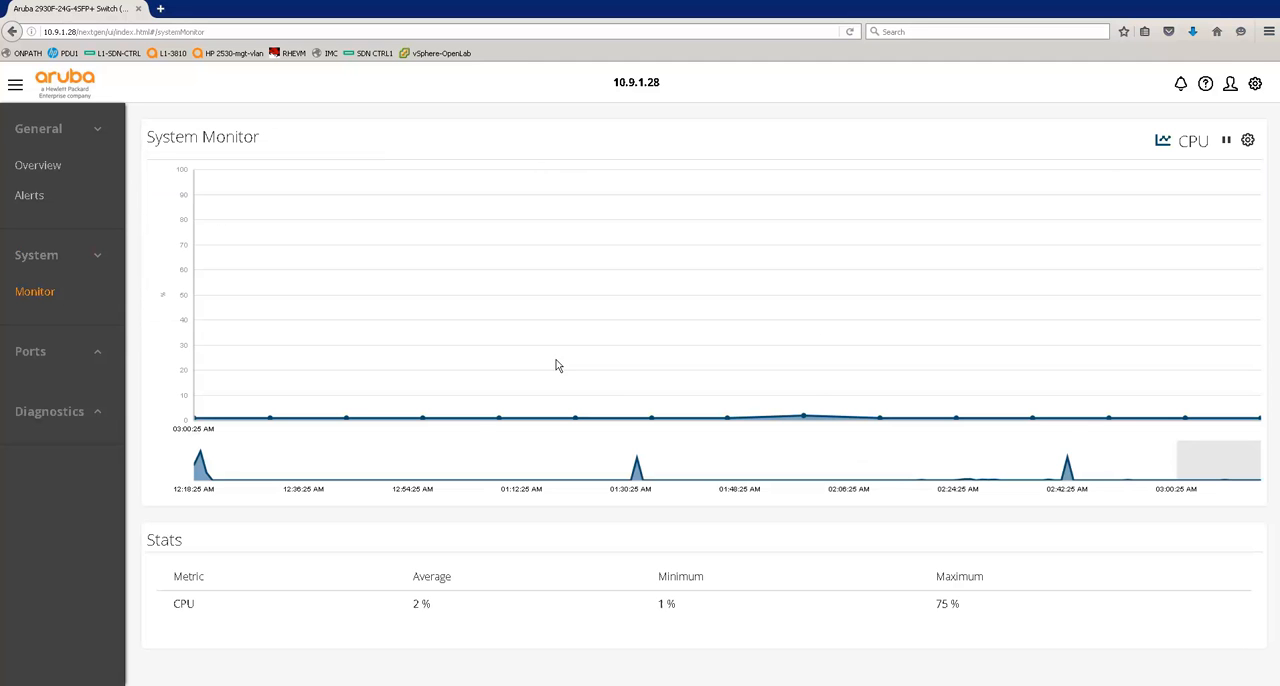
mouse_move(816, 403)
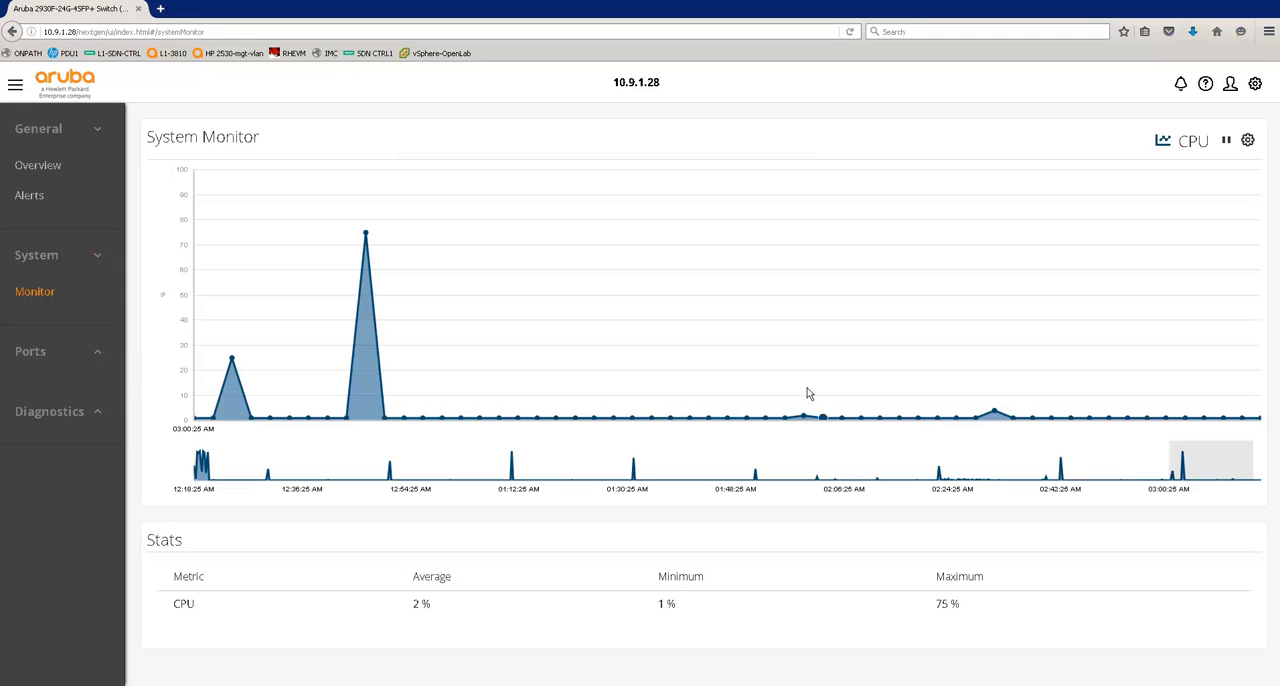
mouse_move(57, 336)
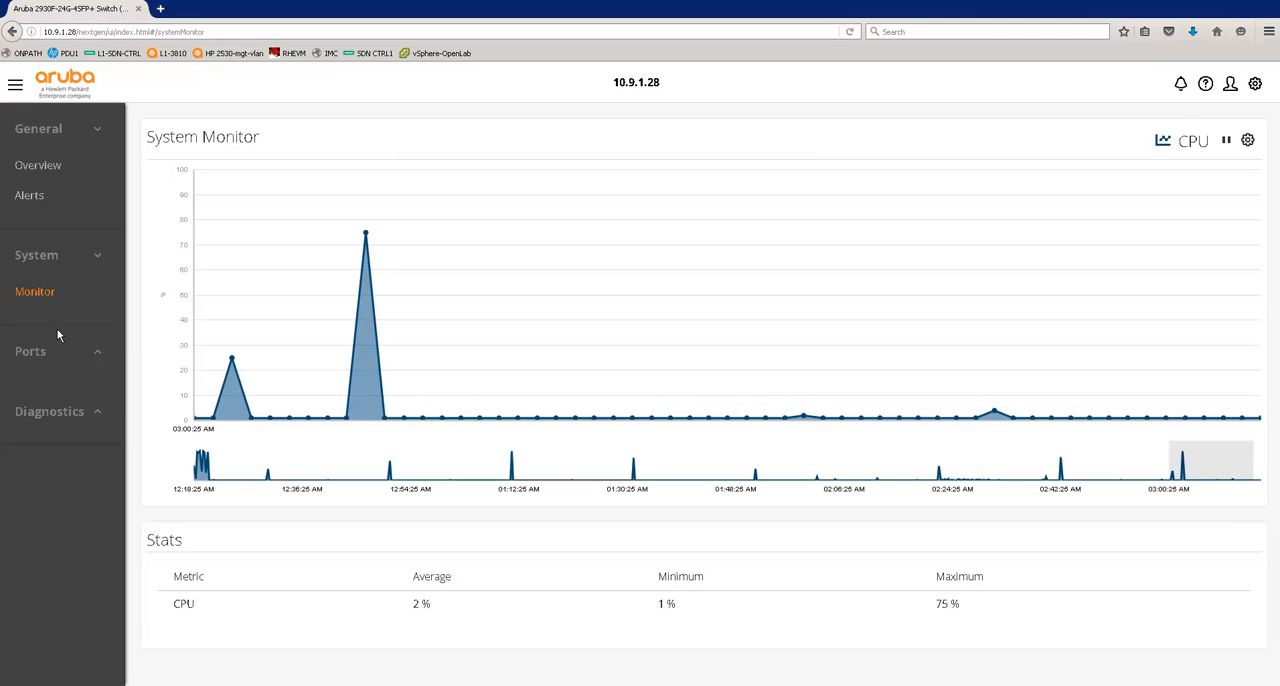
click(30, 351)
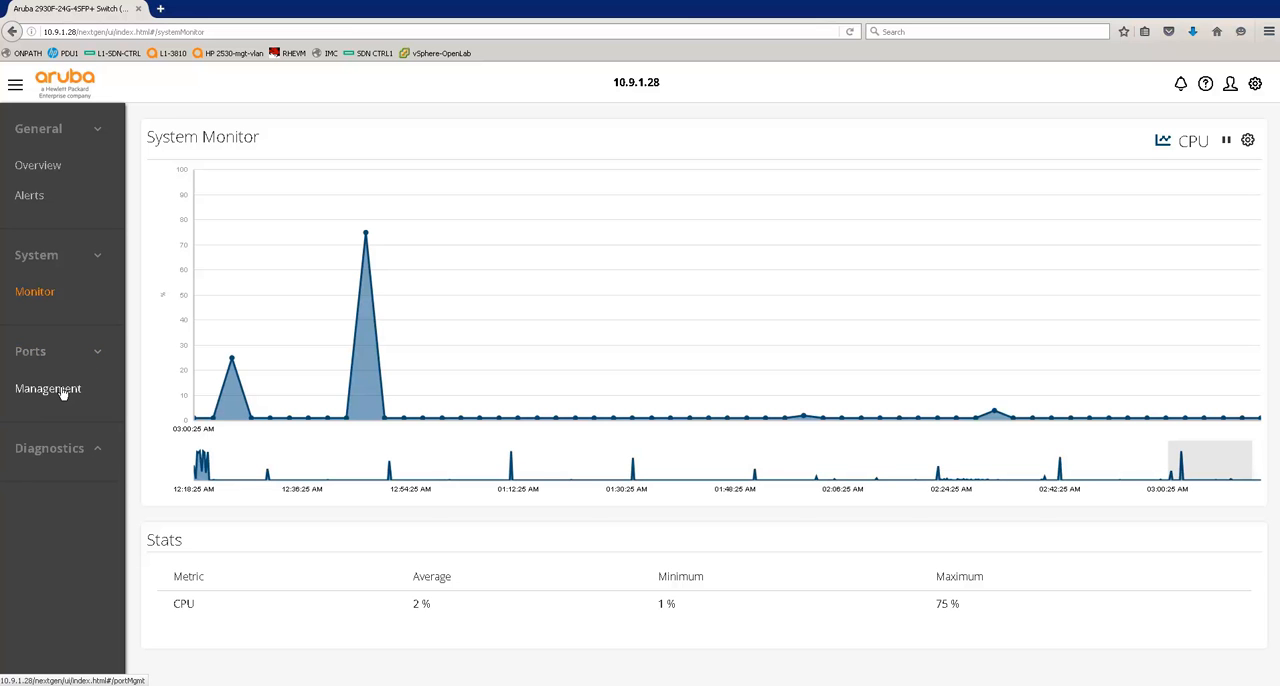
click(48, 388)
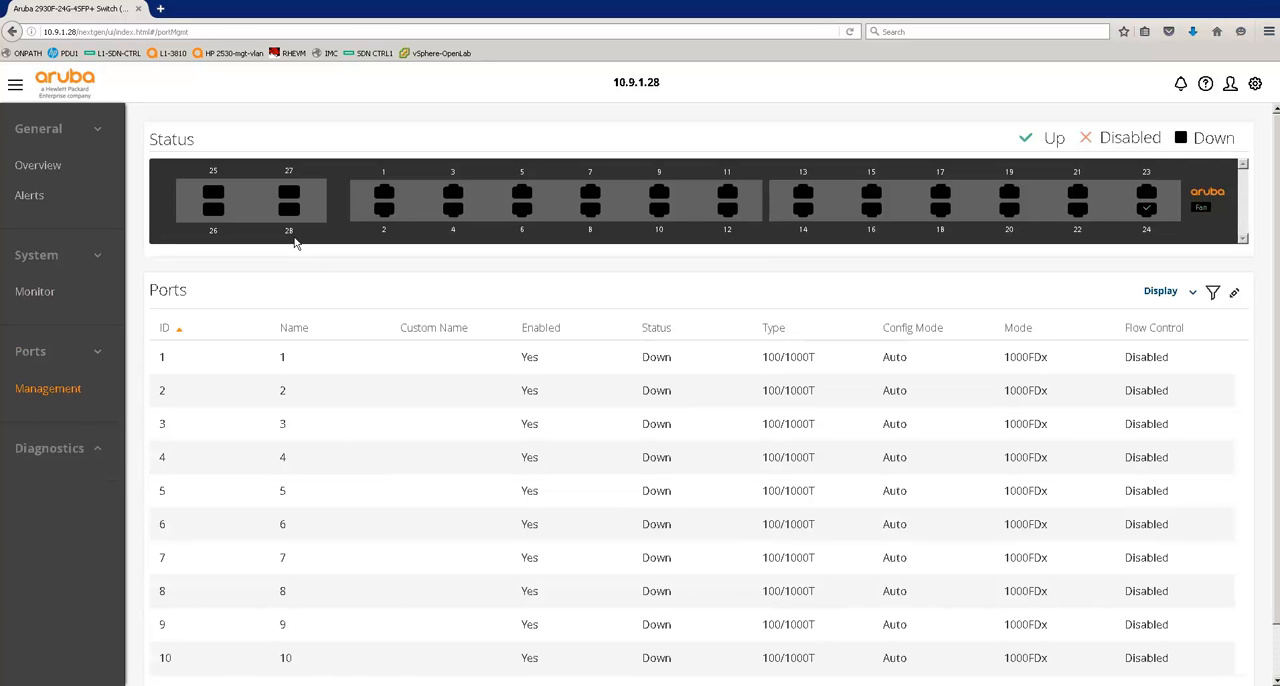
mouse_move(1058, 148)
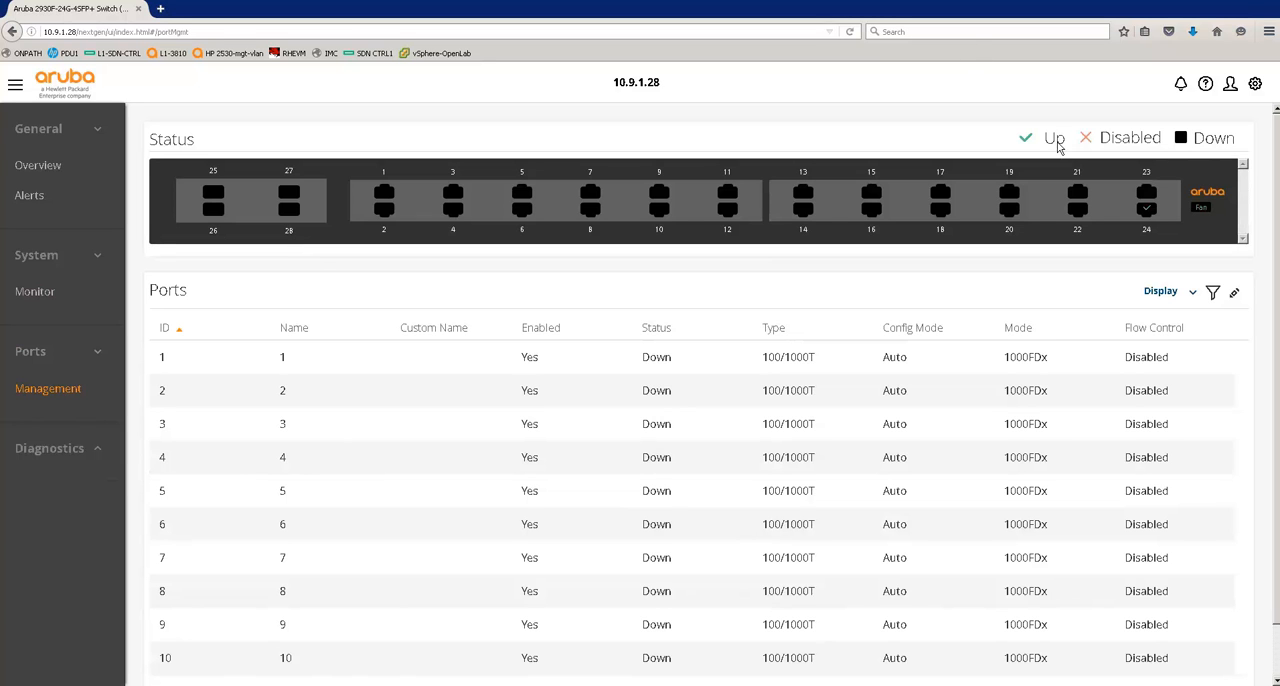
mouse_move(1040, 140)
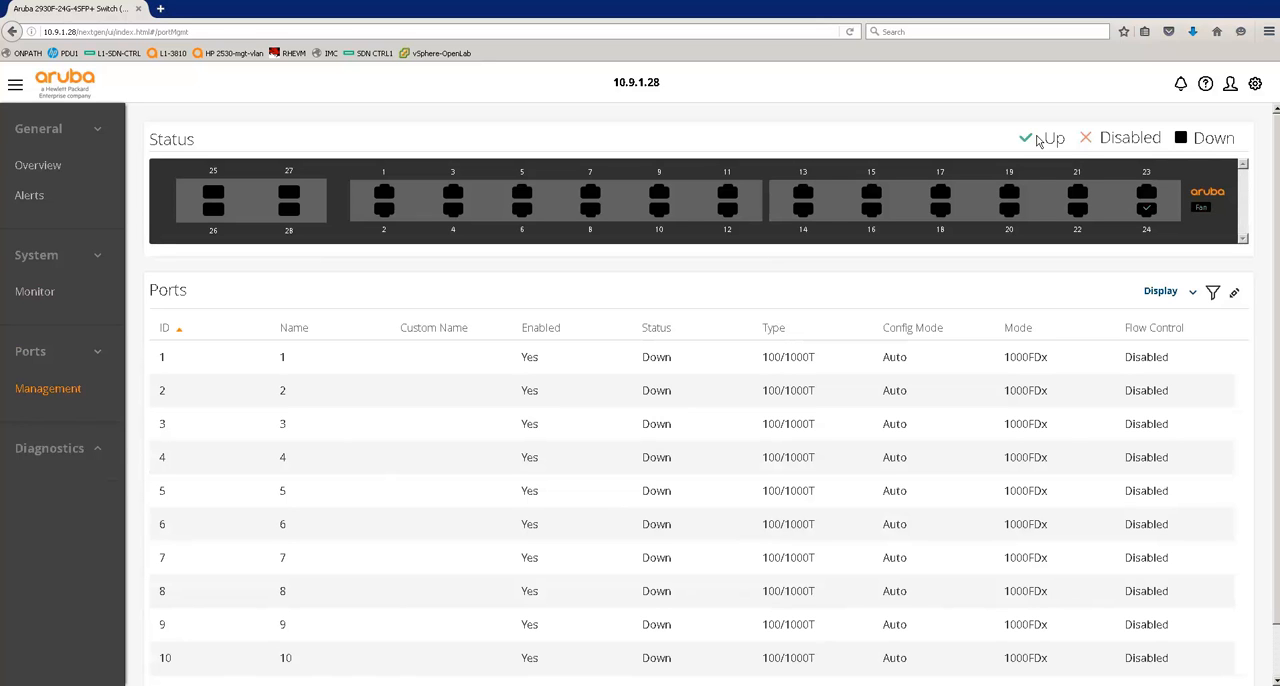
click(400, 524)
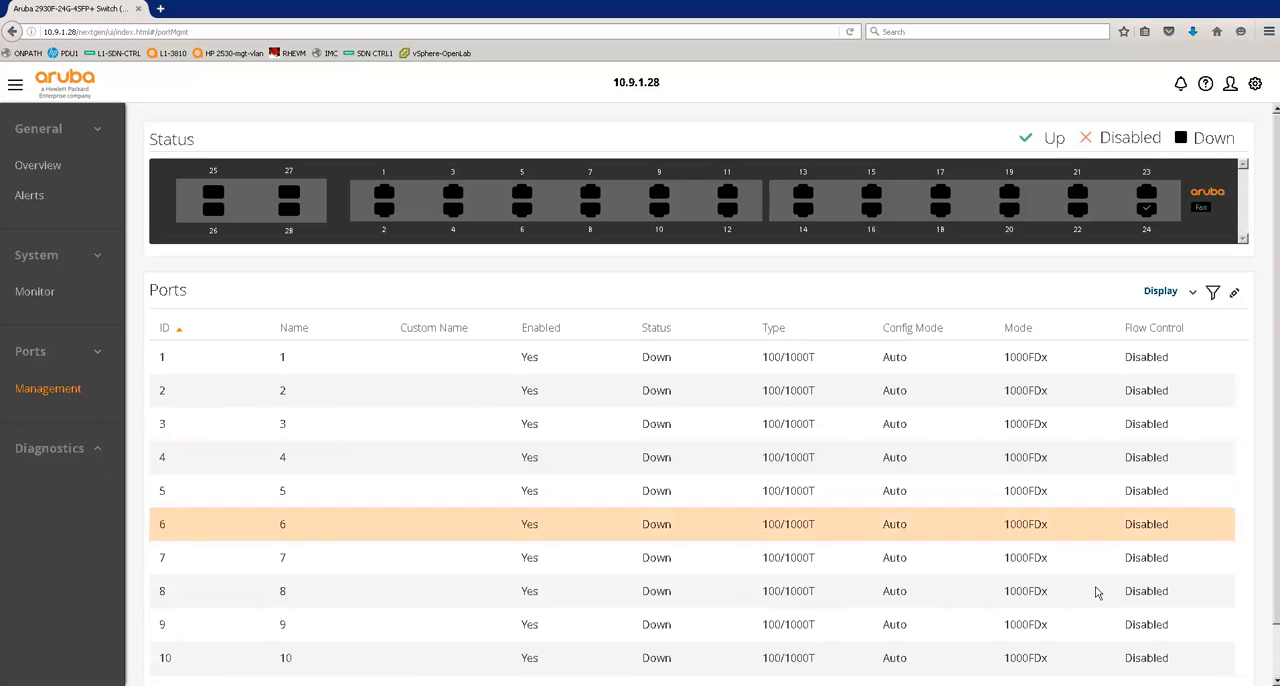
click(400, 390)
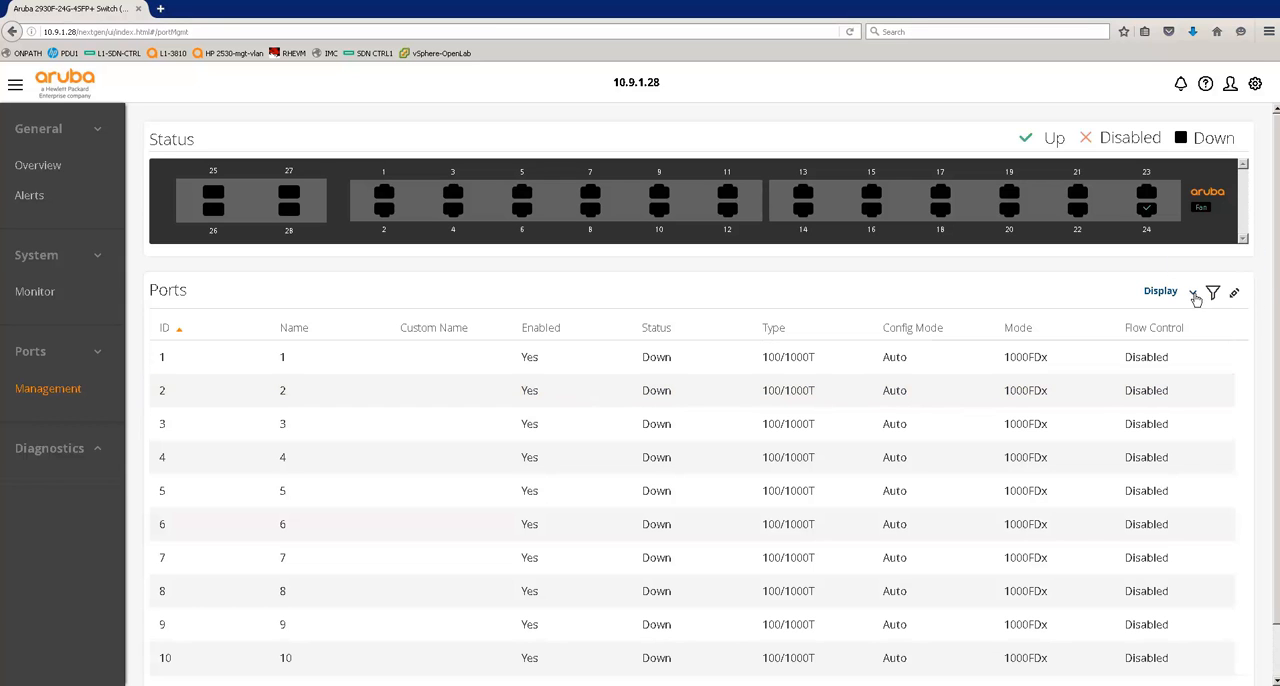
click(1190, 291)
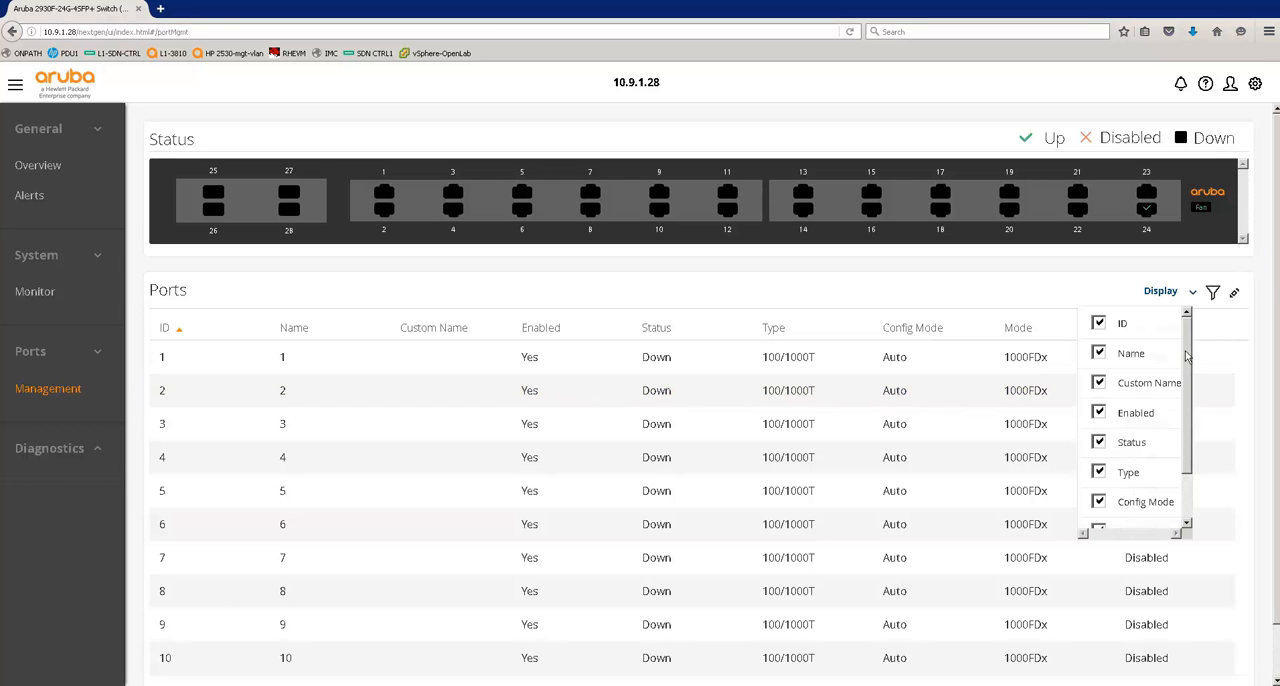
scroll(down, 3)
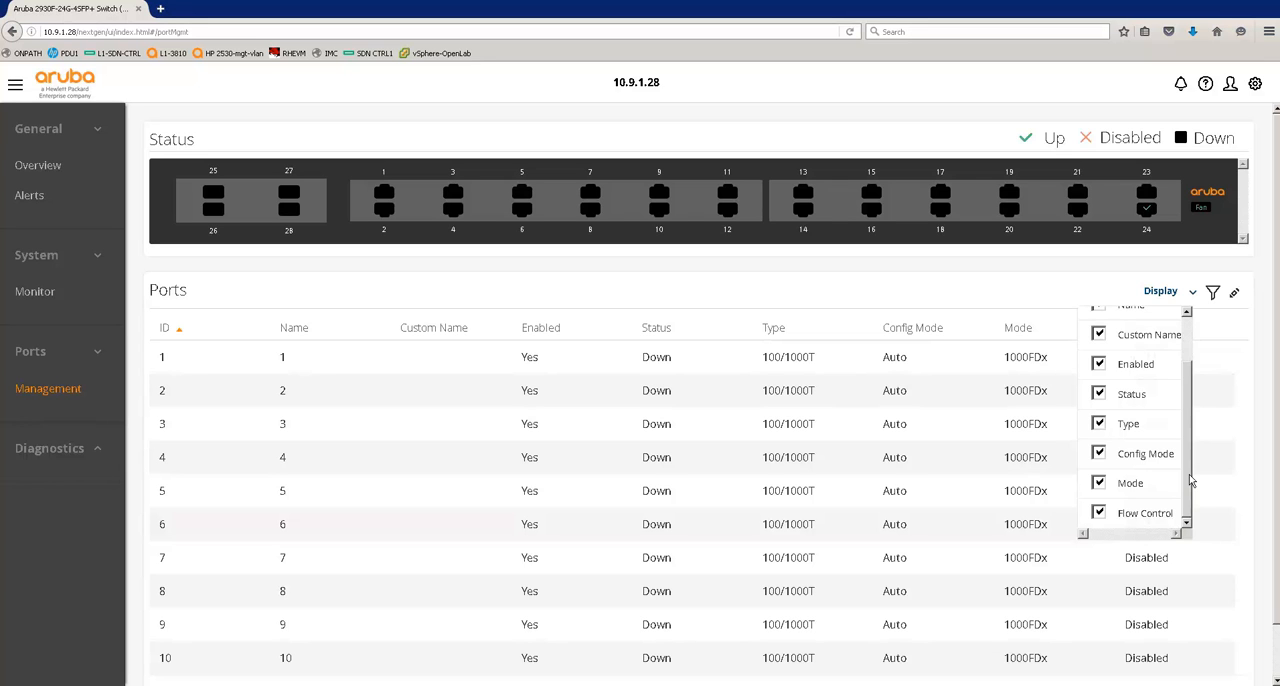
mouse_move(1109, 291)
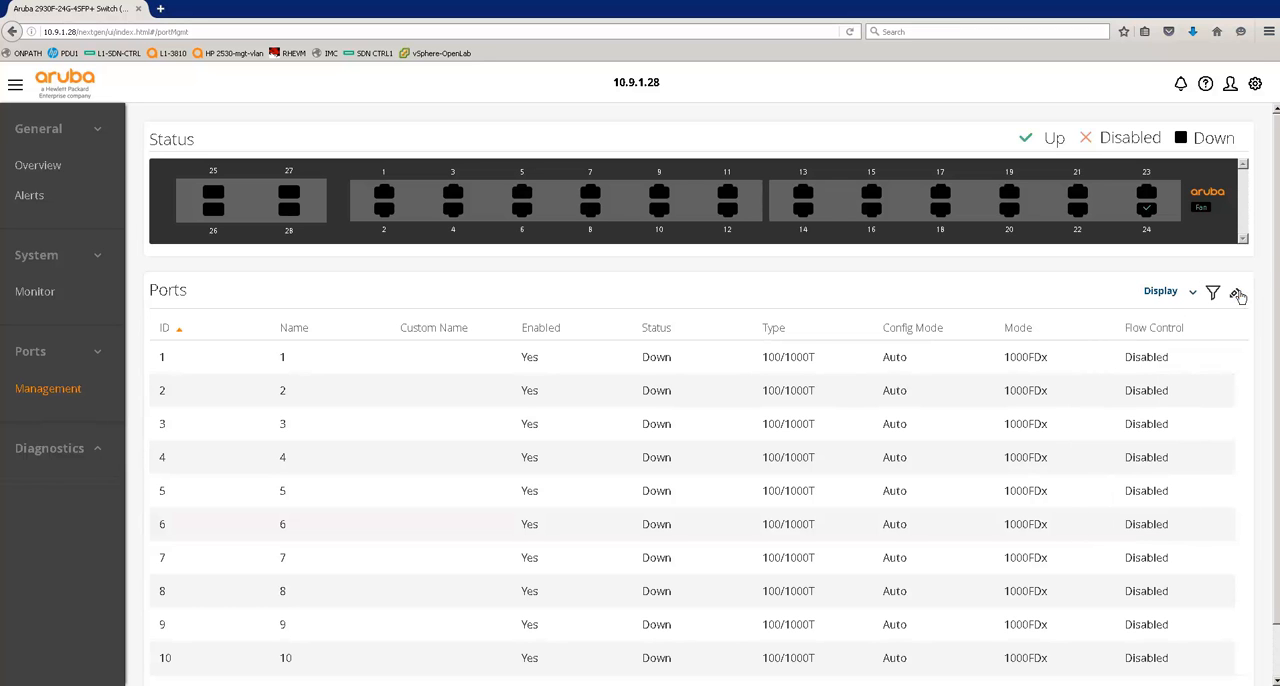
Step: Filter the port table by Status Up and move to page 3 showing port 24
click(1213, 293)
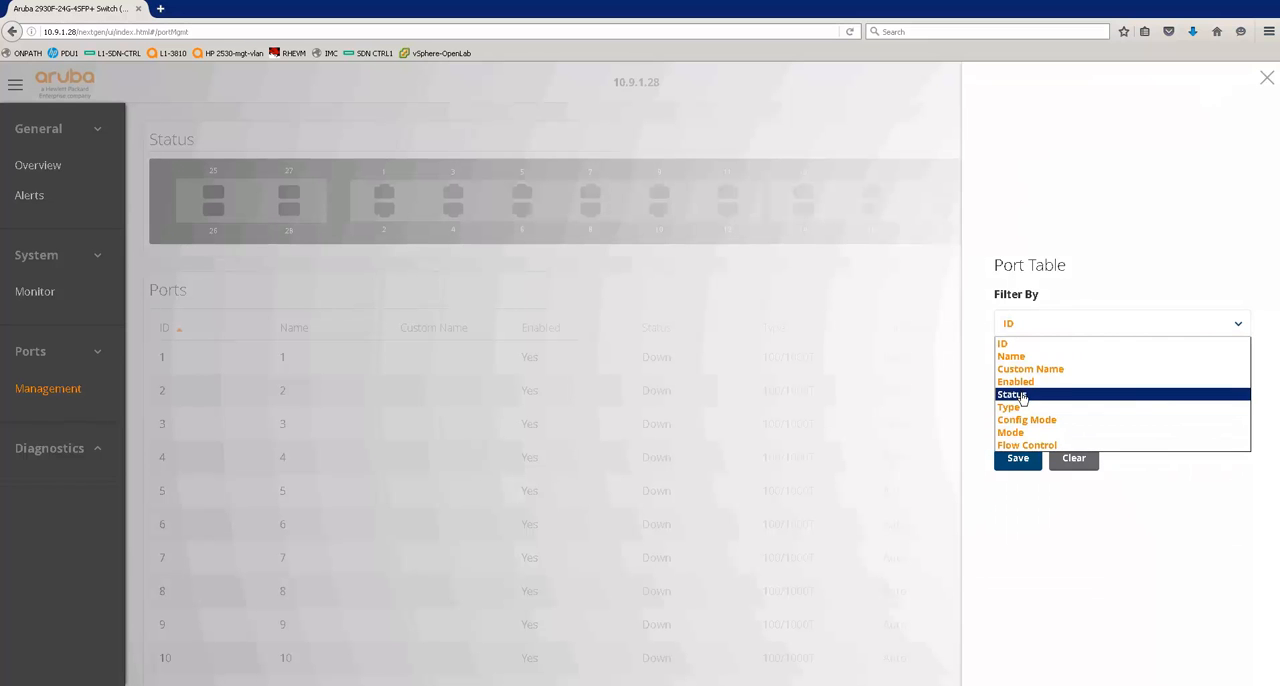
click(1011, 394)
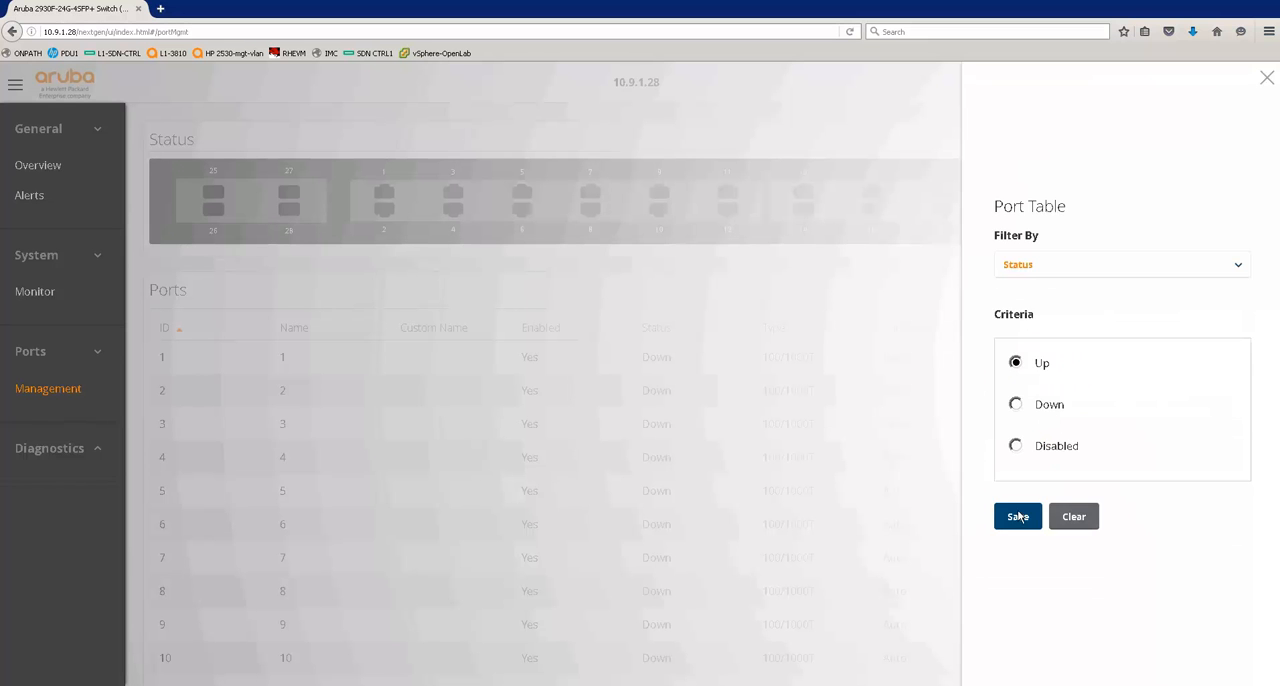
click(1017, 516)
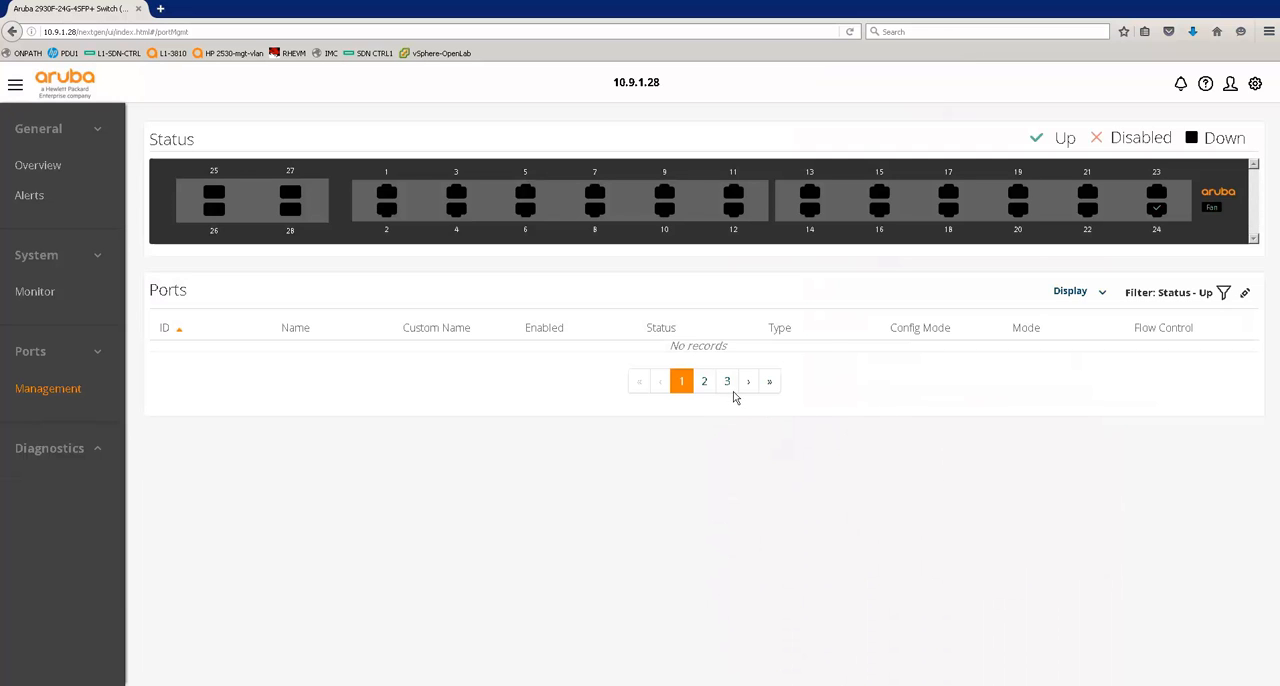
click(727, 381)
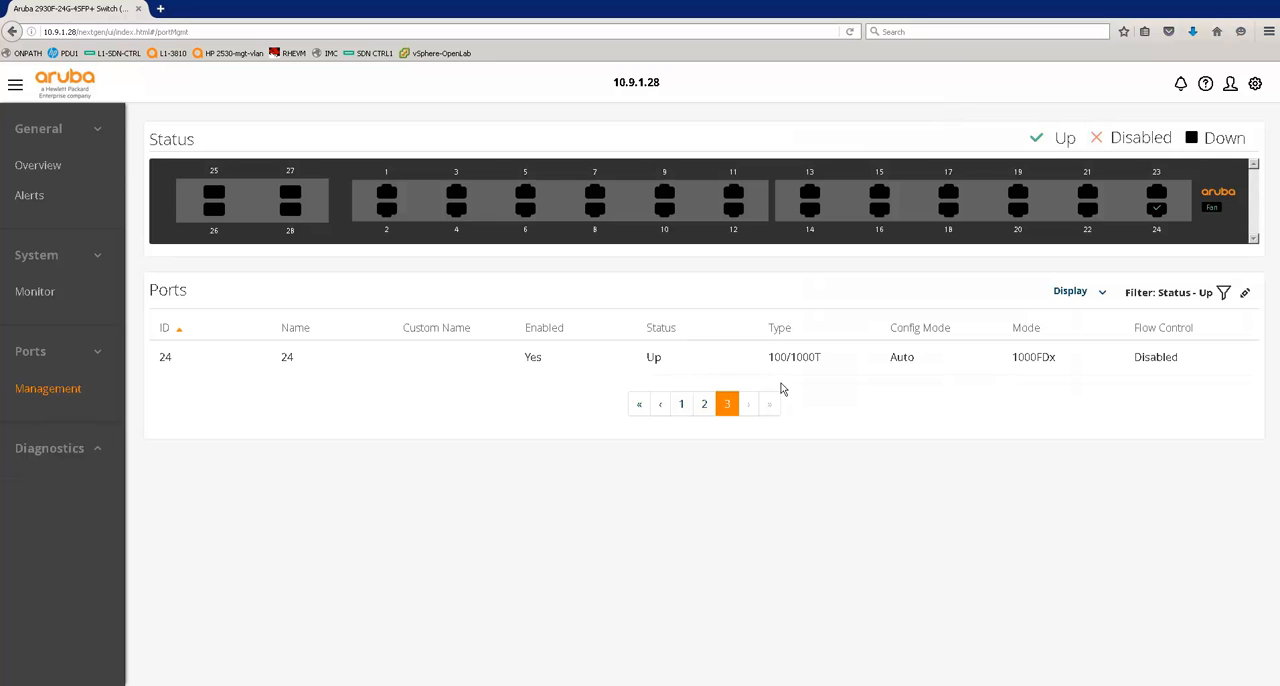
mouse_move(1160, 208)
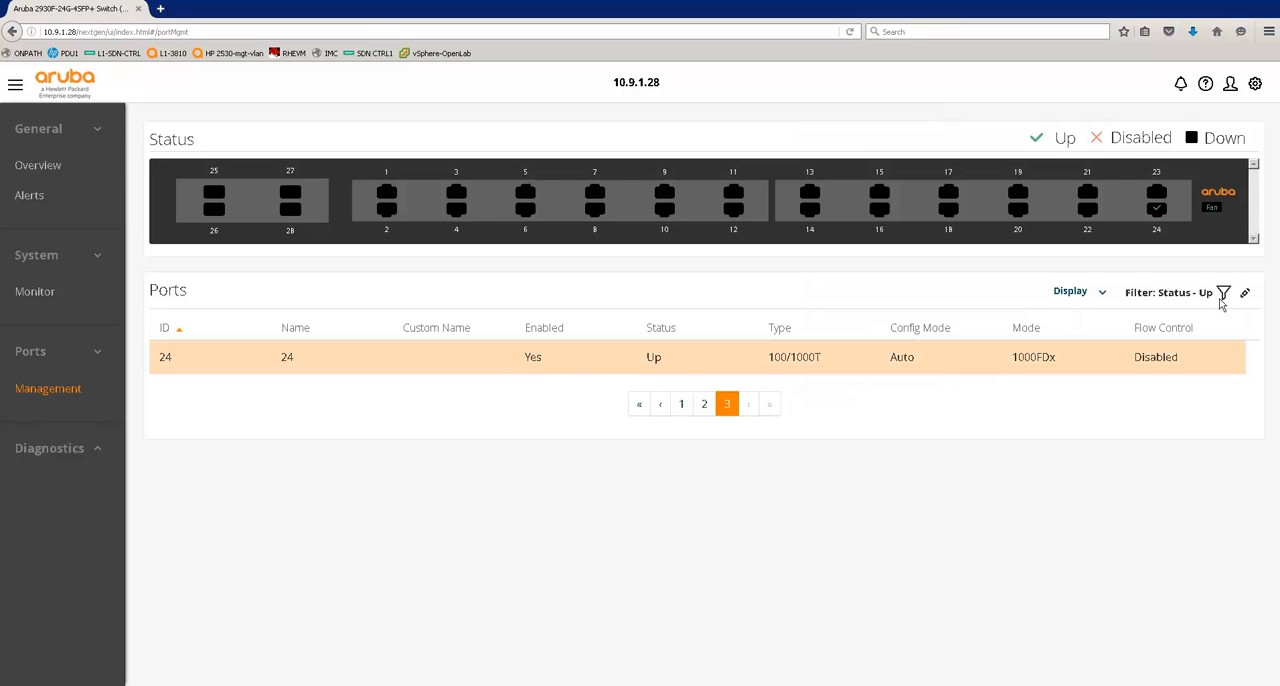
Step: Set port 24's Custom Port Name to 'abcnetworking' and confirm the save
click(1245, 292)
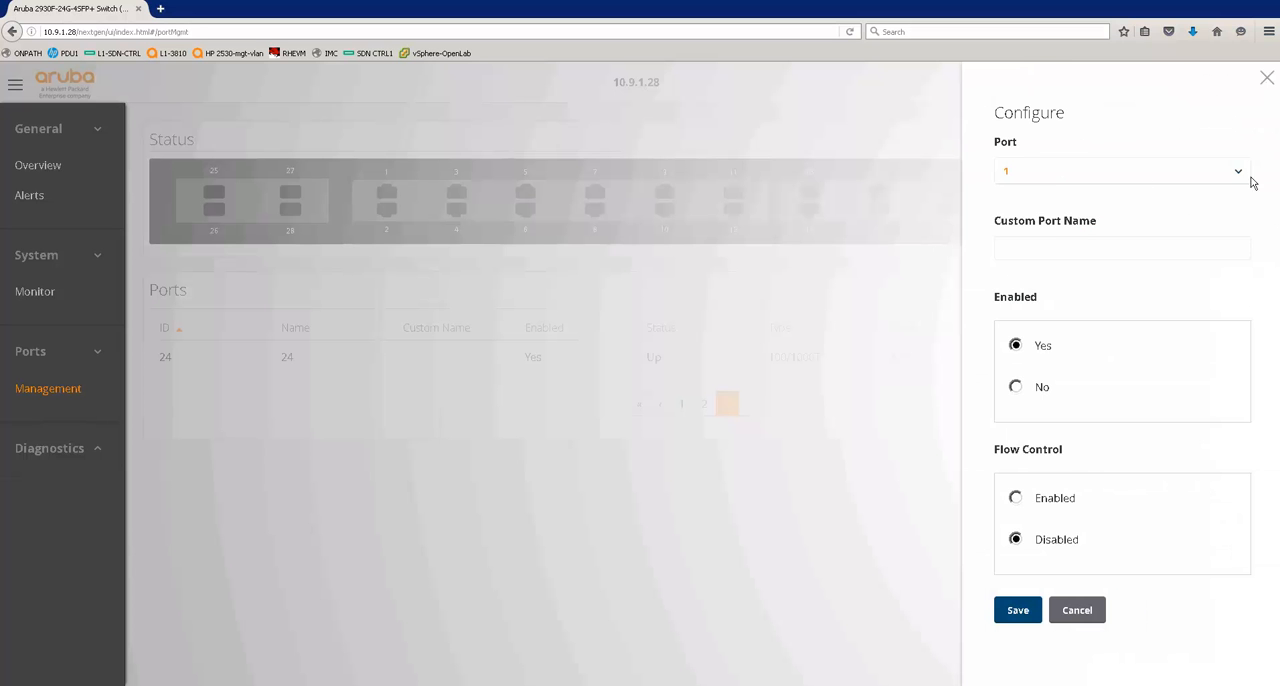
click(1120, 170)
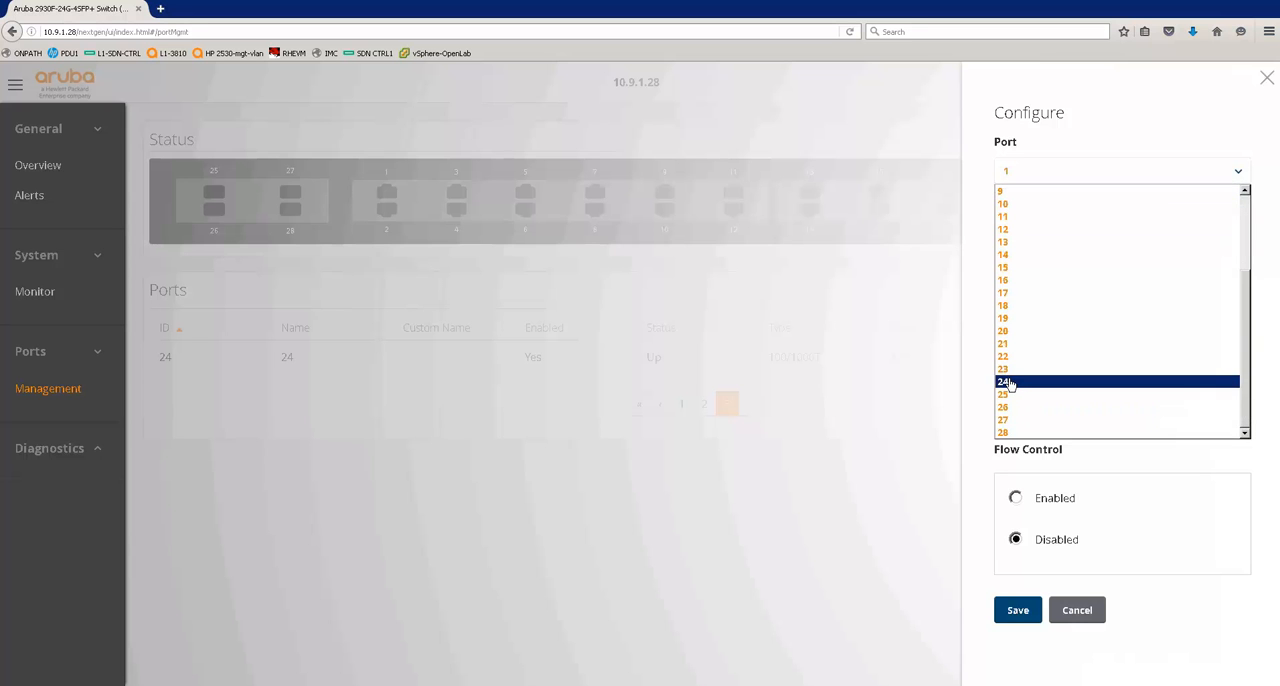
click(1002, 381)
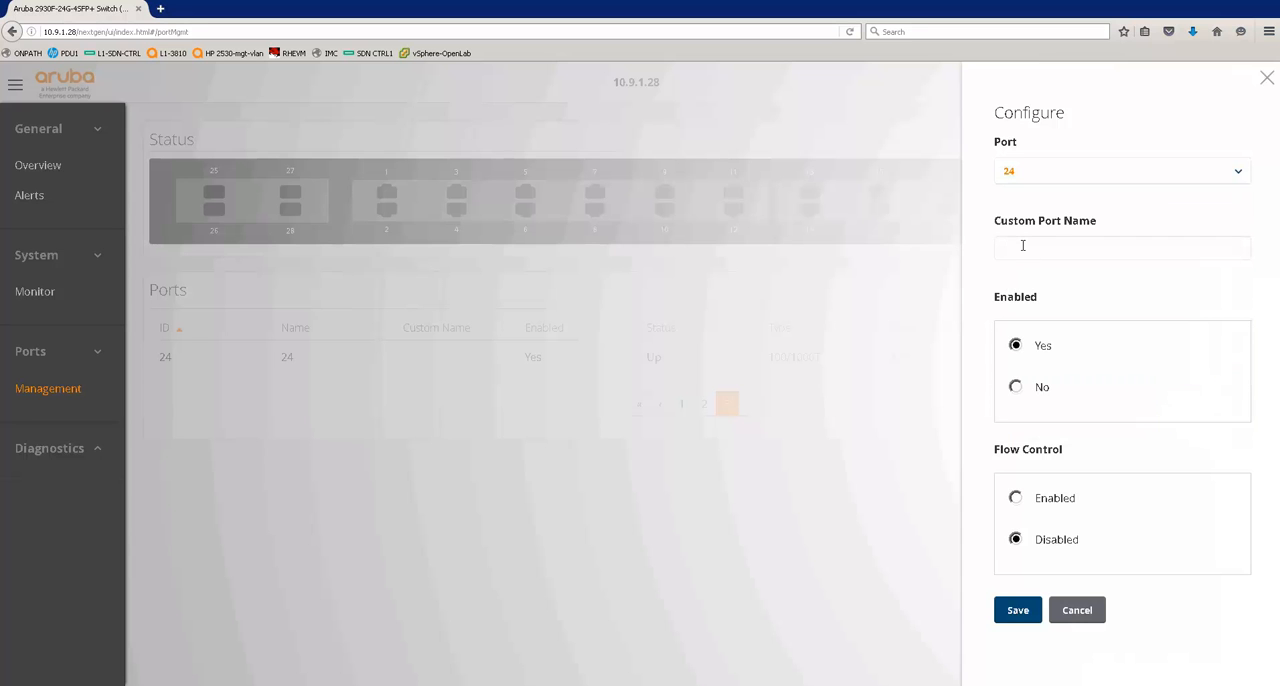
text(abcde)
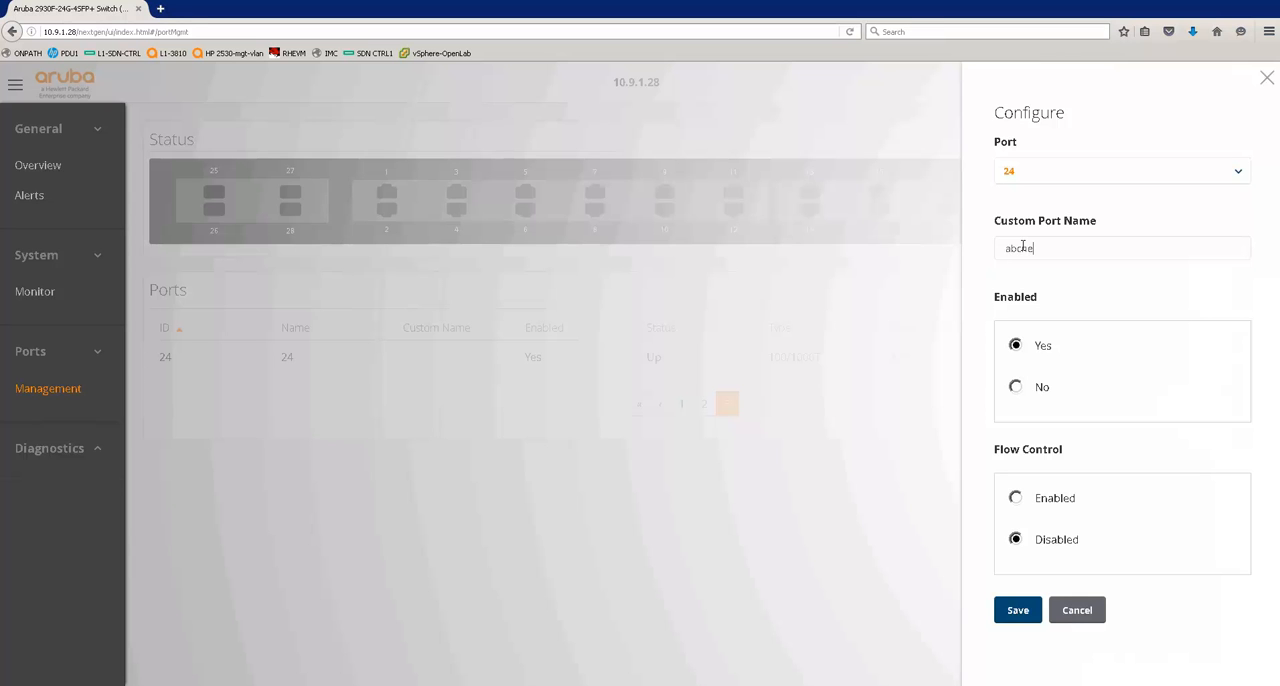
text(networking)
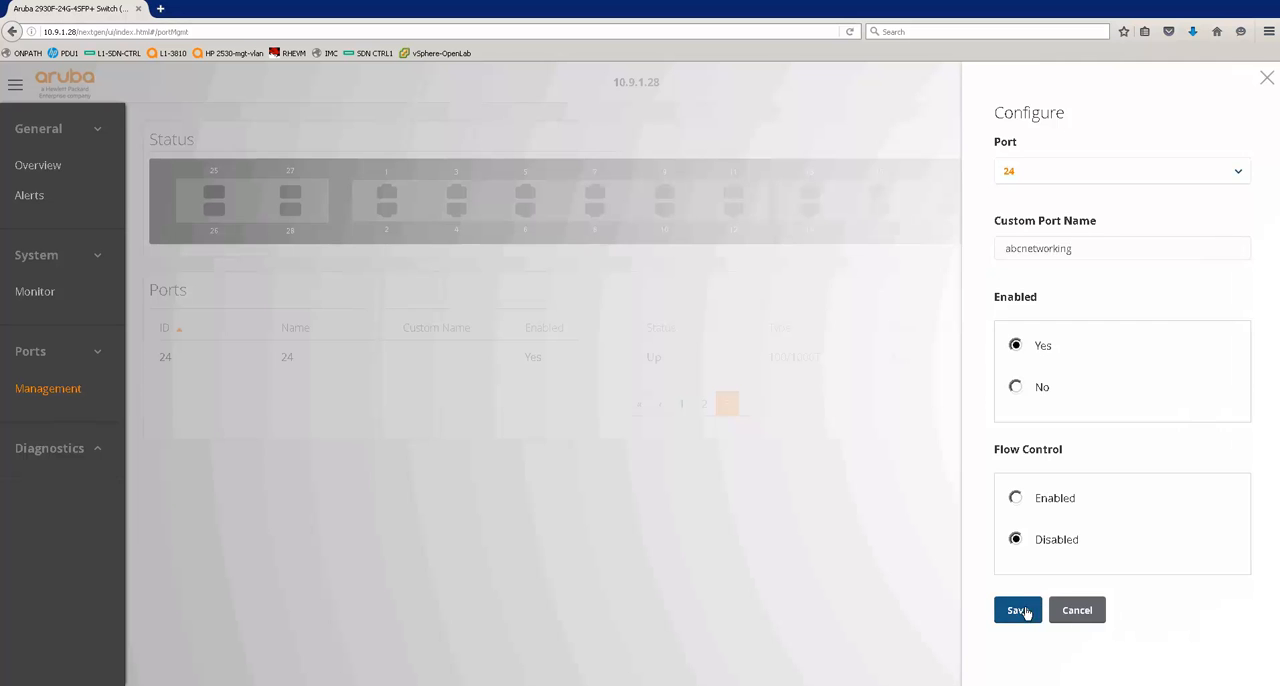
click(1017, 610)
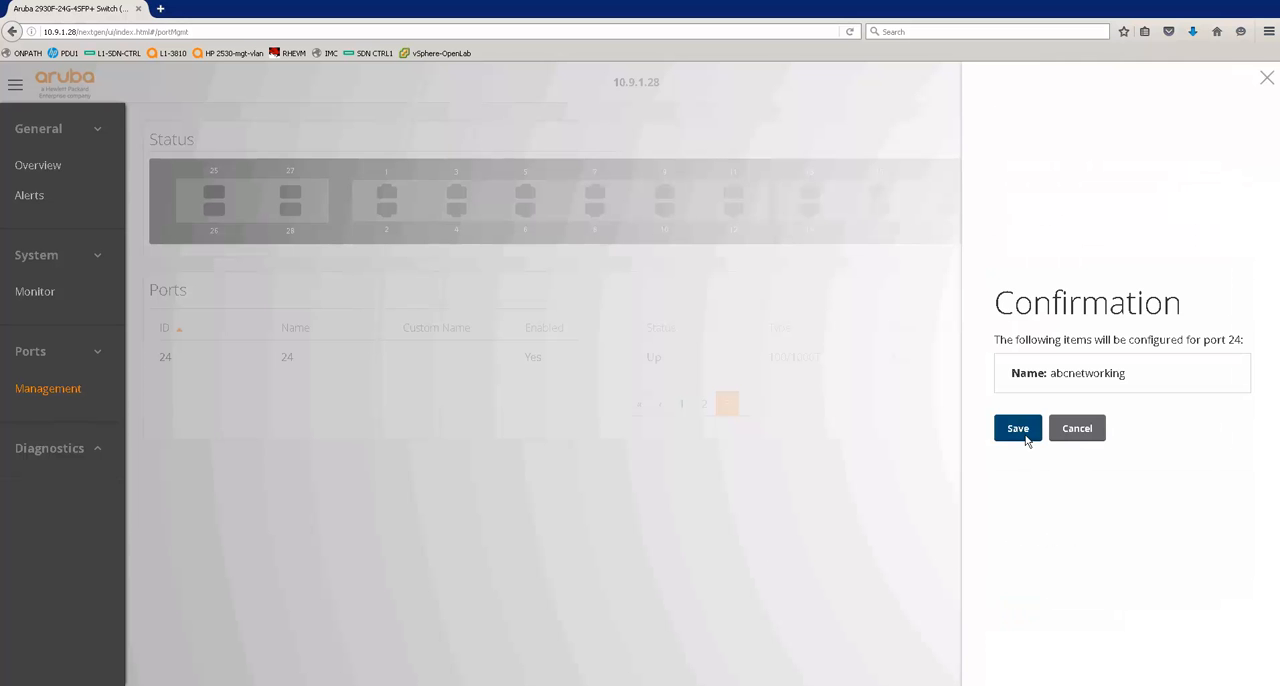
click(1017, 428)
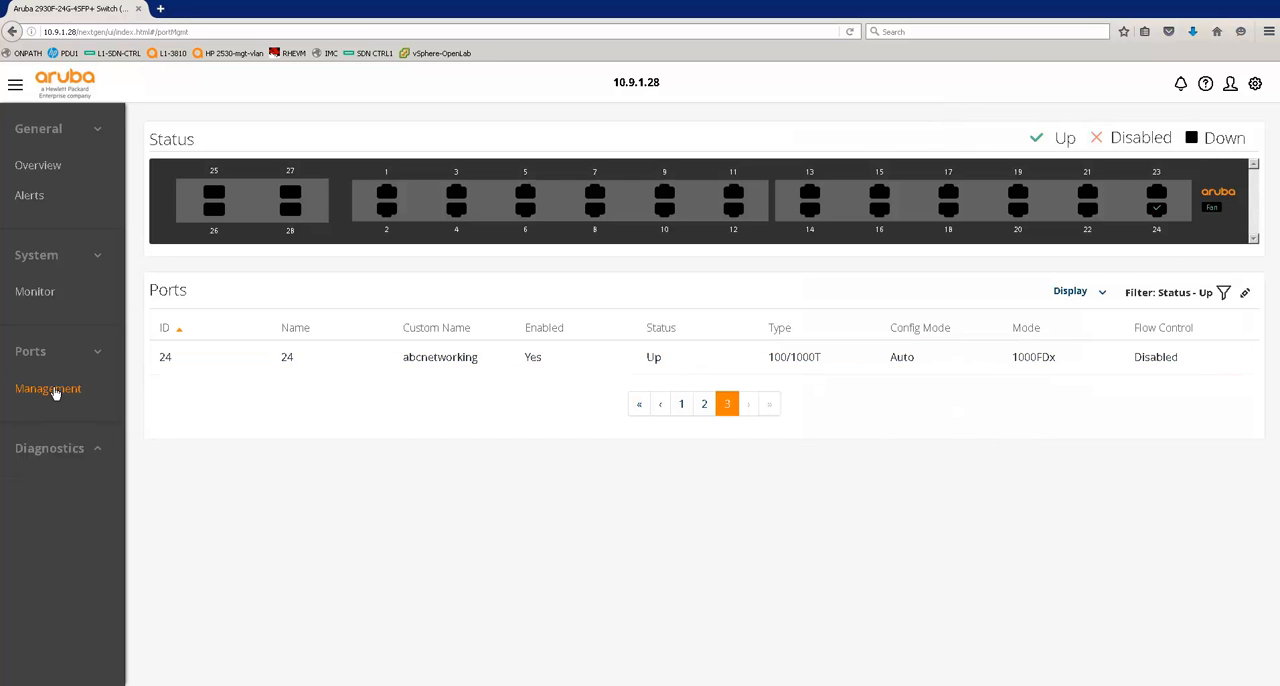
Step: Open Diagnostics > Config Report, collapse vlan 901 and expand interface 24
click(49, 448)
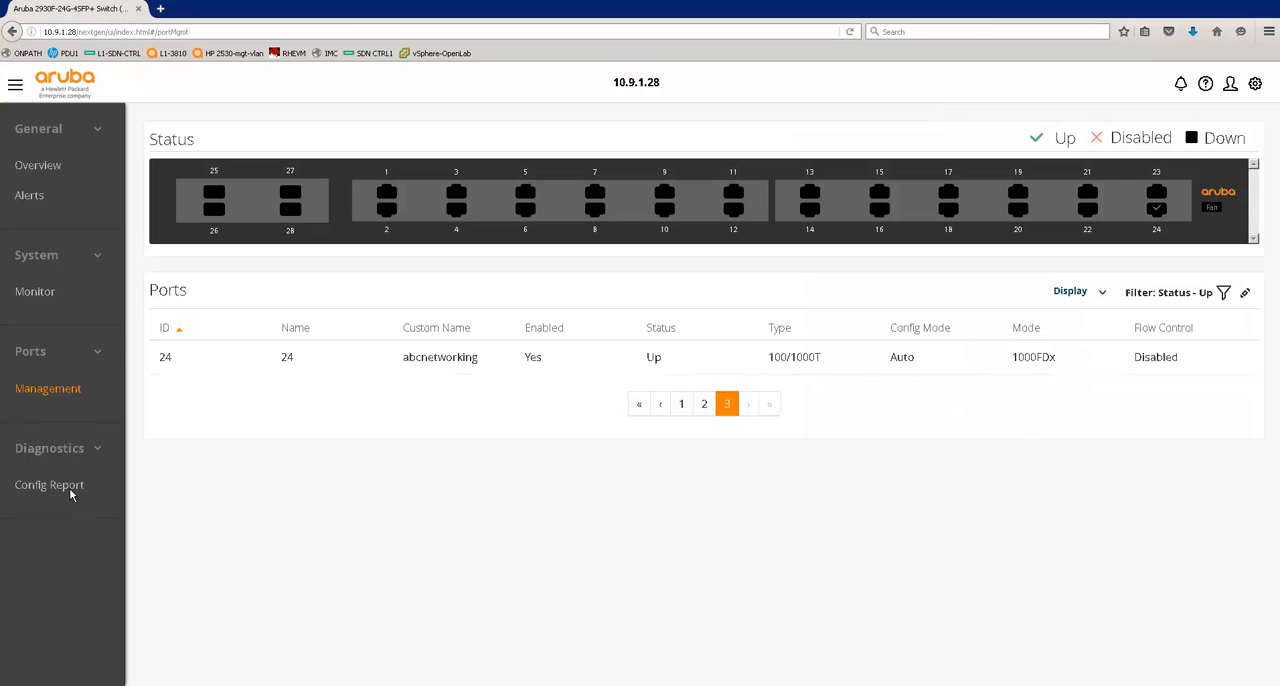
click(49, 485)
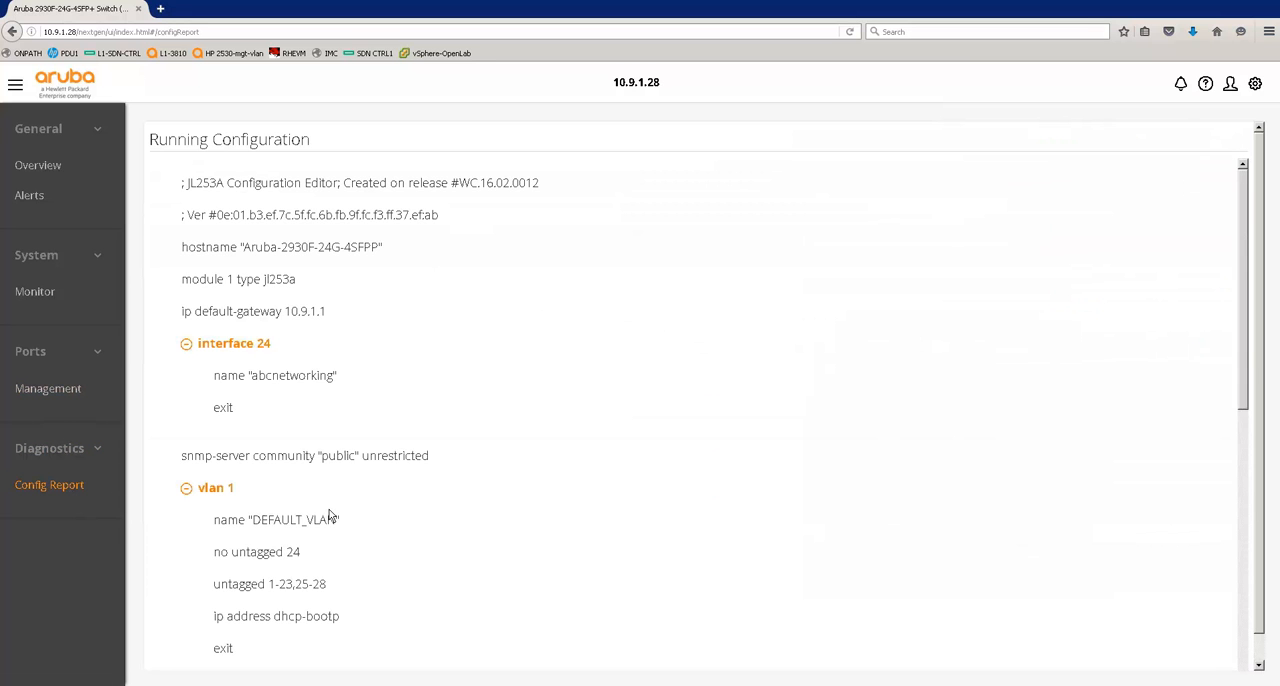
mouse_move(1238, 207)
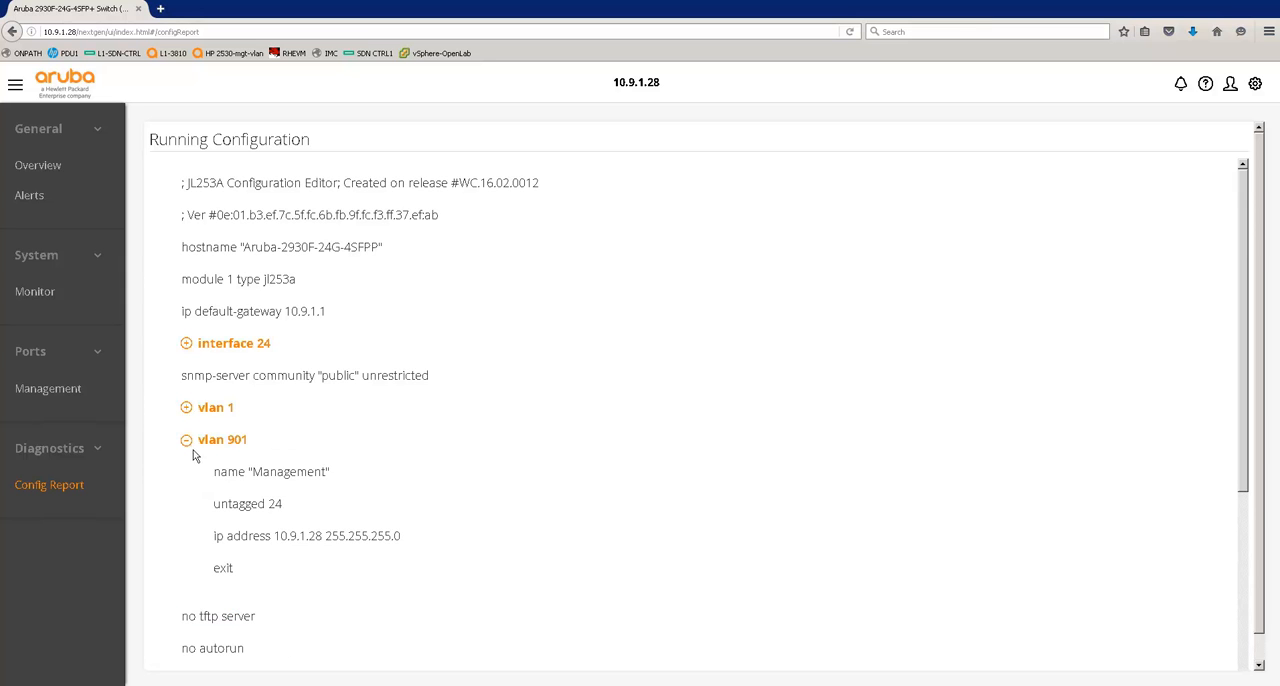
click(185, 439)
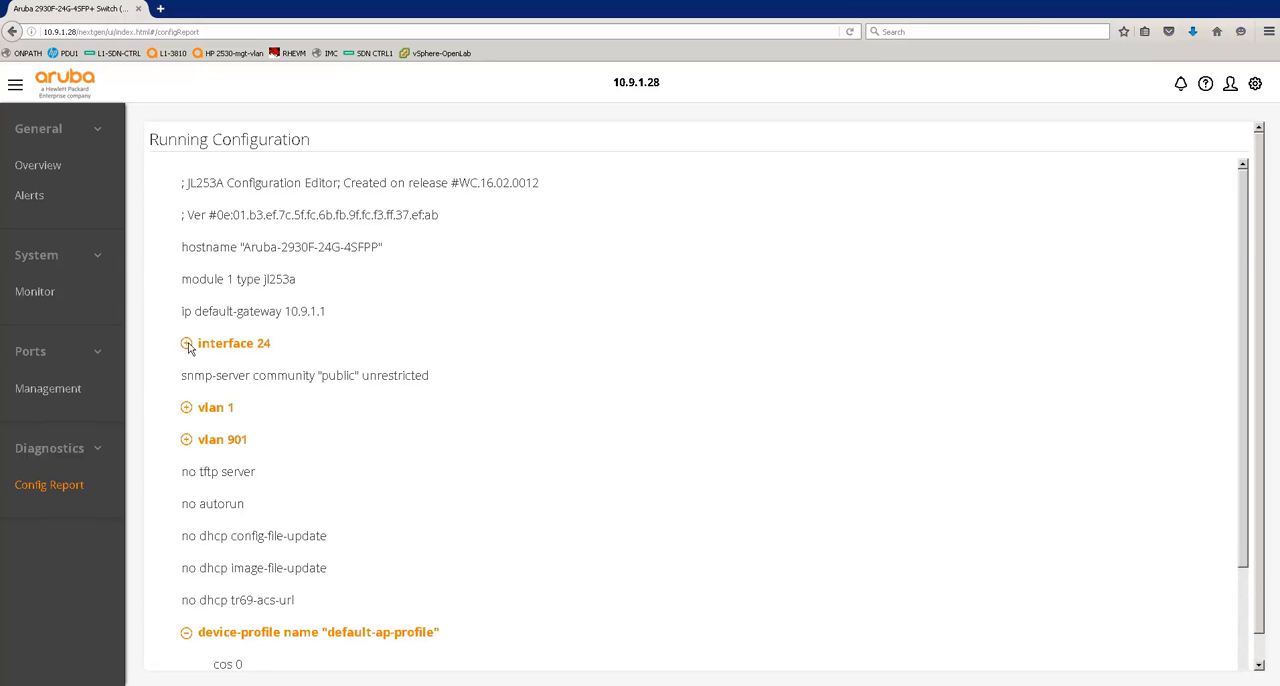
click(186, 343)
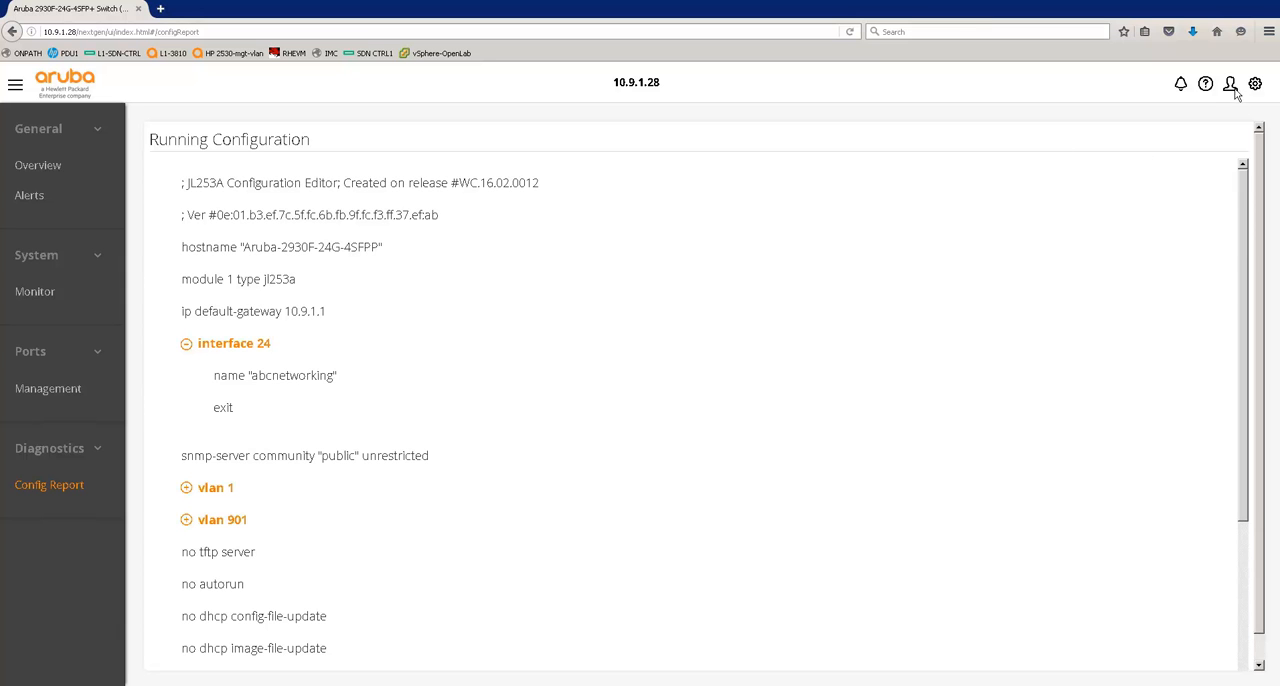
Step: Launch the Legacy GUI from the user menu and view its status page
click(1230, 83)
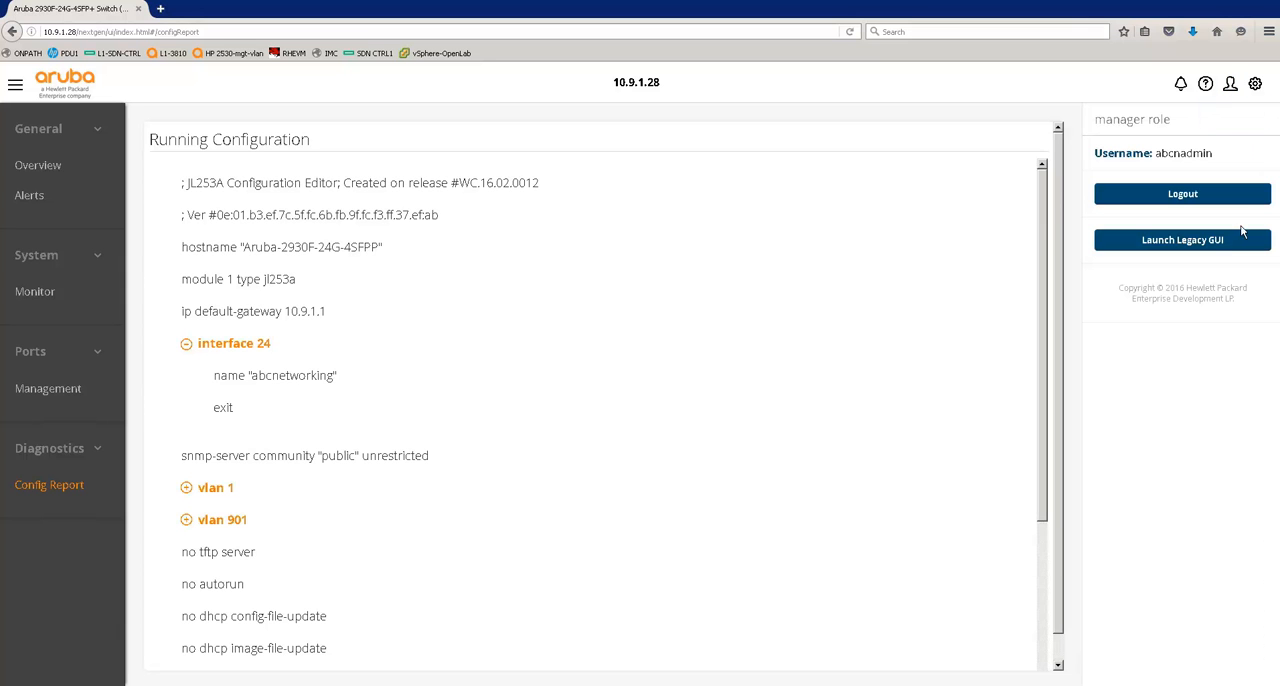
click(1182, 239)
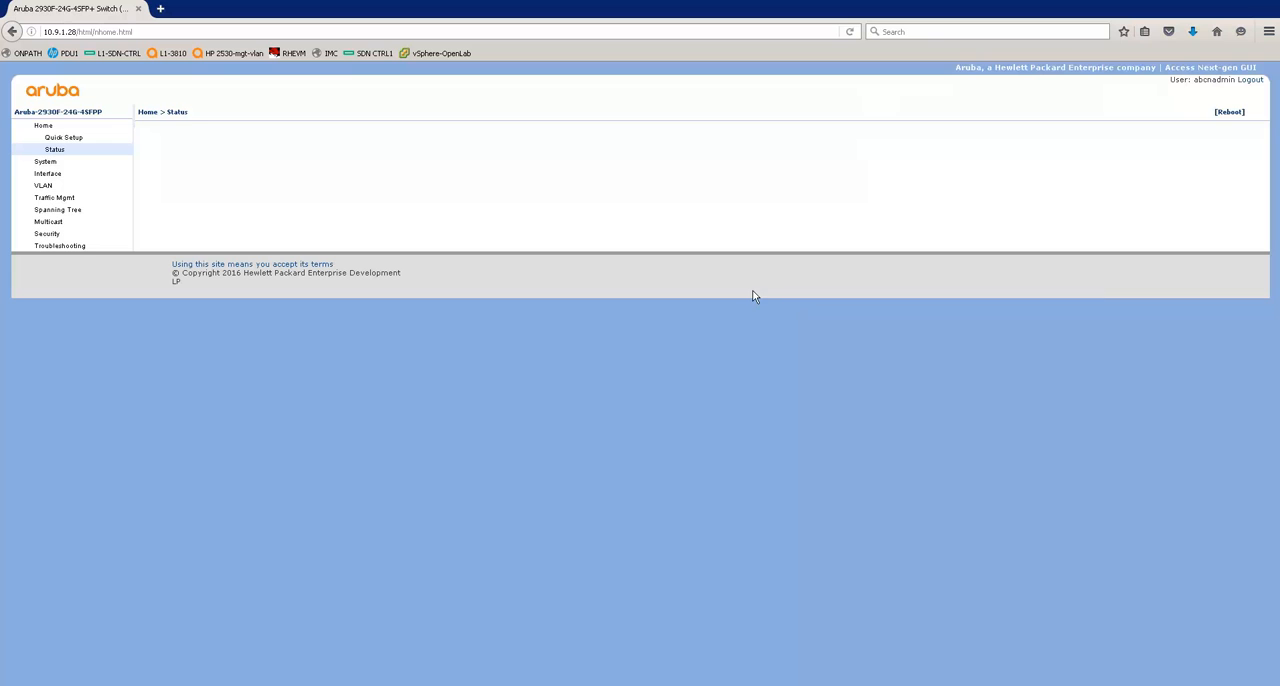
click(54, 149)
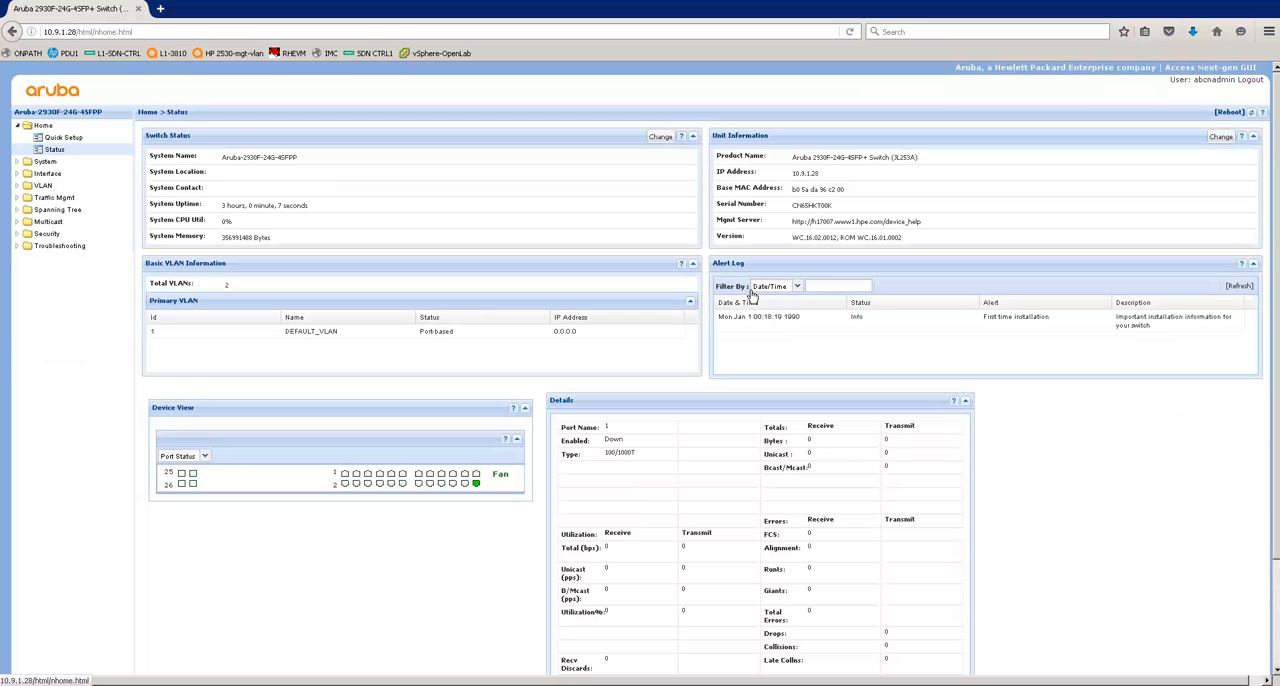